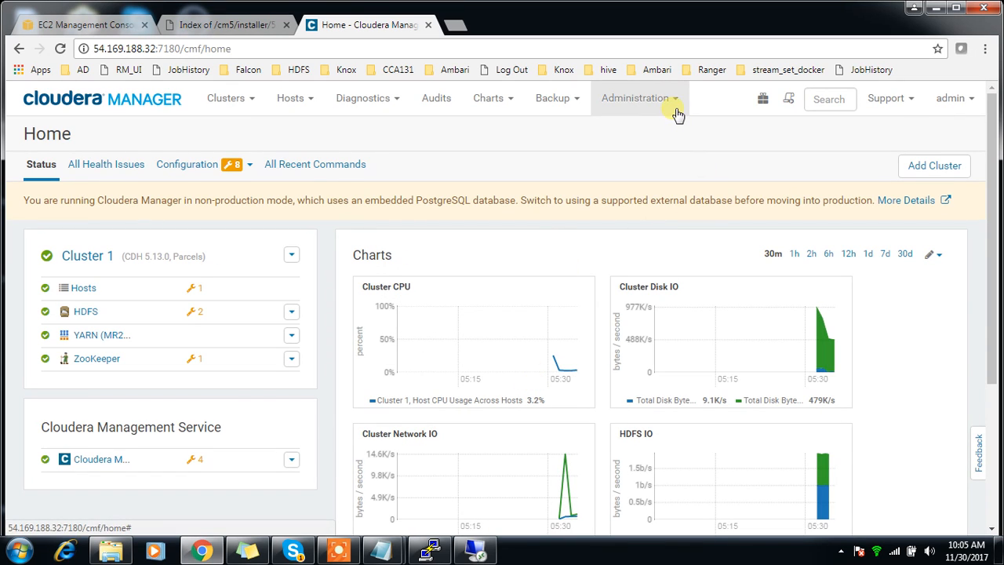
{"action": "mouse_move", "coordinate": [641, 108]}
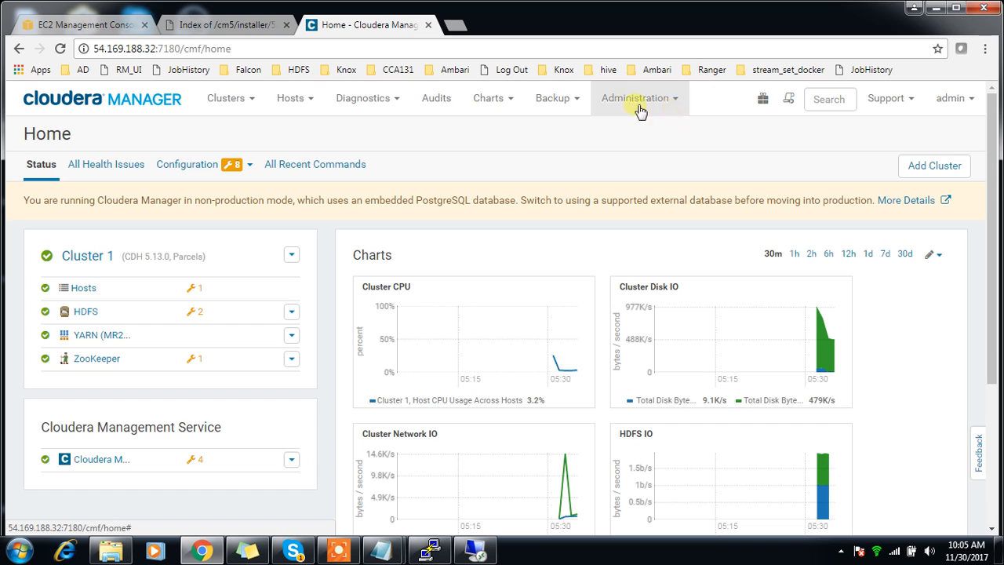
{"action": "mouse_move", "coordinate": [128, 118]}
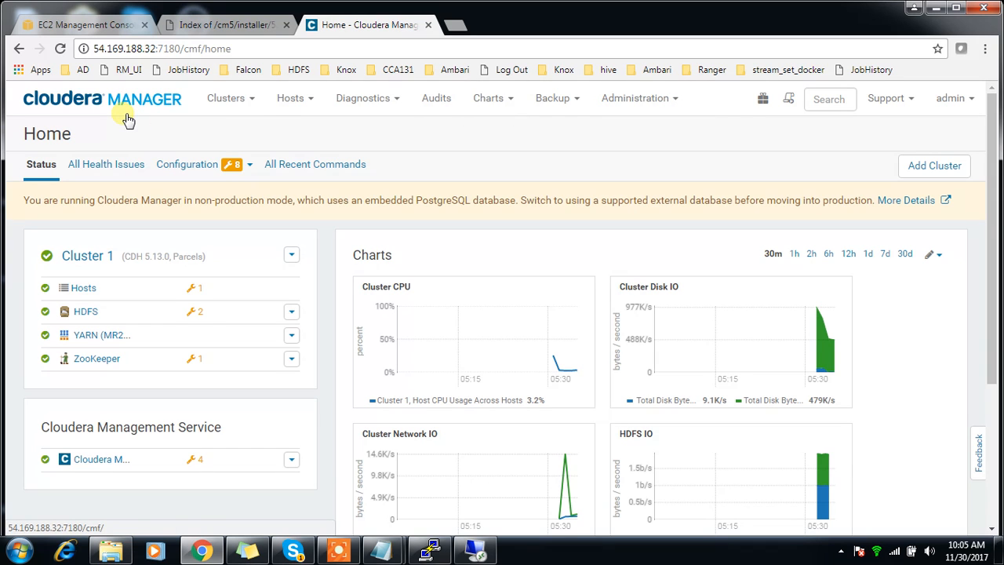
{"action": "mouse_move", "coordinate": [228, 25]}
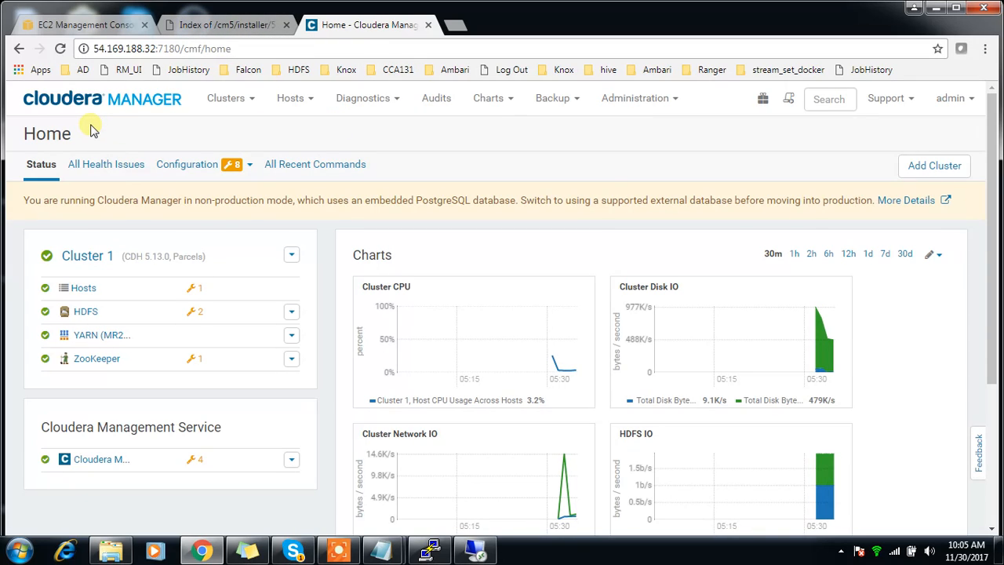
{"action": "mouse_move", "coordinate": [139, 262]}
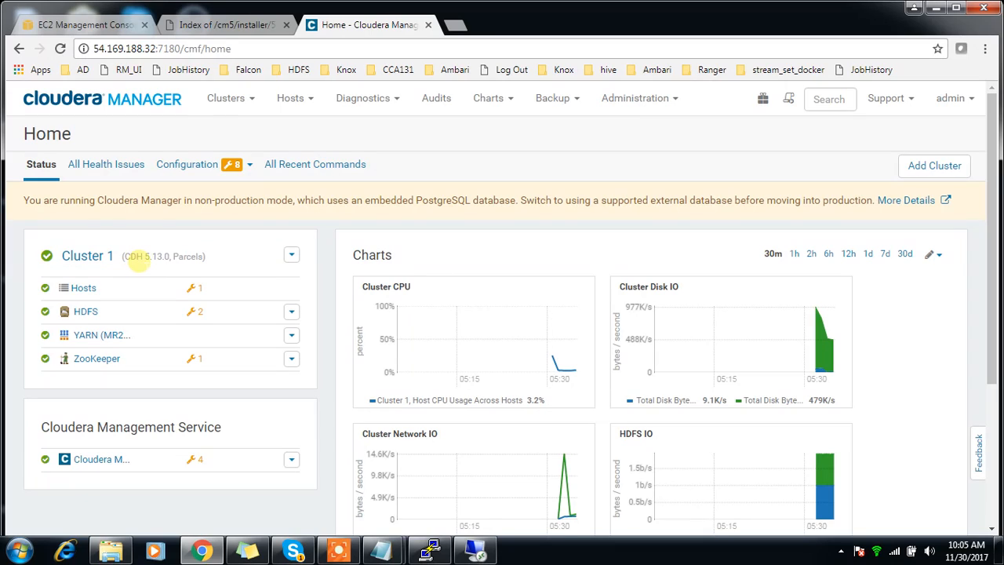
{"action": "mouse_move", "coordinate": [844, 149]}
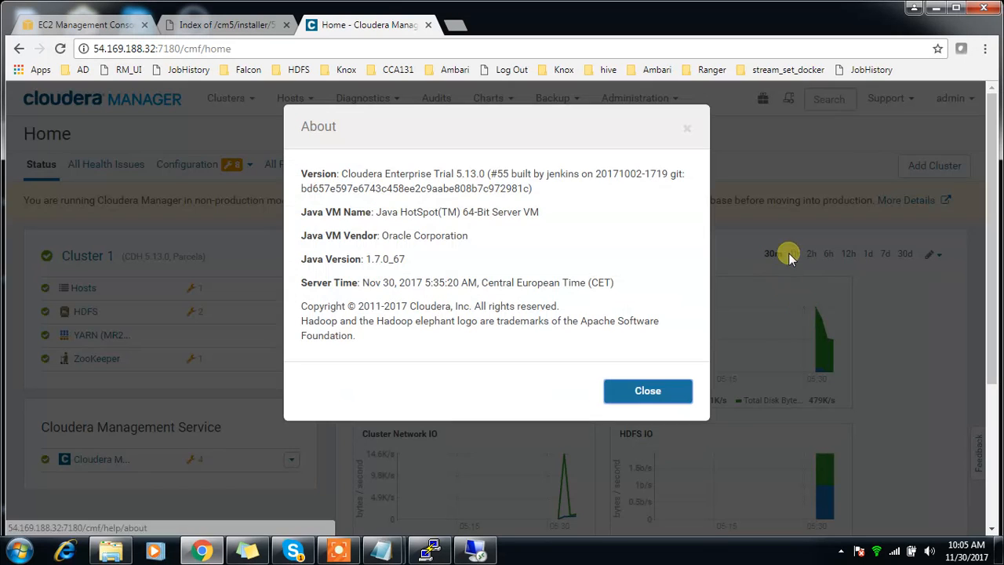
Step: Review the CDH-Single and AD instances in EC2, then switch to the AD remote desktop
{"action": "left_click", "coordinate": [648, 391]}
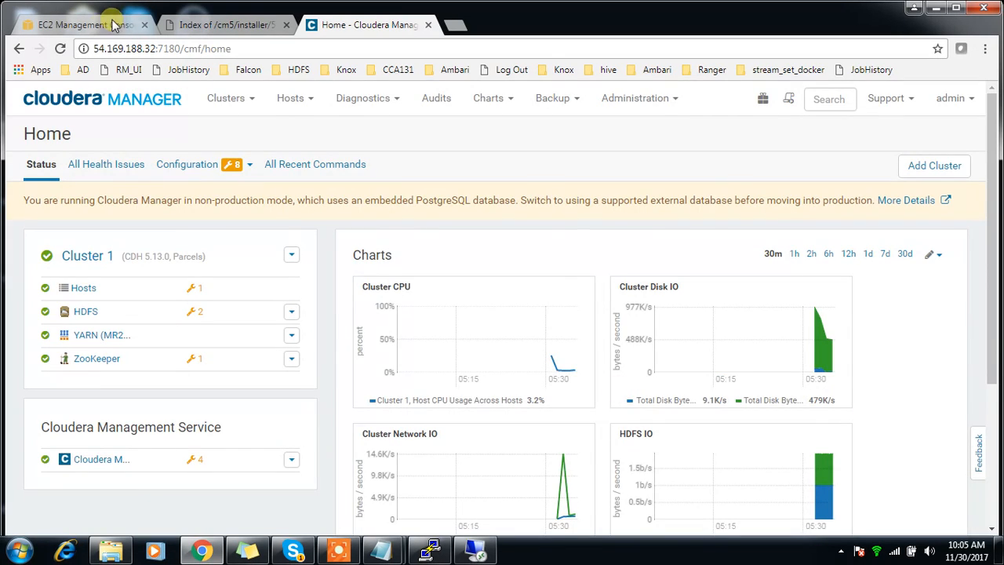
{"action": "left_click", "coordinate": [75, 24]}
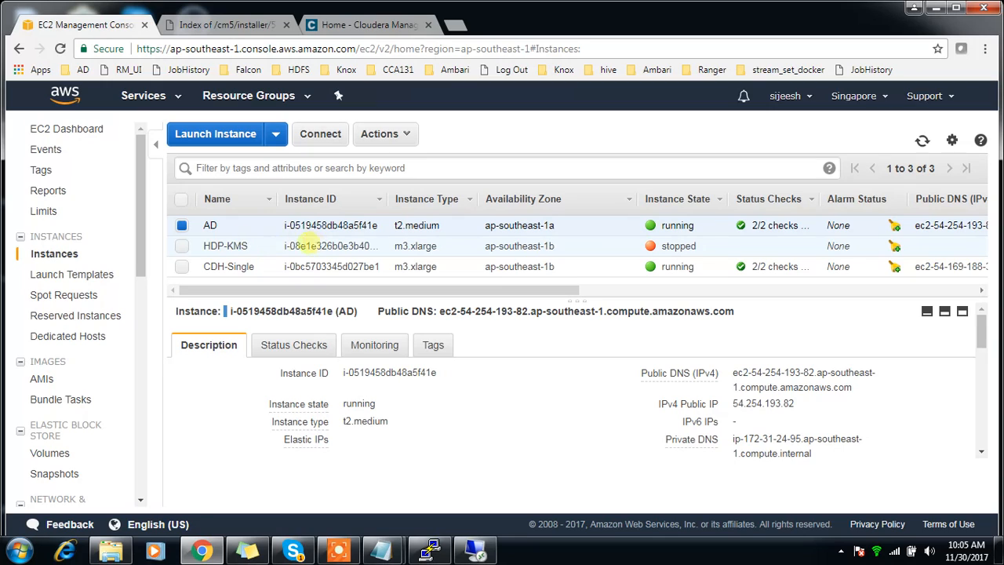
{"action": "left_click", "coordinate": [181, 266]}
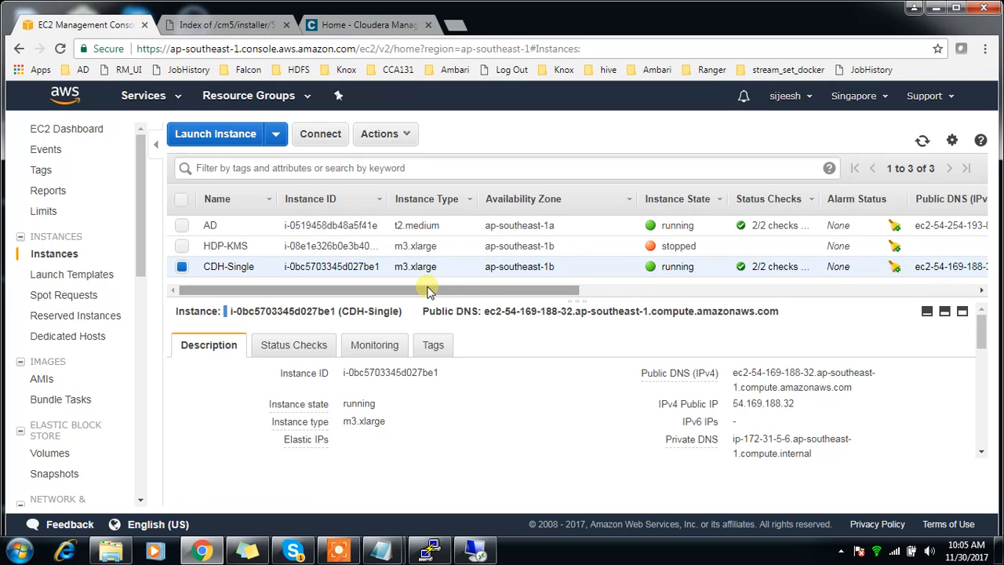
{"action": "mouse_move", "coordinate": [775, 389]}
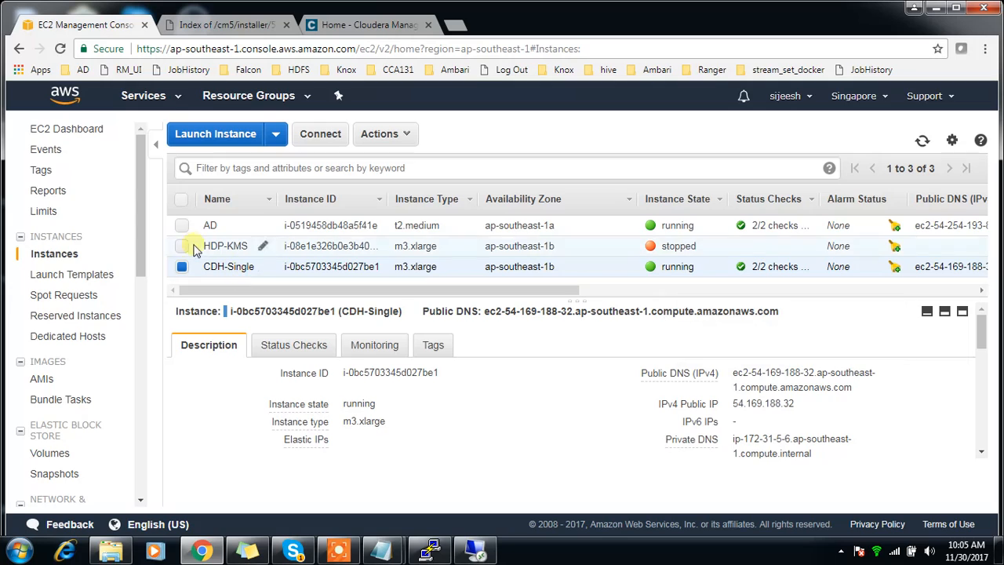
{"action": "left_click", "coordinate": [209, 225]}
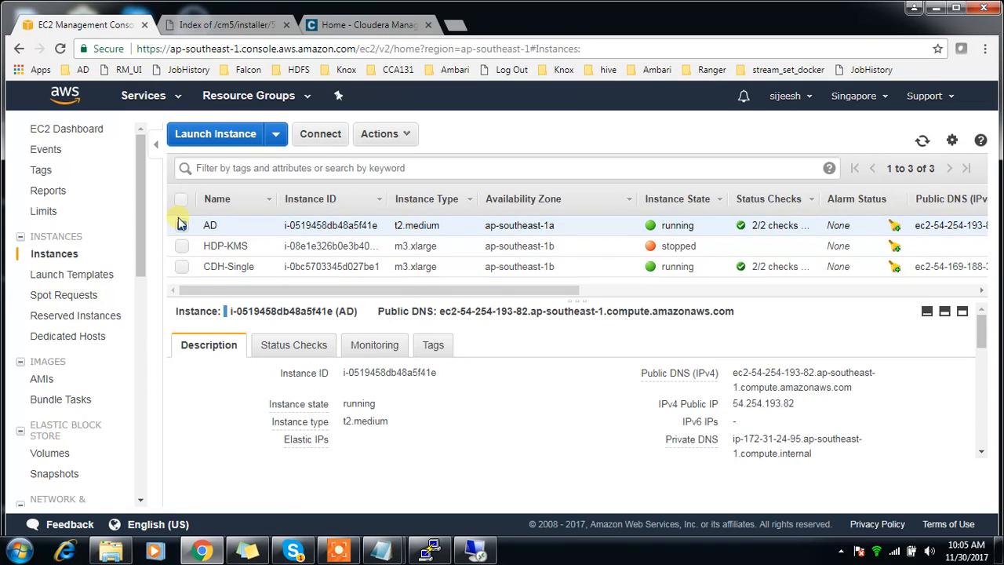
{"action": "left_click", "coordinate": [181, 225]}
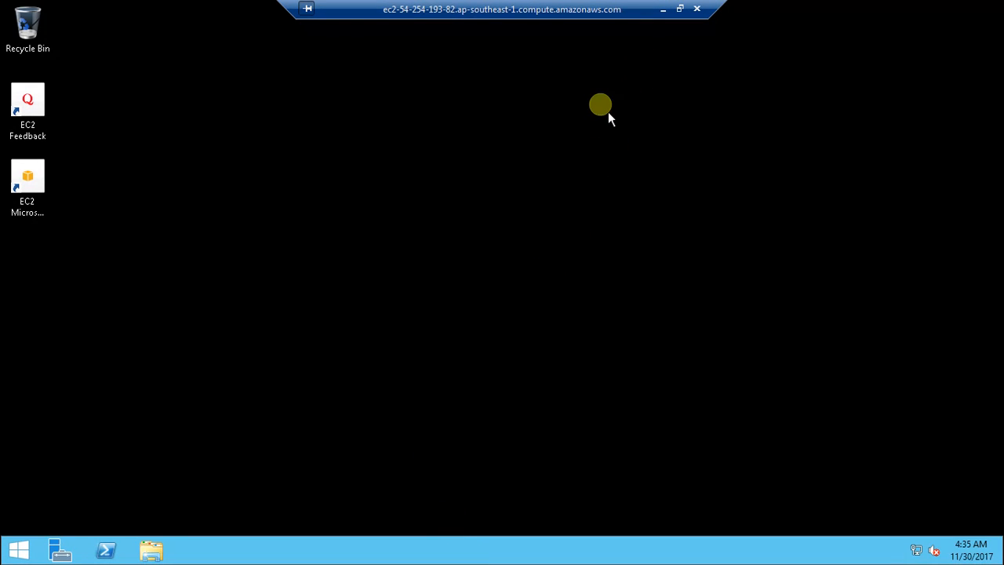
Step: Launch Active Directory Users and Computers from Administrative Tools and maximize its window
{"action": "left_click", "coordinate": [60, 549]}
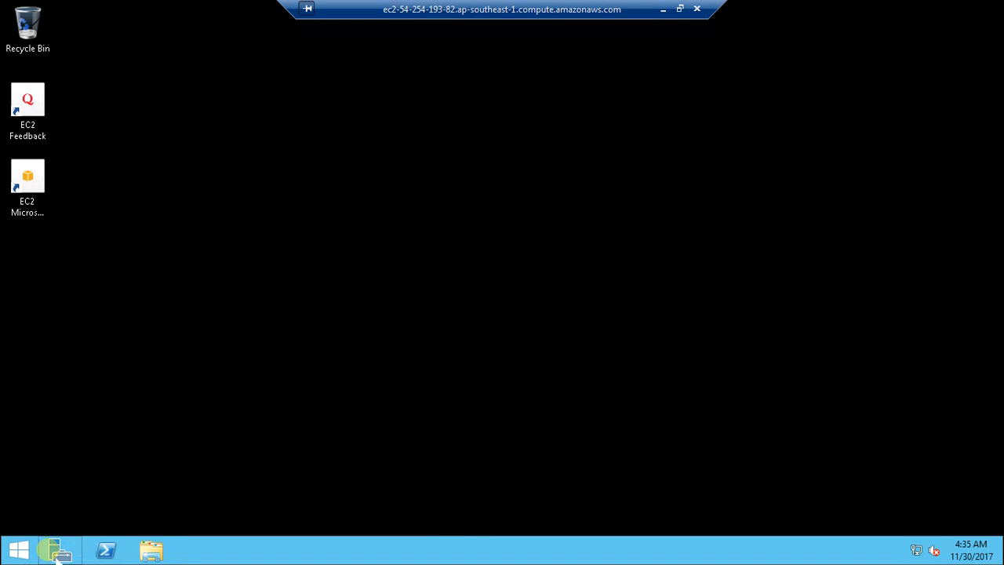
{"action": "left_click", "coordinate": [17, 549]}
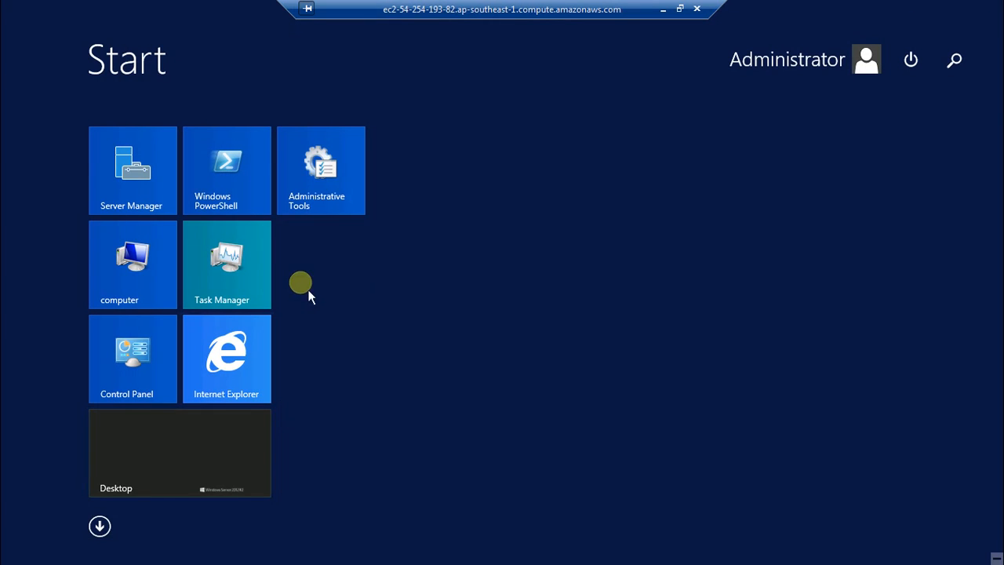
{"action": "left_click", "coordinate": [321, 171]}
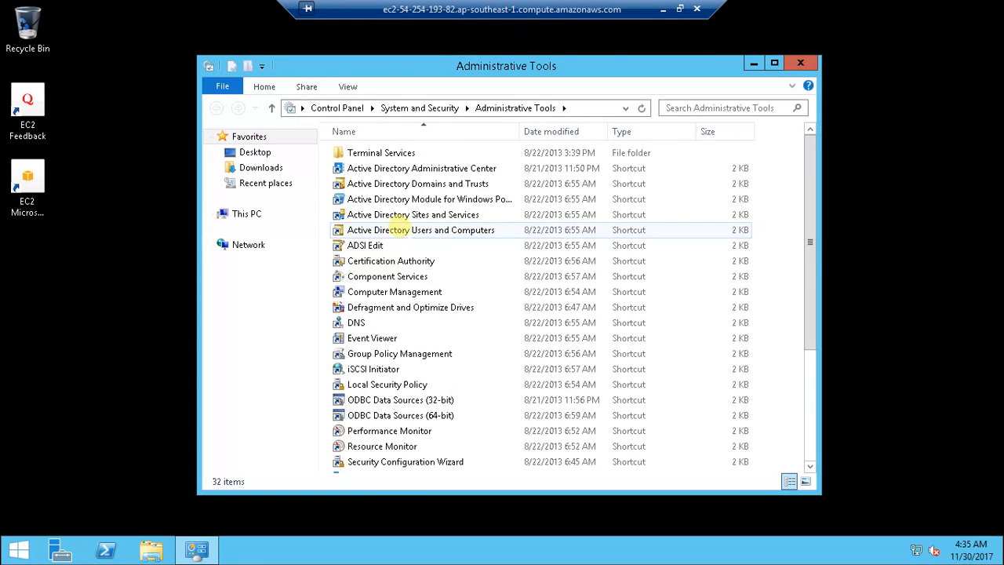
{"action": "double_click", "coordinate": [421, 230]}
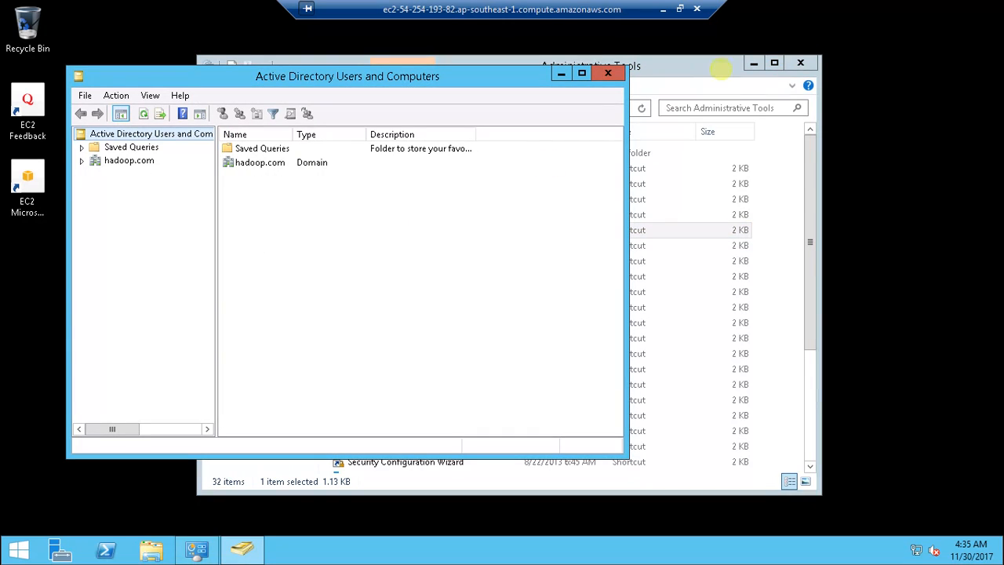
{"action": "left_click", "coordinate": [347, 76]}
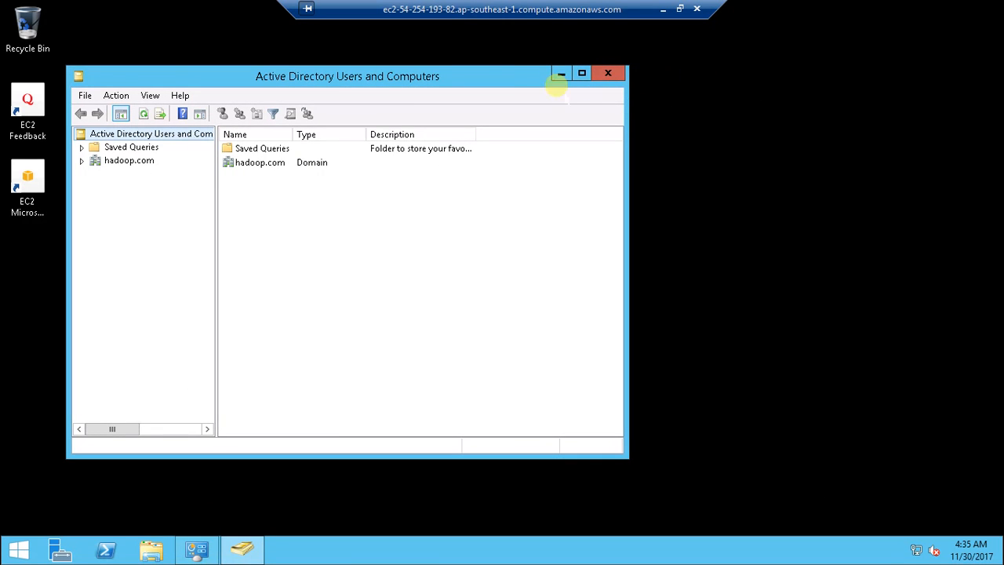
{"action": "left_click", "coordinate": [582, 73]}
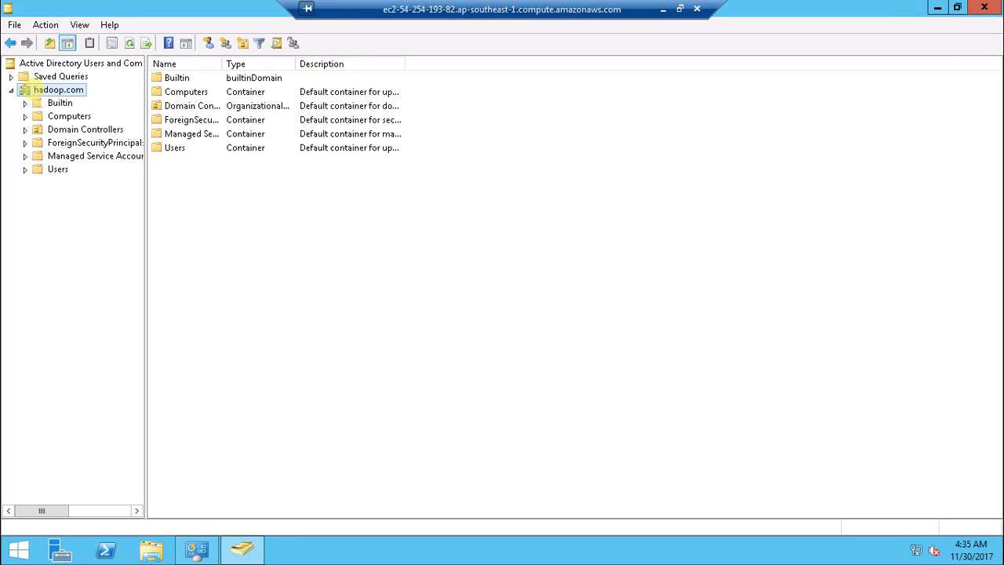
Step: Add organizational unit 'cdh-kerberos' under hadoop.com with accidental-deletion protection turned off
{"action": "right_click", "coordinate": [59, 90]}
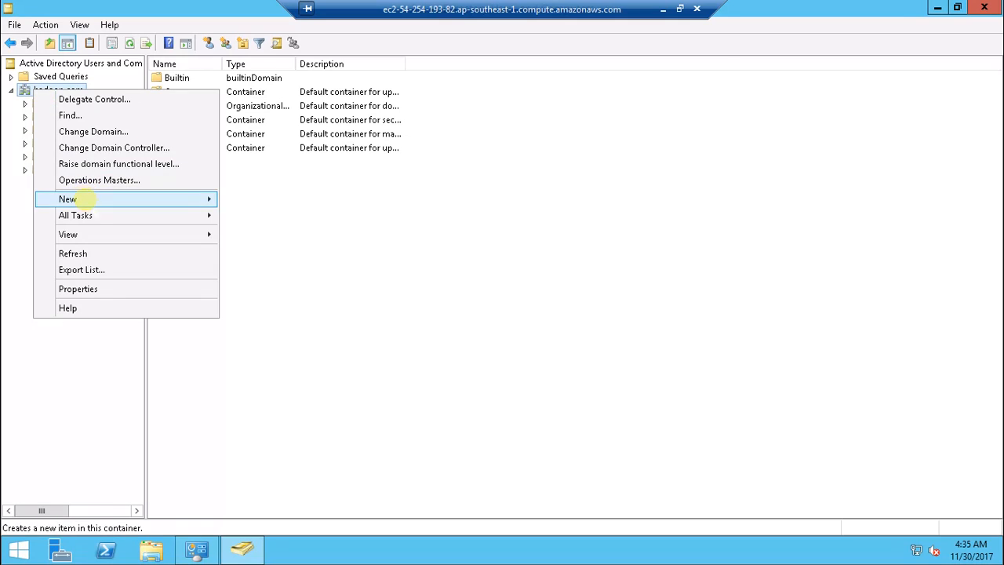
{"action": "mouse_move", "coordinate": [93, 131]}
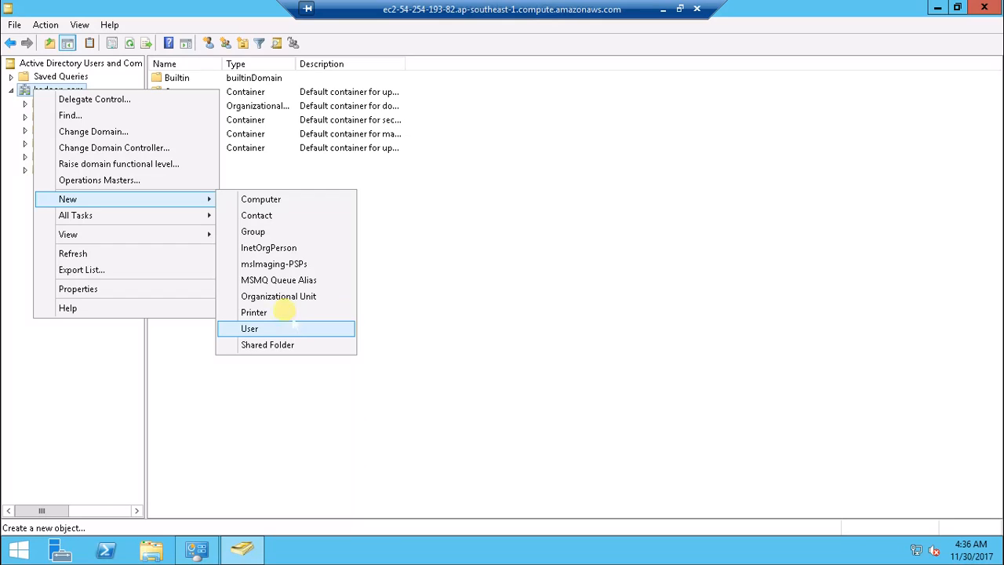
{"action": "left_click", "coordinate": [279, 296]}
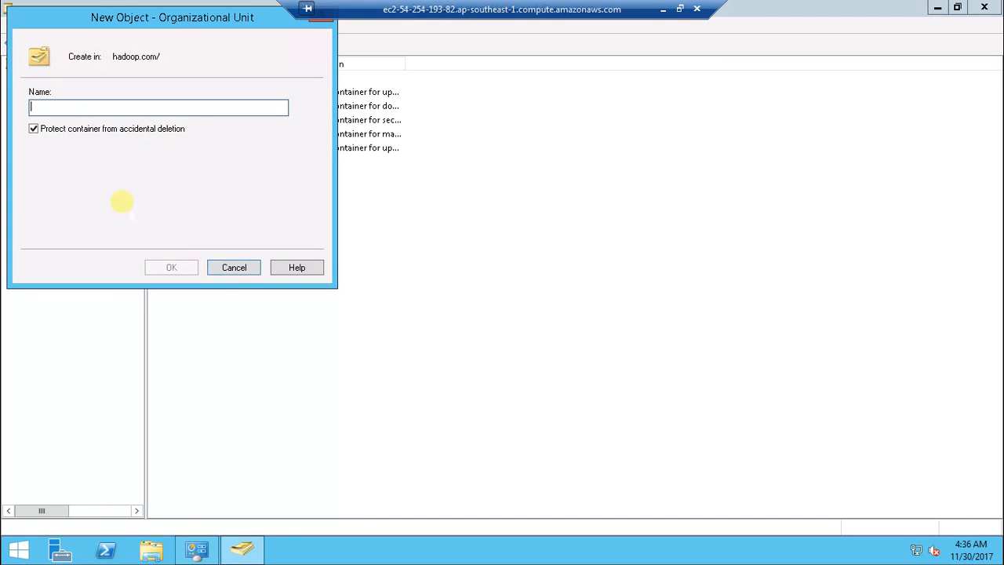
{"action": "left_click", "coordinate": [33, 128]}
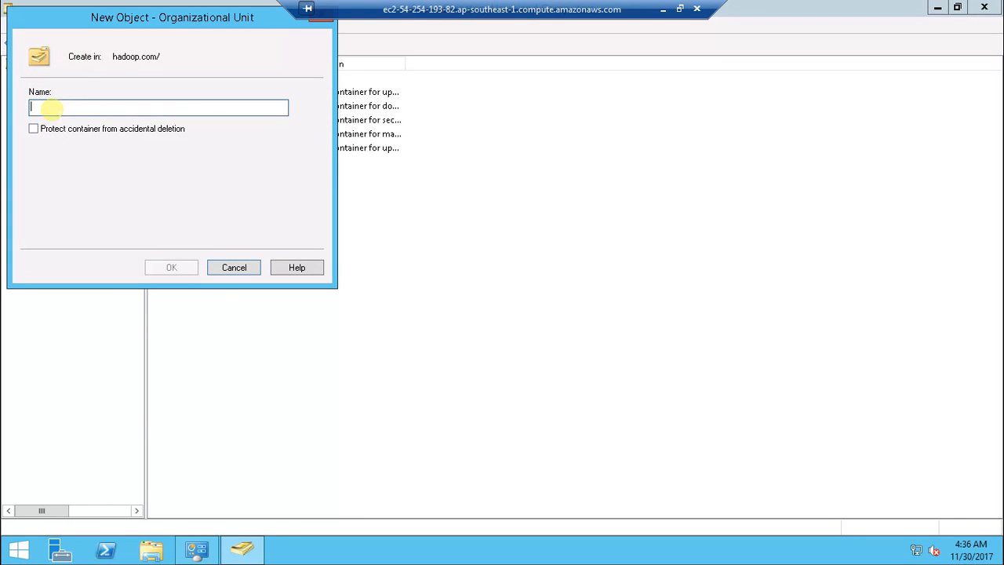
{"action": "mouse_move", "coordinate": [126, 142]}
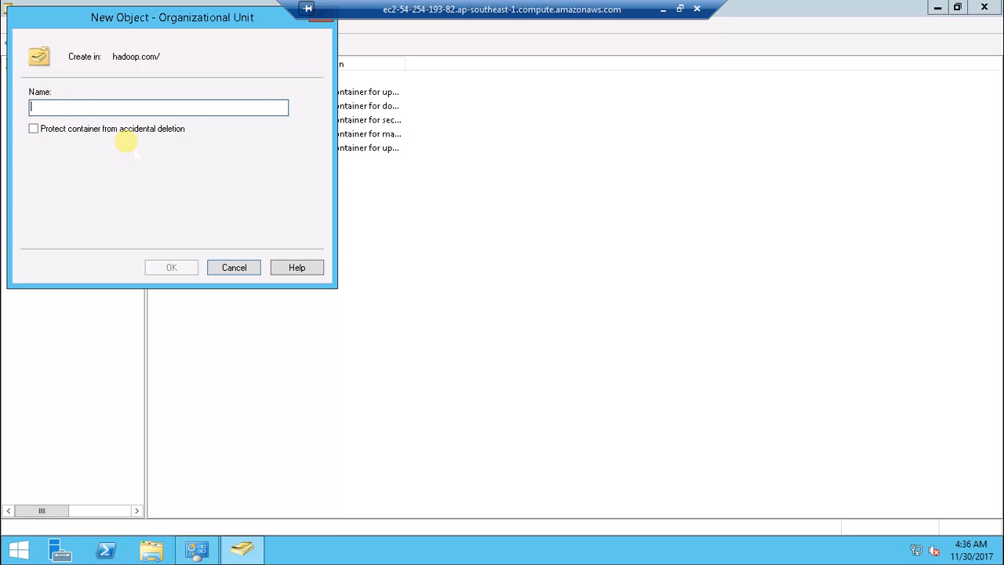
{"action": "type", "text": "cd"}
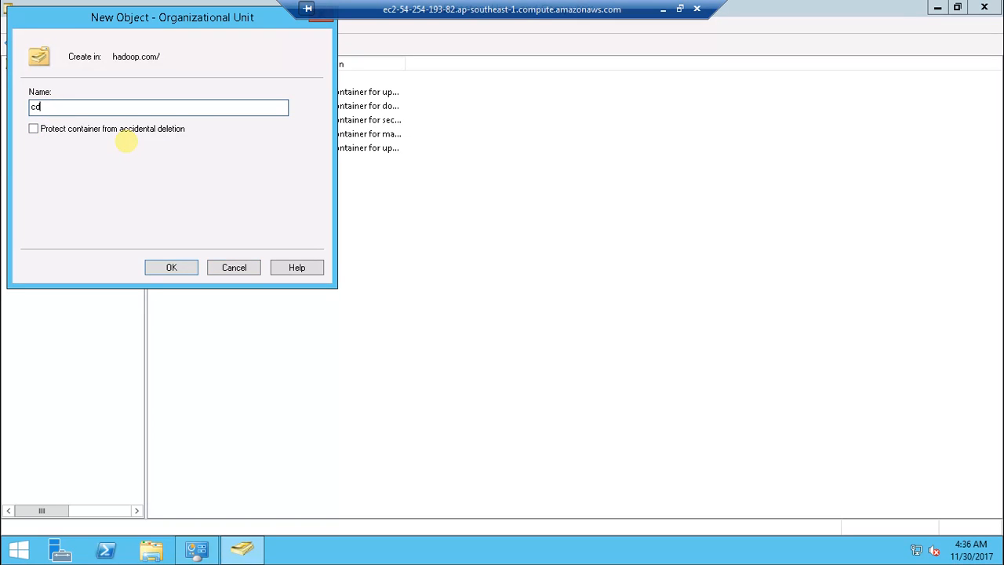
{"action": "type", "text": "h-kerberos"}
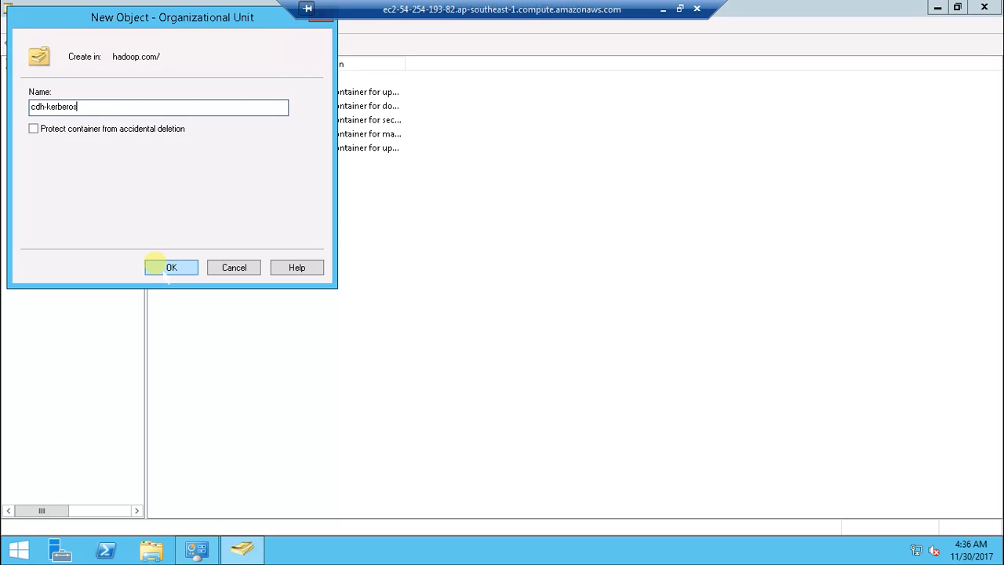
{"action": "left_click", "coordinate": [171, 267]}
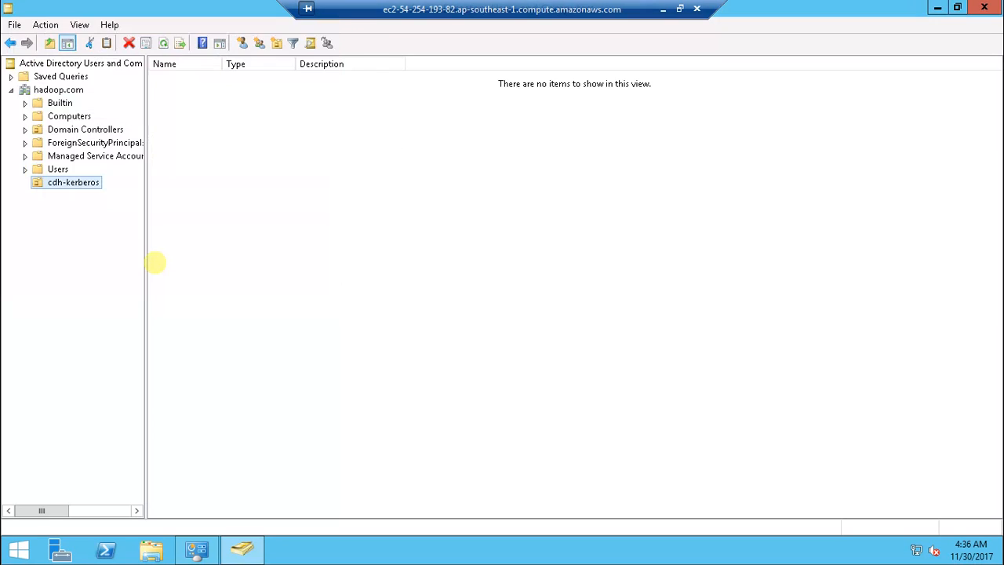
{"action": "mouse_move", "coordinate": [260, 166]}
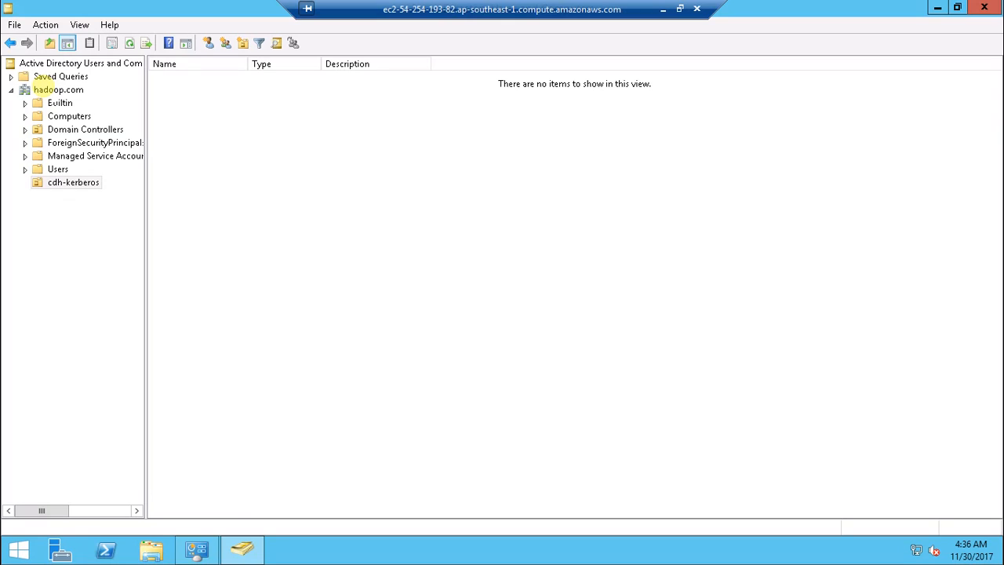
{"action": "left_click", "coordinate": [58, 90]}
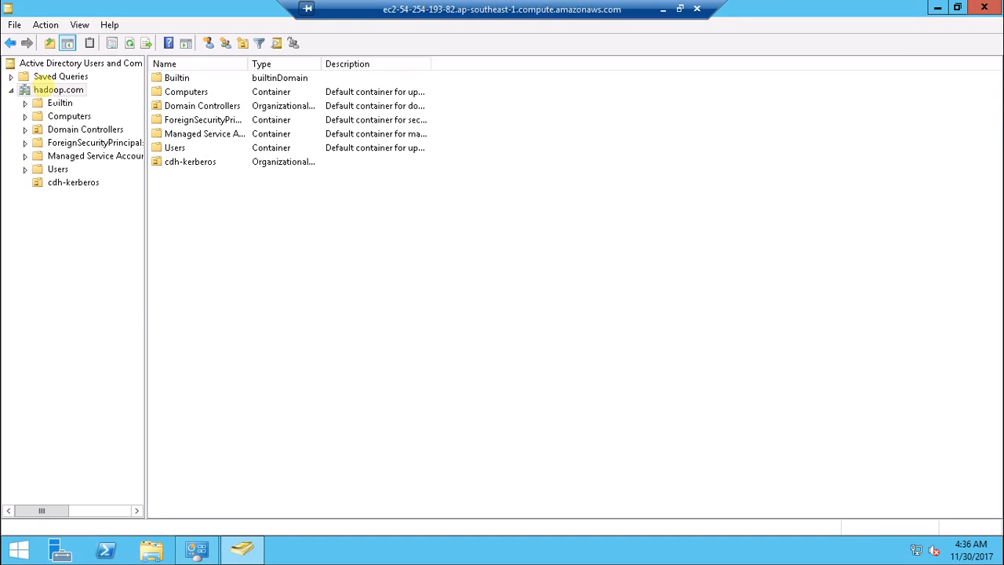
Step: Add a second organizational unit, service_accounts, under hadoop.com and open it
{"action": "right_click", "coordinate": [58, 89]}
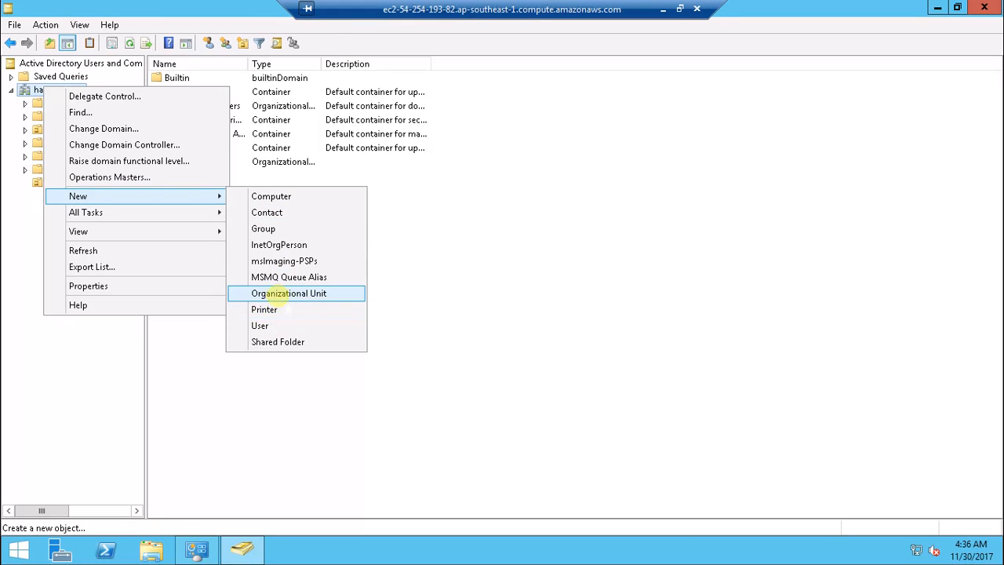
{"action": "left_click", "coordinate": [288, 293]}
{"action": "type", "text": "service_accounts"}
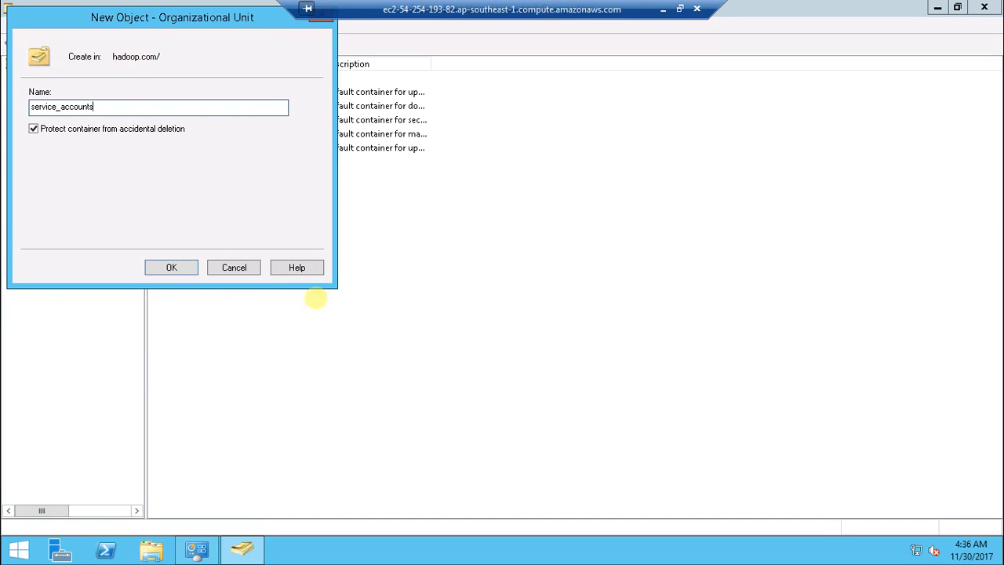
{"action": "left_click", "coordinate": [172, 268]}
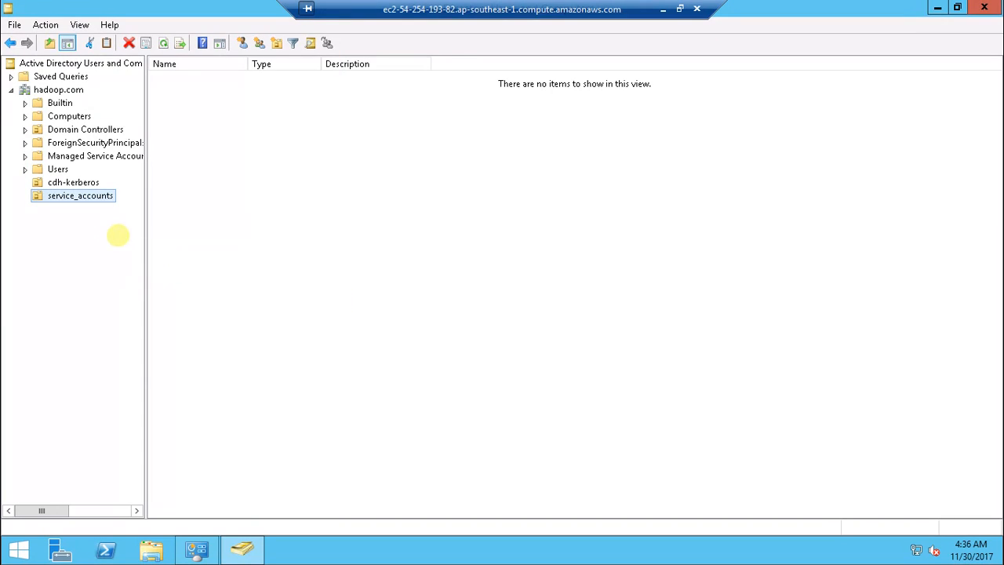
Step: Start a new user in service_accounts and enter cdhadmin as its name and logon name
{"action": "right_click", "coordinate": [80, 195]}
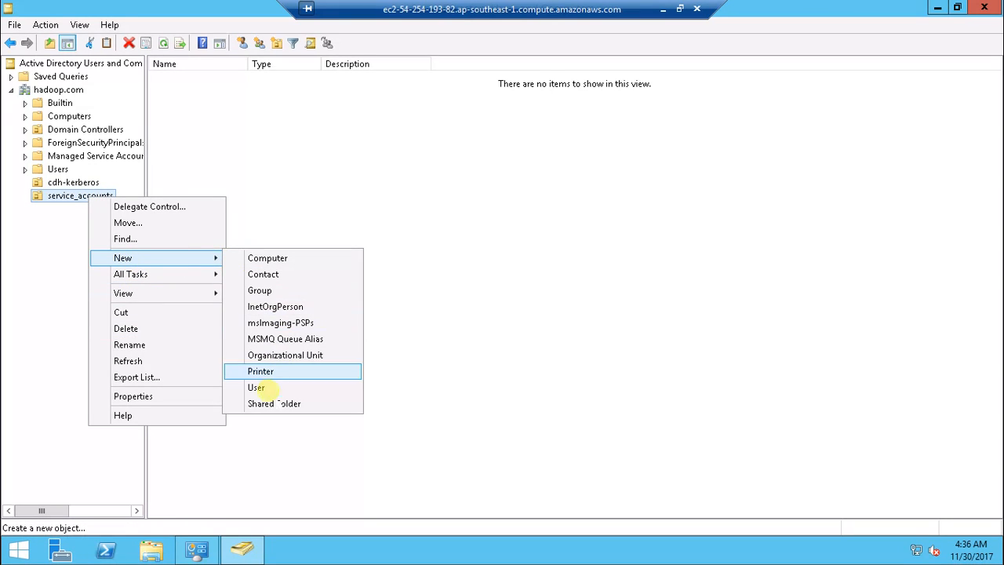
{"action": "left_click", "coordinate": [257, 387]}
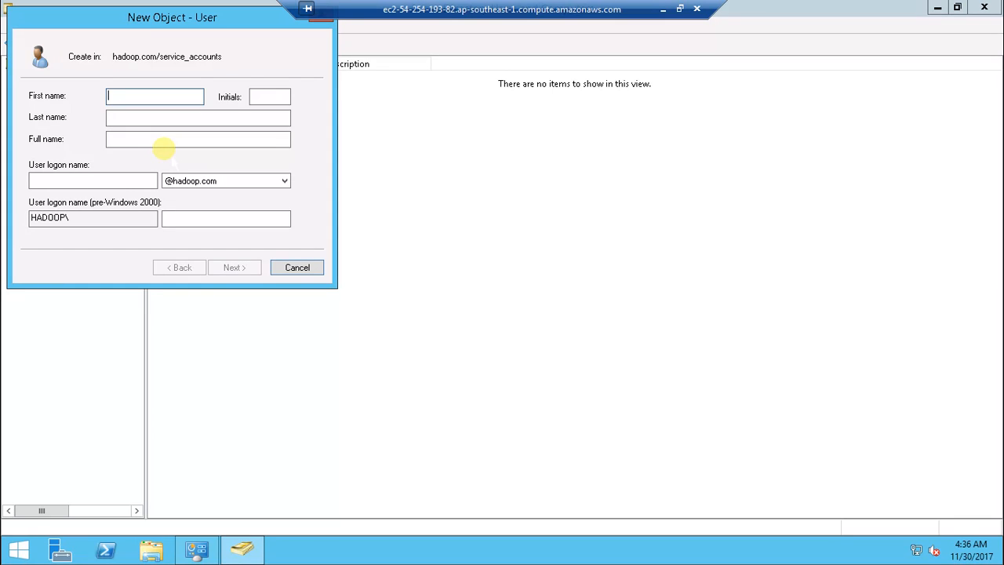
{"action": "type", "text": "k"}
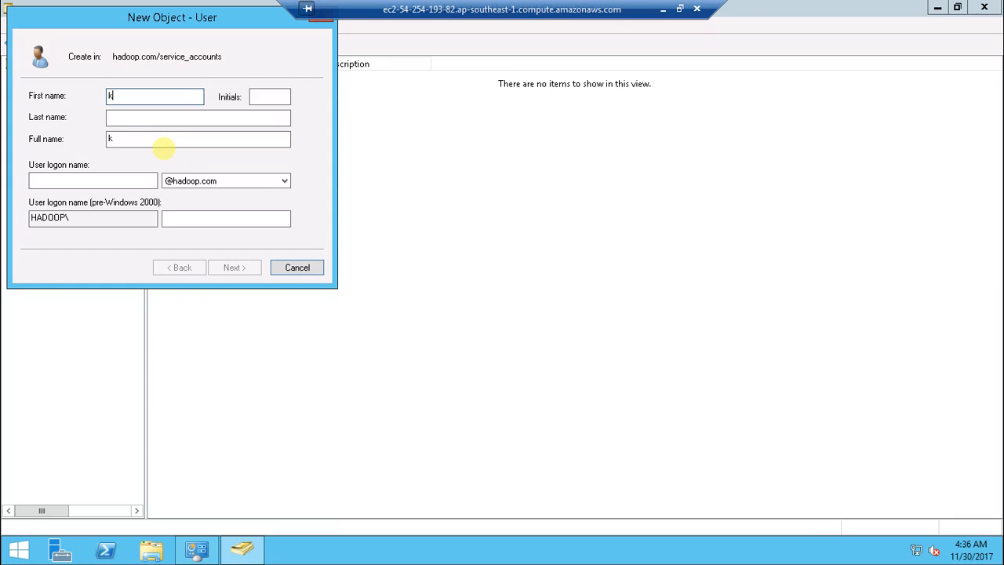
{"action": "type", "text": "rbadmi"}
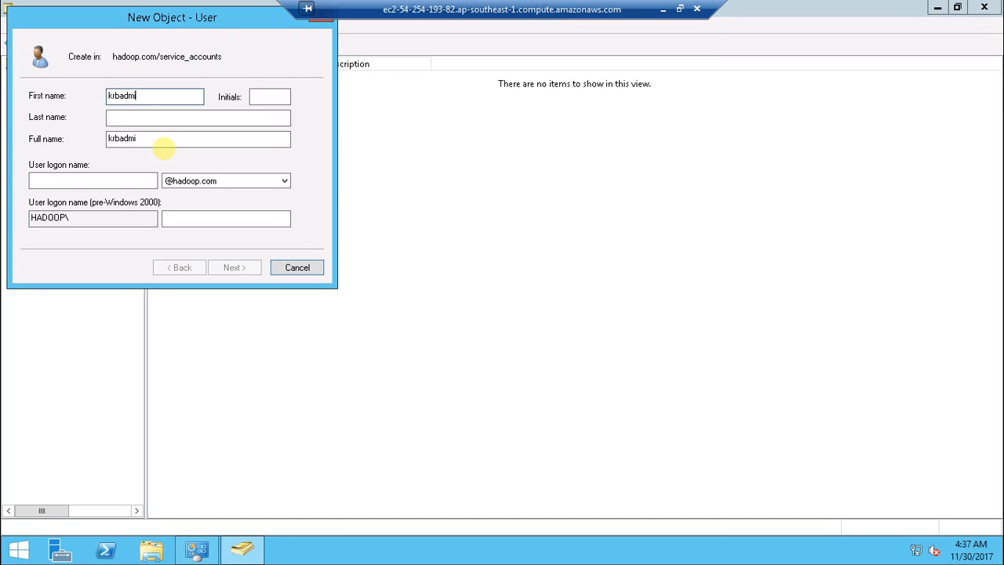
{"action": "key", "text": "ctrl+a"}
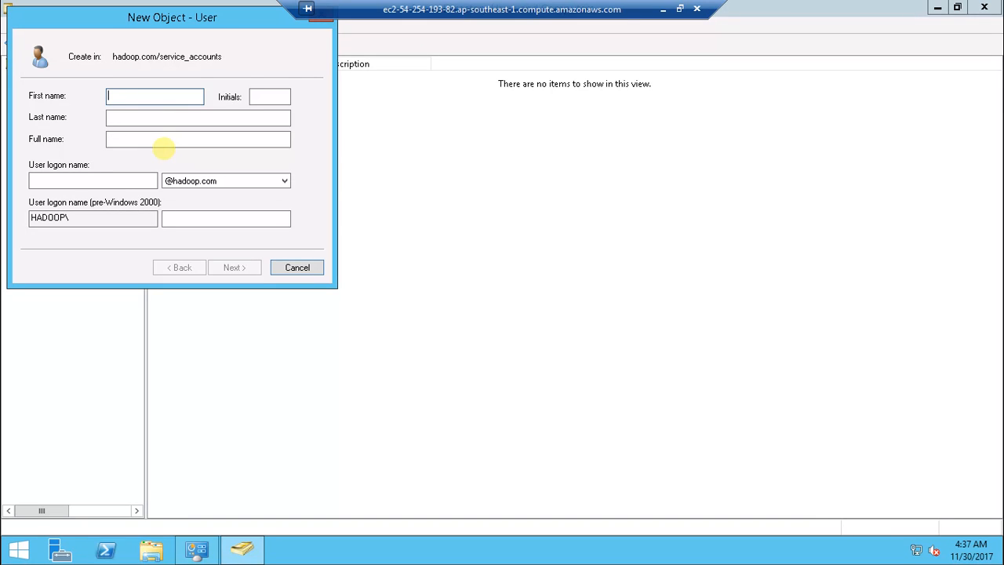
{"action": "type", "text": "cdhad"}
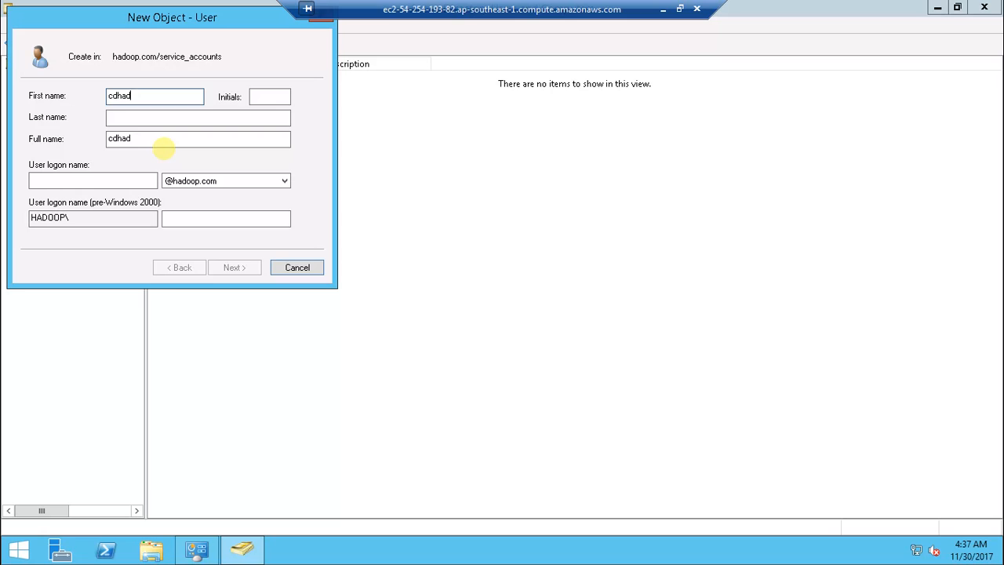
{"action": "type", "text": "min"}
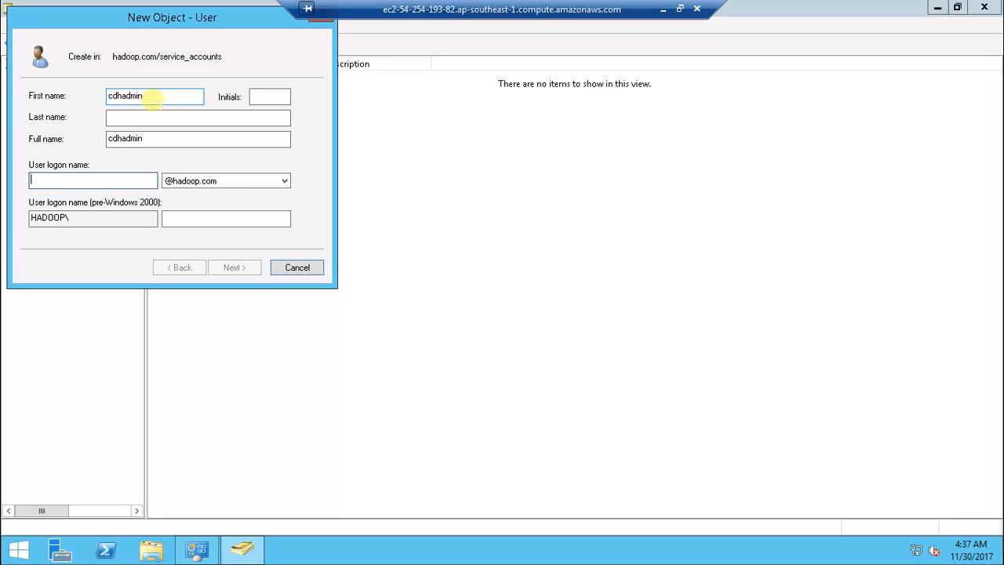
{"action": "type", "text": "cdhadmin"}
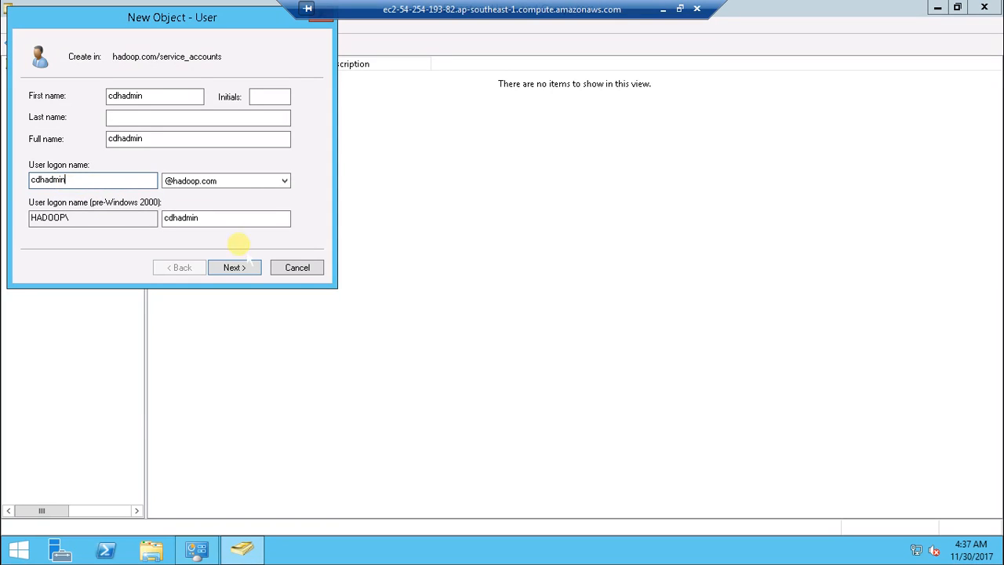
Step: Finish the cdhadmin password pages, then browse cdh-kerberos and back to service_accounts
{"action": "left_click", "coordinate": [233, 267]}
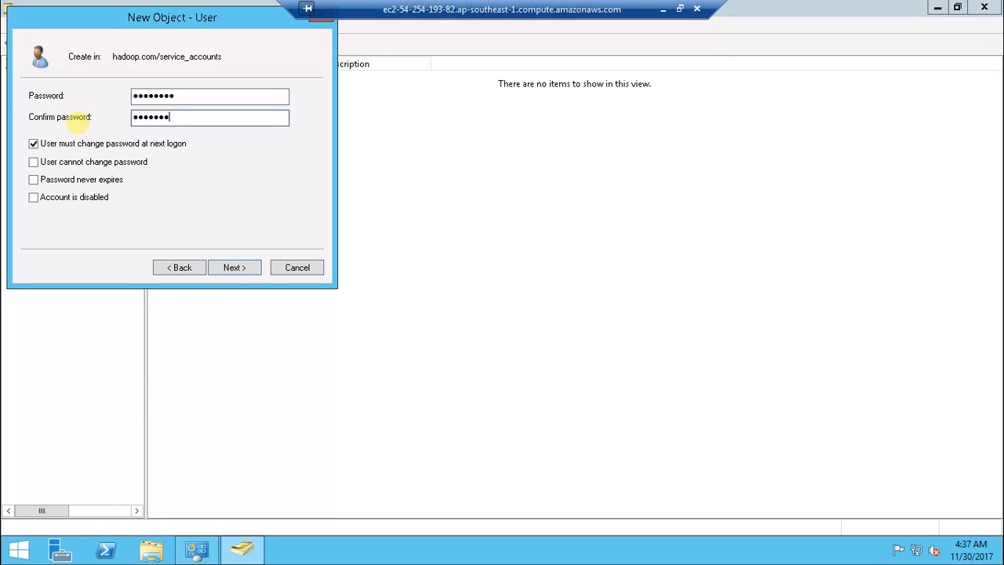
{"action": "left_click", "coordinate": [33, 144]}
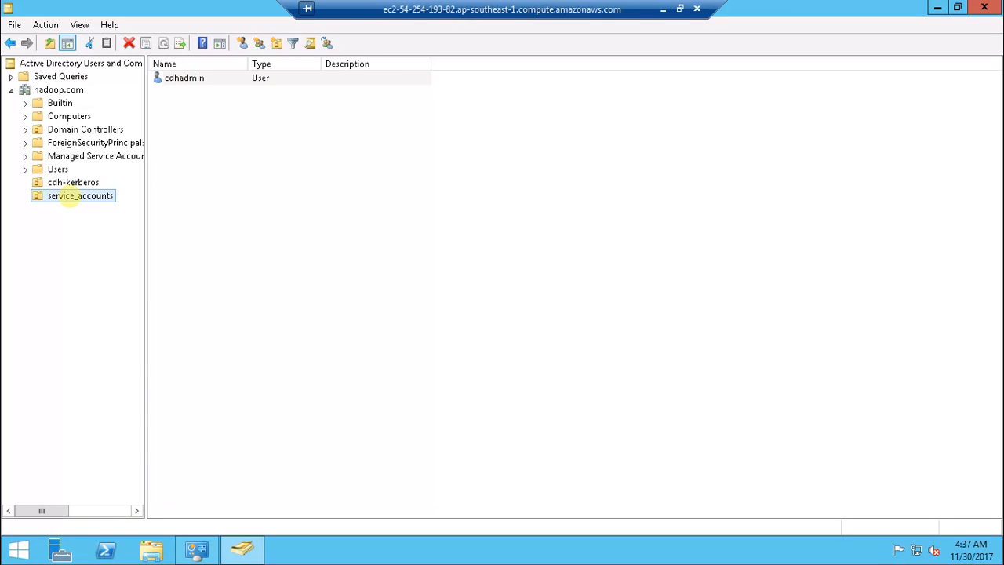
{"action": "left_click", "coordinate": [74, 182]}
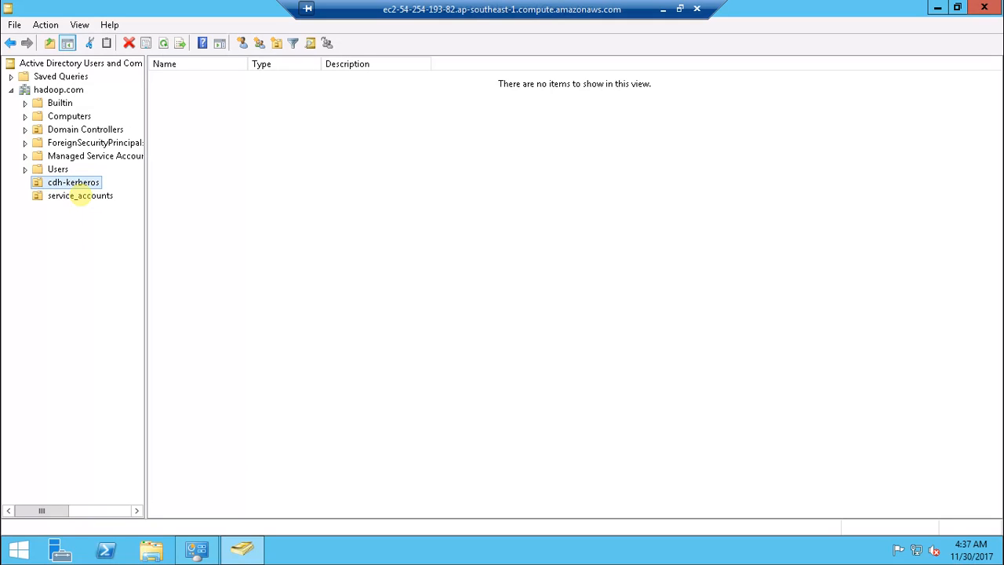
{"action": "left_click", "coordinate": [80, 195]}
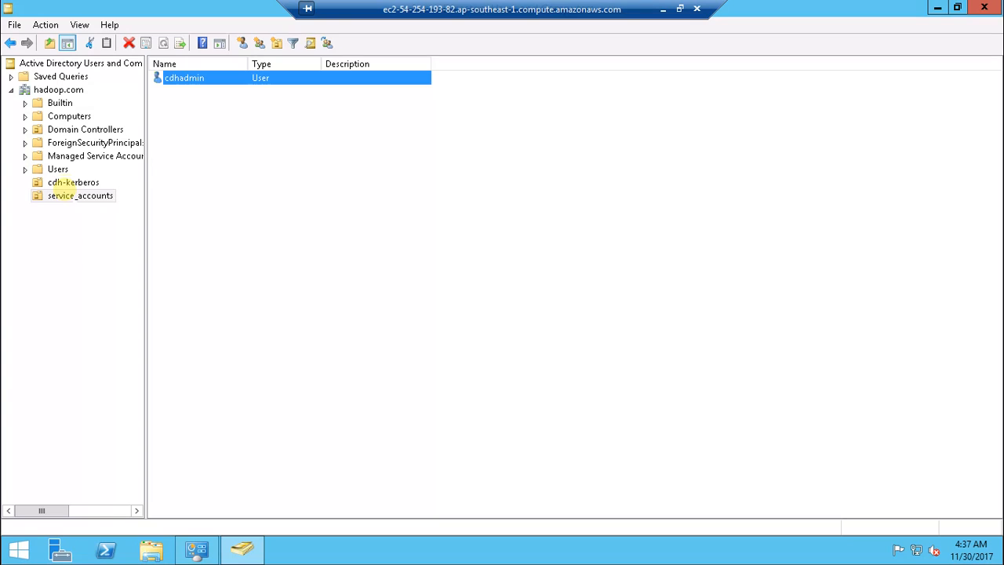
Step: Delegate cdh-kerberos control to cdhadmin, granting user creation, management, password reset and read tasks
{"action": "right_click", "coordinate": [73, 182]}
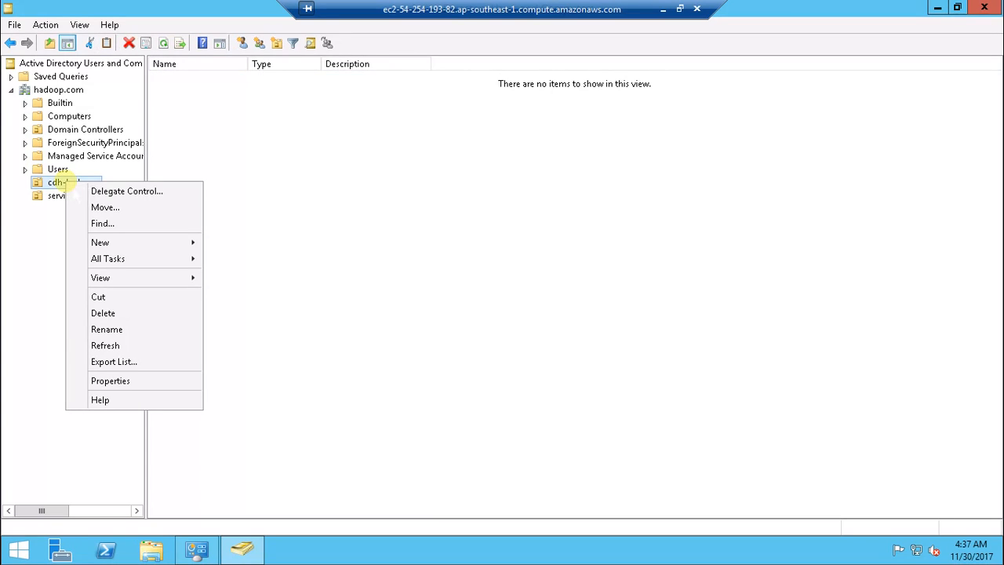
{"action": "mouse_move", "coordinate": [126, 191]}
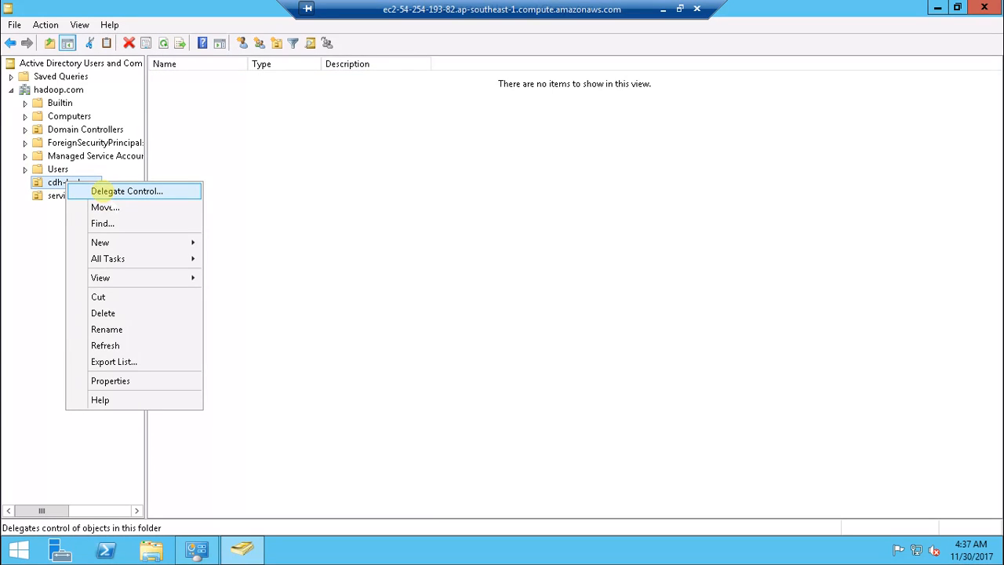
{"action": "left_click", "coordinate": [127, 190]}
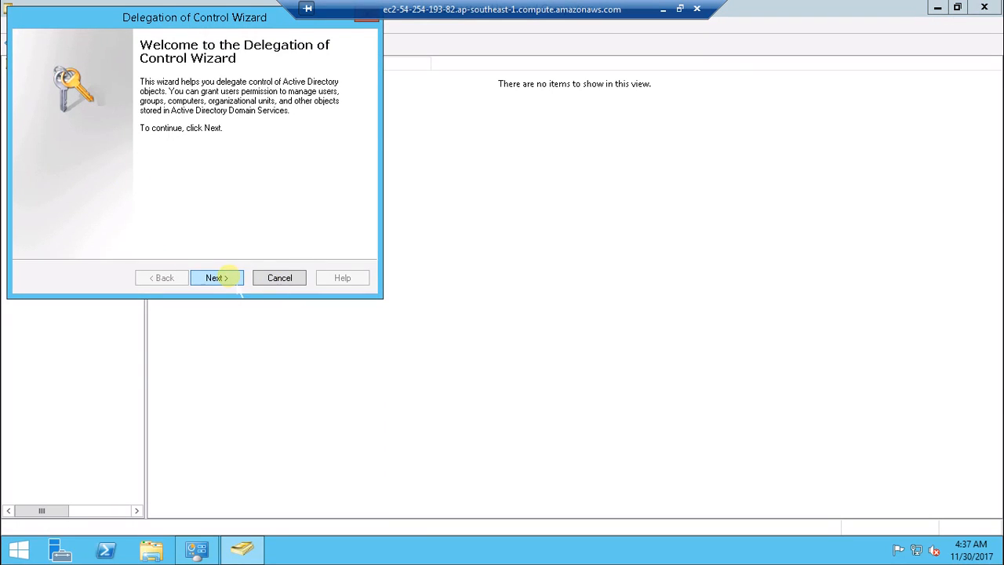
{"action": "left_click", "coordinate": [216, 278]}
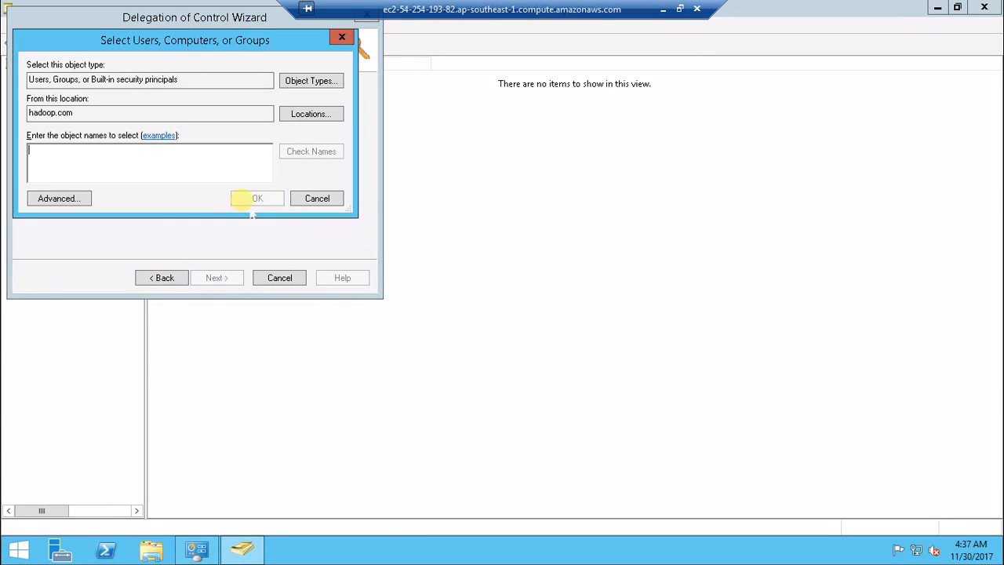
{"action": "type", "text": "cdh"}
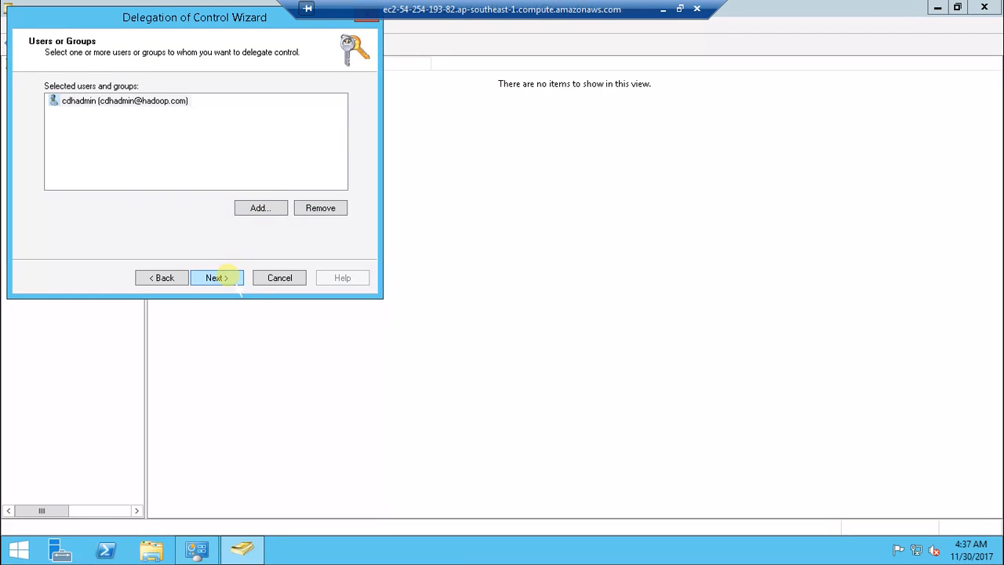
{"action": "left_click", "coordinate": [217, 278]}
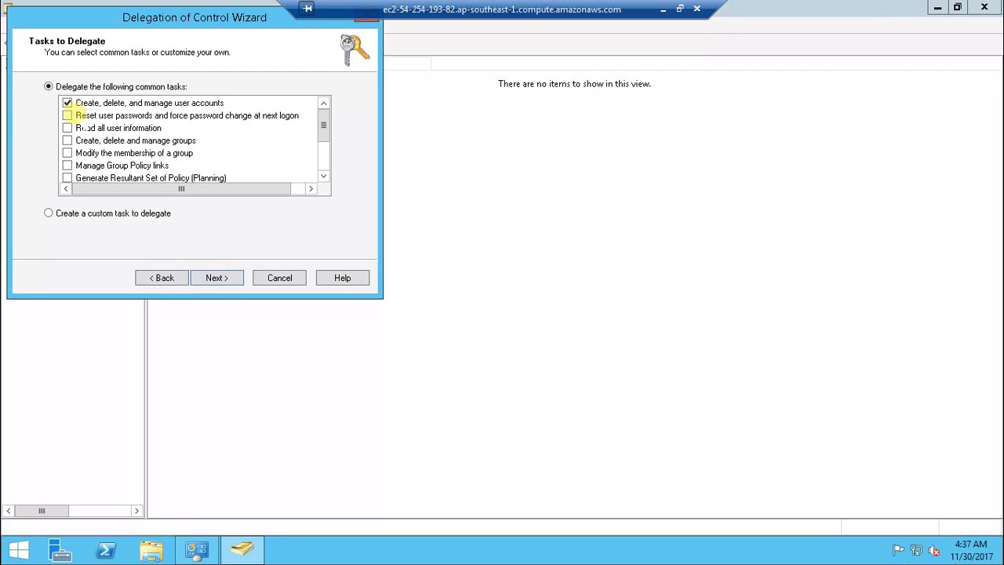
{"action": "left_click", "coordinate": [67, 115]}
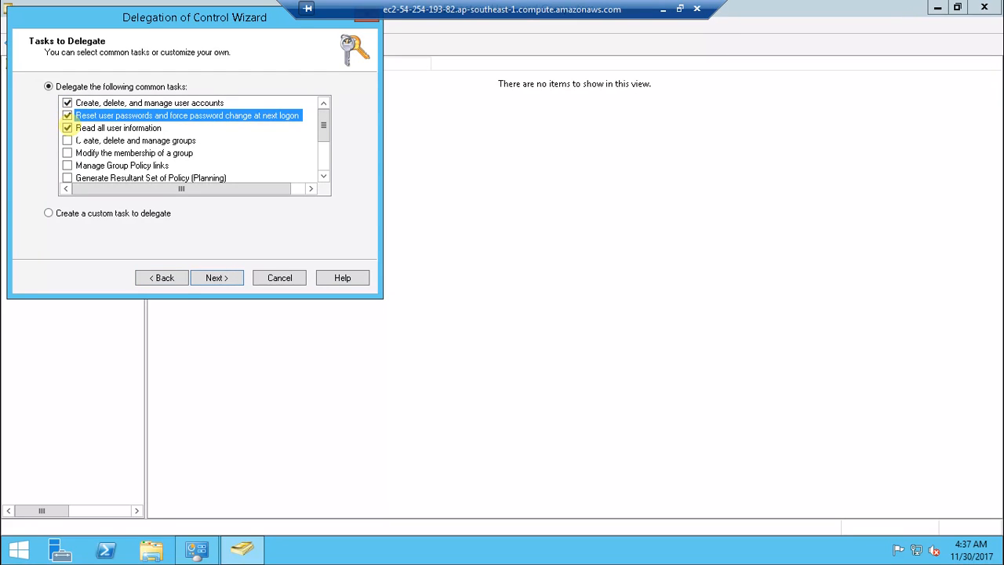
{"action": "left_click", "coordinate": [68, 166]}
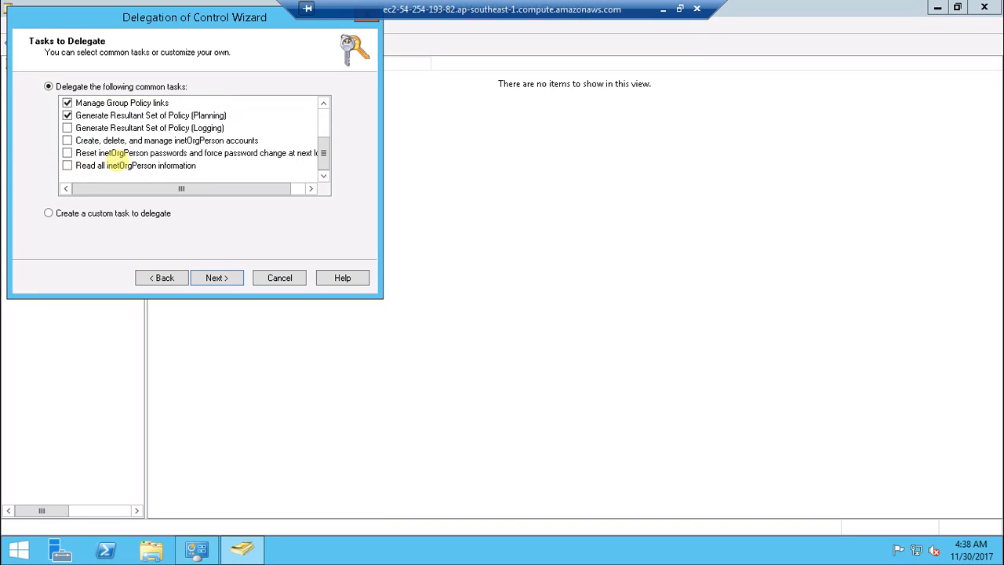
{"action": "left_click", "coordinate": [67, 165]}
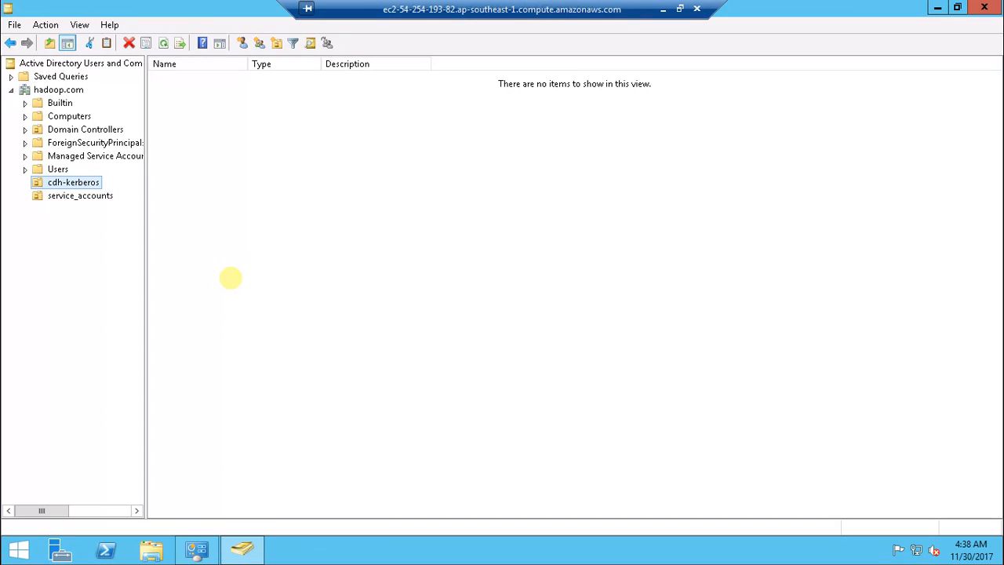
Step: Turn on Advanced Features in the View menu and reopen the service_accounts unit
{"action": "left_click", "coordinate": [73, 182]}
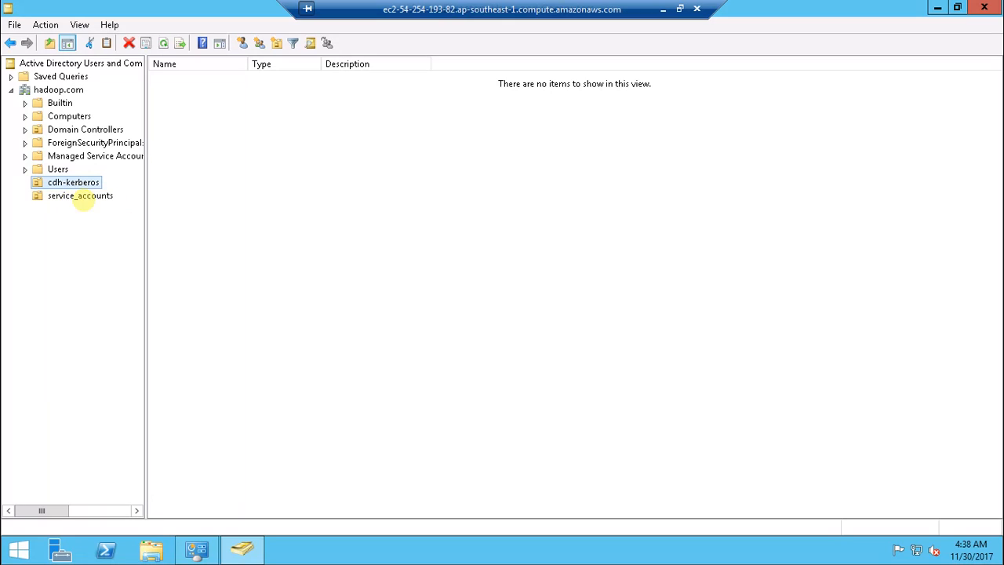
{"action": "left_click", "coordinate": [80, 195]}
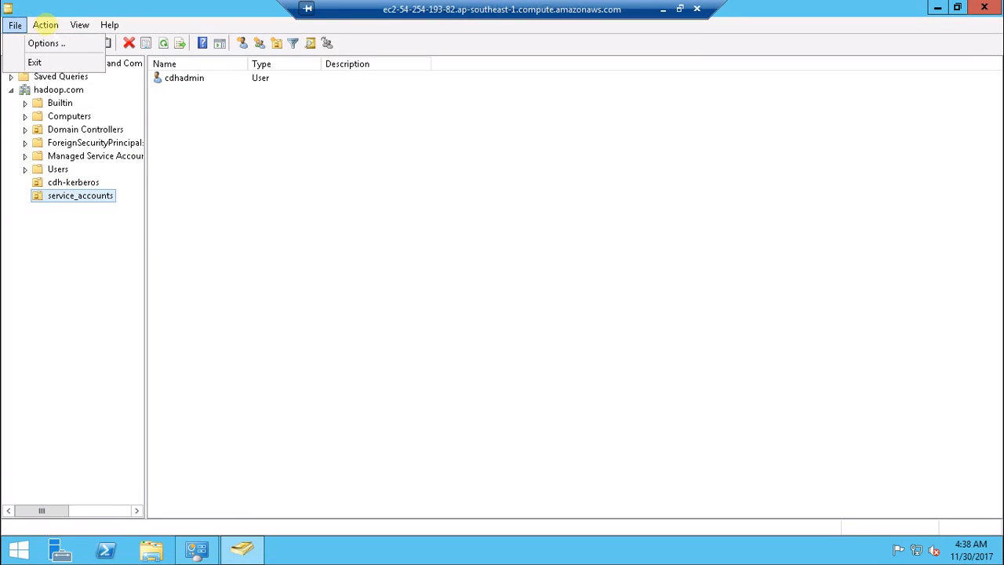
{"action": "left_click", "coordinate": [79, 24]}
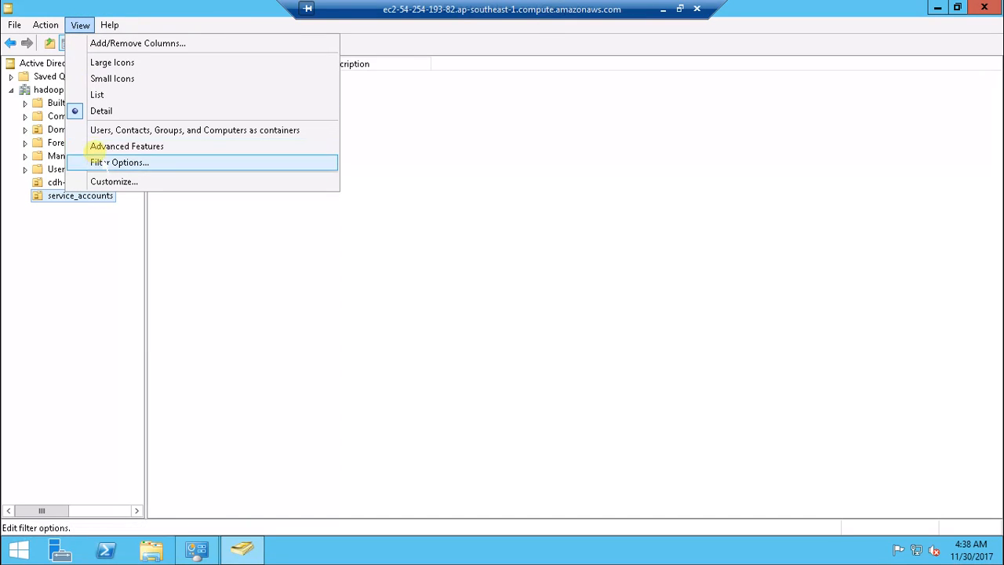
{"action": "mouse_move", "coordinate": [126, 146]}
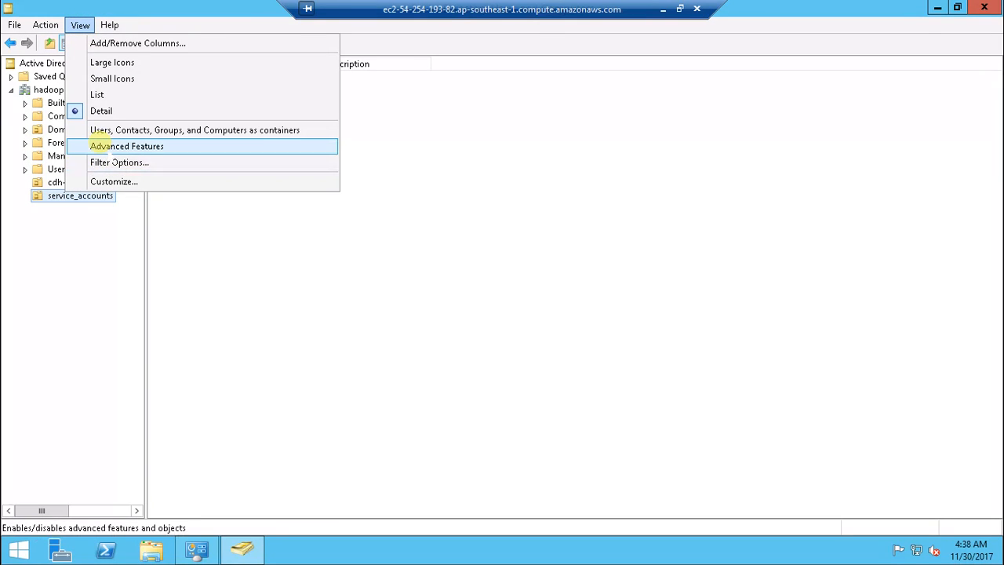
{"action": "left_click", "coordinate": [126, 146]}
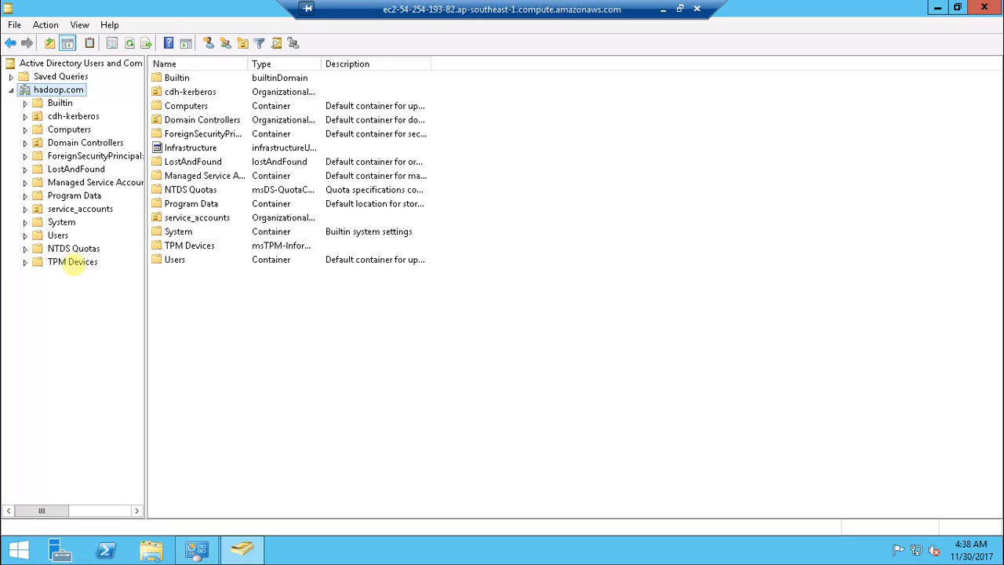
{"action": "left_click", "coordinate": [80, 209]}
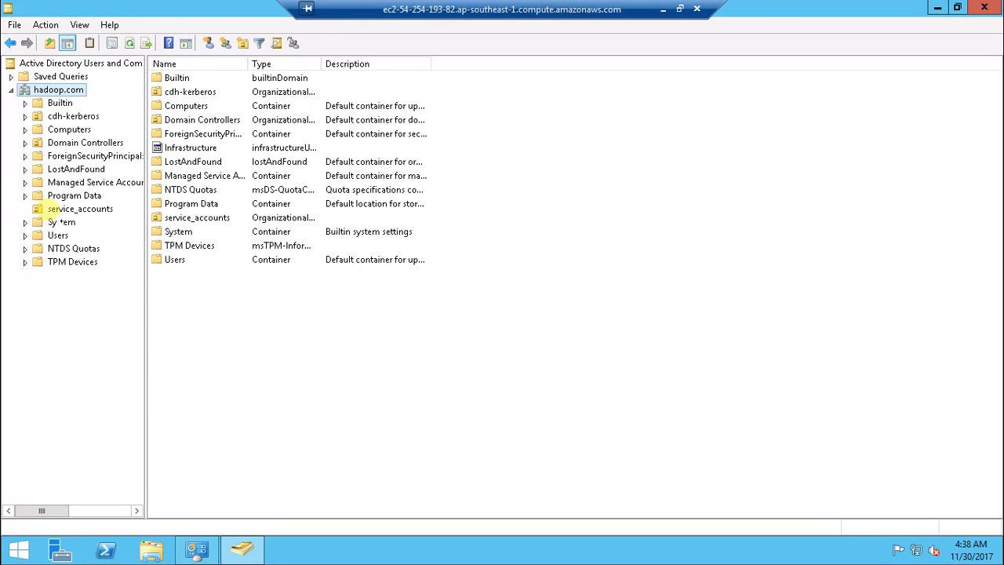
Step: Check cdhadmin's distinguishedName in the Attribute Editor, then open cdh-kerberos Properties
{"action": "right_click", "coordinate": [180, 78]}
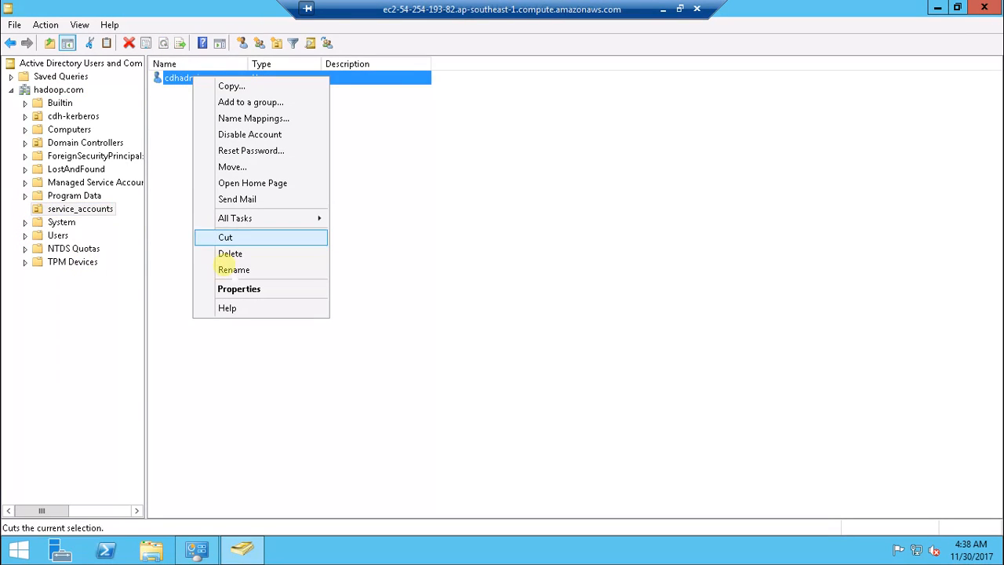
{"action": "left_click", "coordinate": [239, 289]}
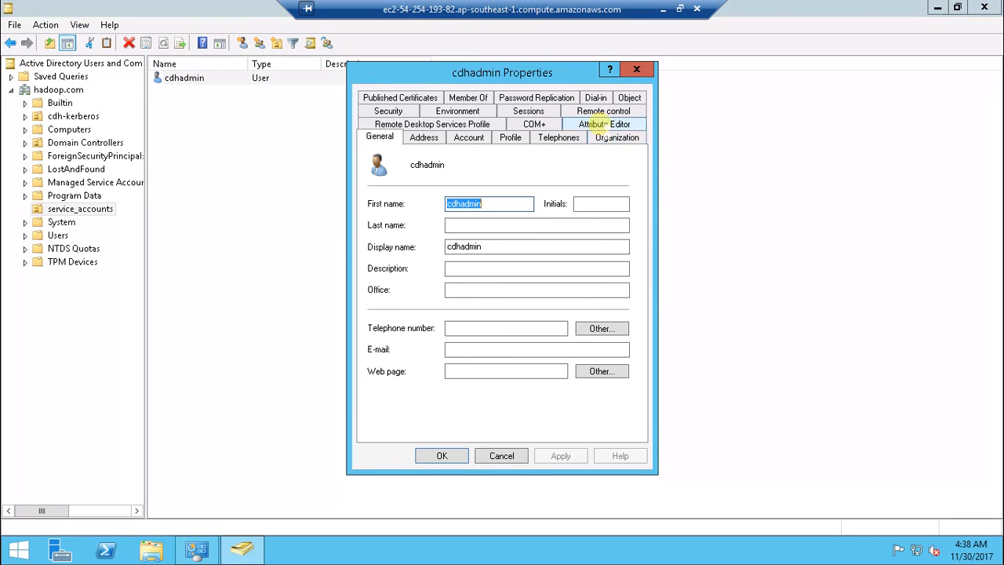
{"action": "left_click", "coordinate": [603, 124]}
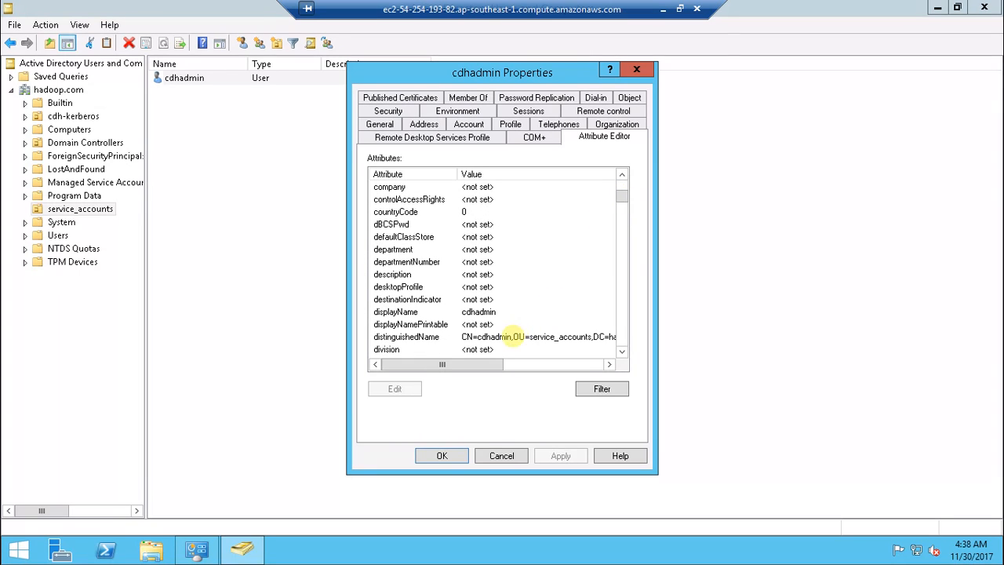
{"action": "left_click", "coordinate": [510, 337]}
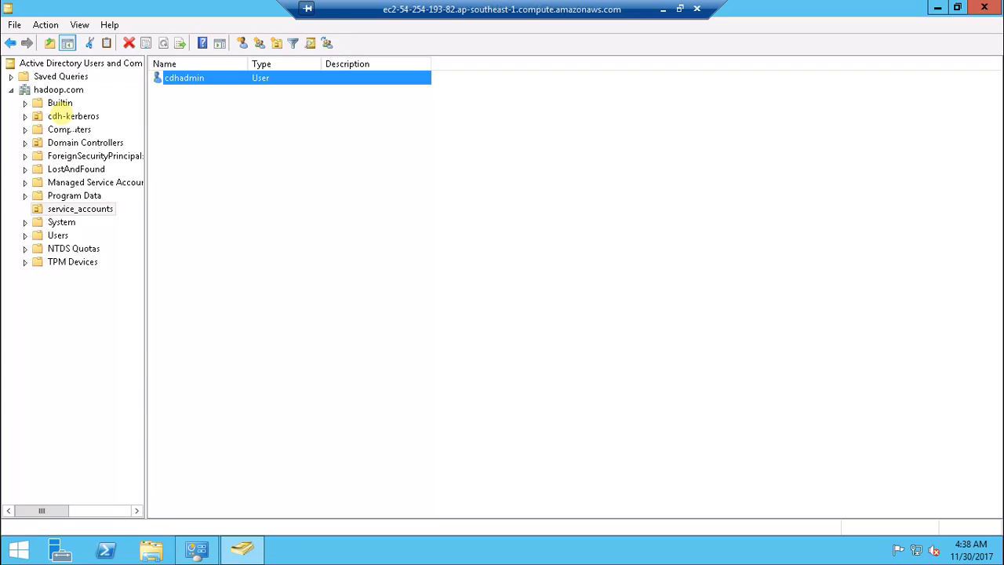
{"action": "right_click", "coordinate": [62, 116]}
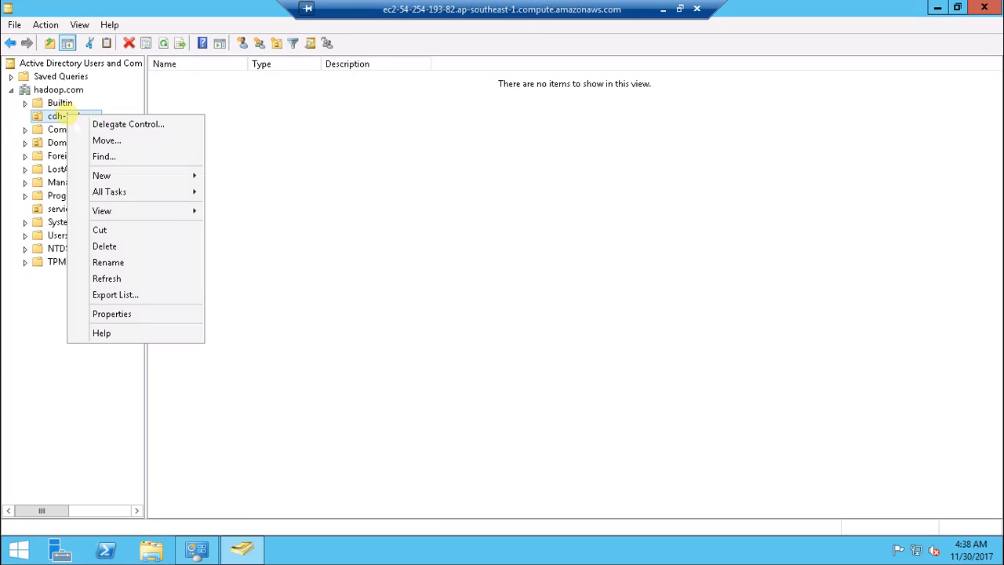
{"action": "left_click", "coordinate": [111, 314]}
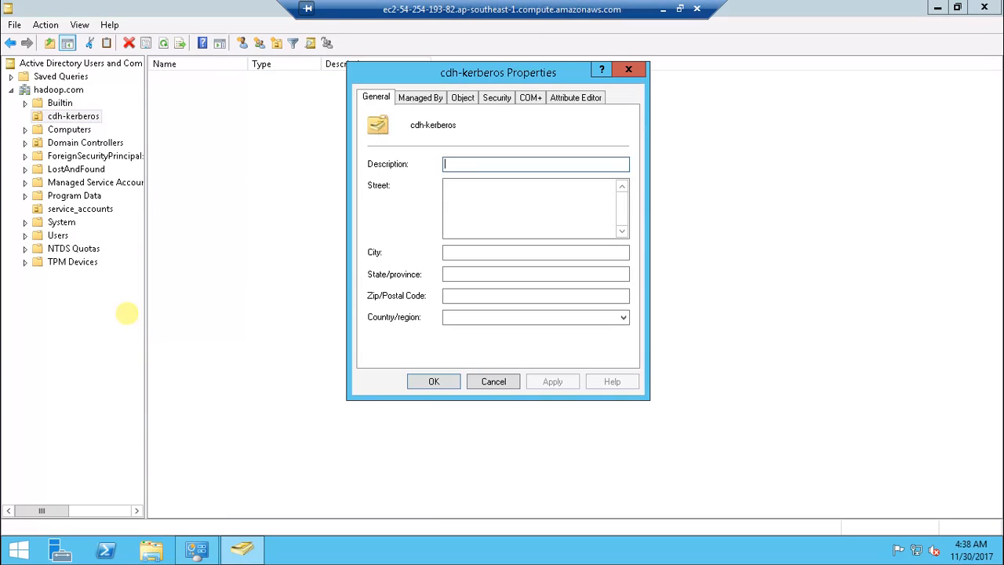
{"action": "left_click", "coordinate": [575, 98]}
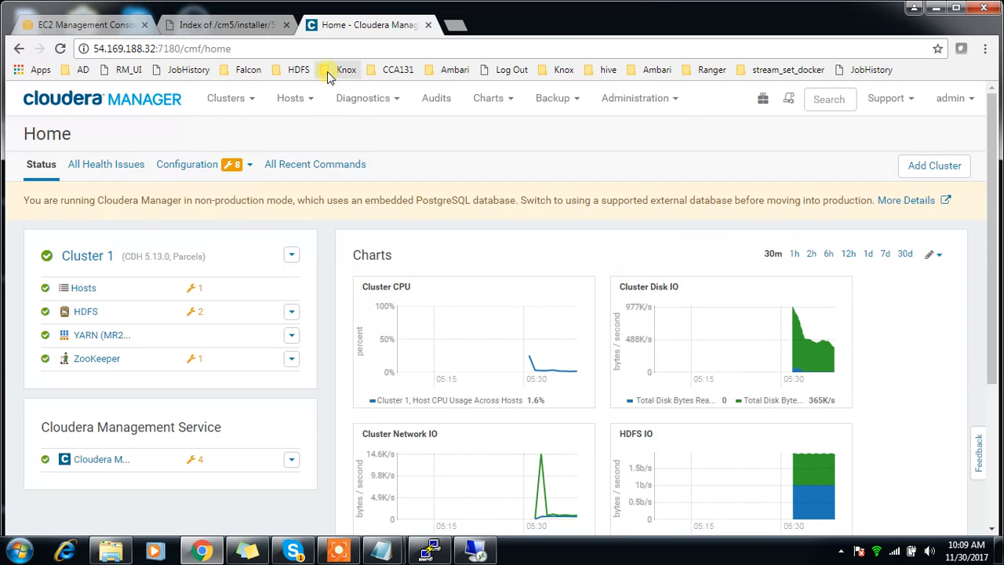
Step: From Administration > Security, launch Enable Kerberos for Cluster 1 and confirm the welcome-page prerequisites
{"action": "left_click", "coordinate": [635, 98]}
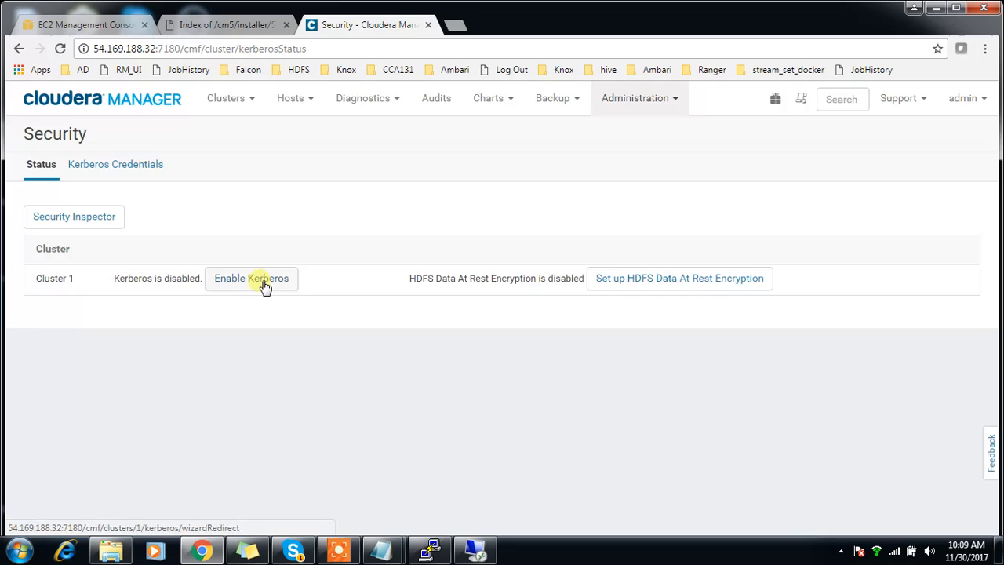
{"action": "left_click", "coordinate": [251, 279]}
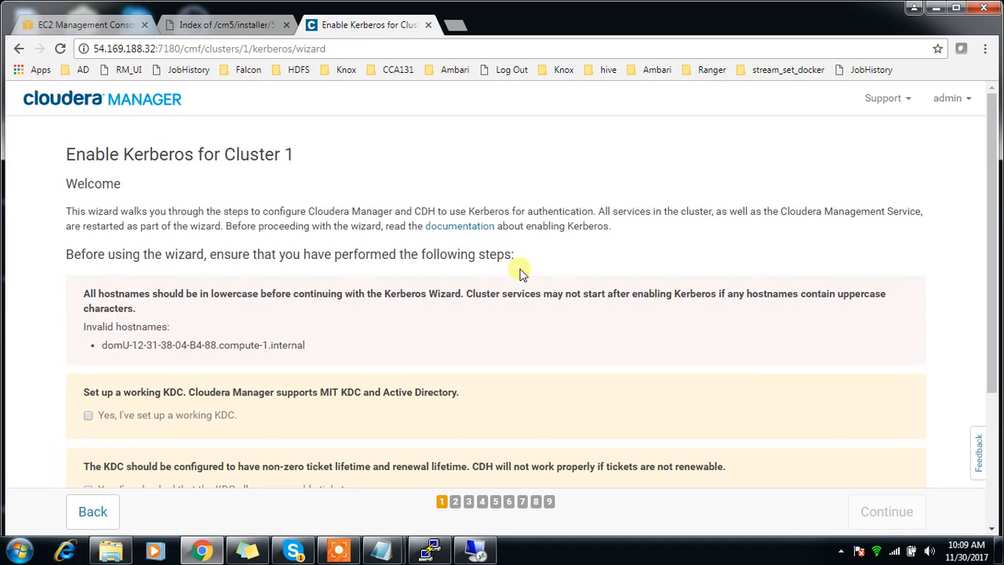
{"action": "scroll", "scroll_direction": "down", "scroll_amount": 3}
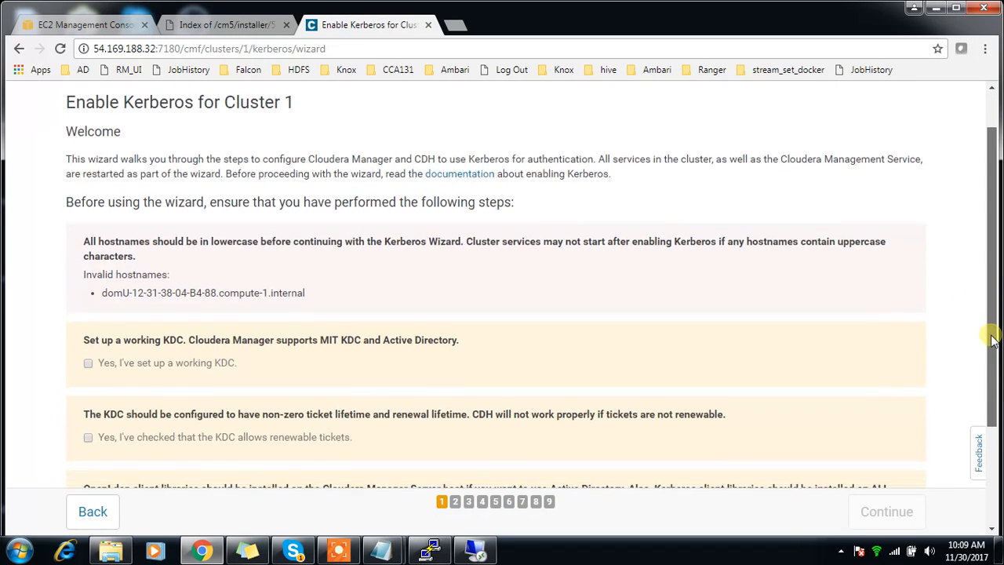
{"action": "scroll", "scroll_direction": "down", "scroll_amount": 3}
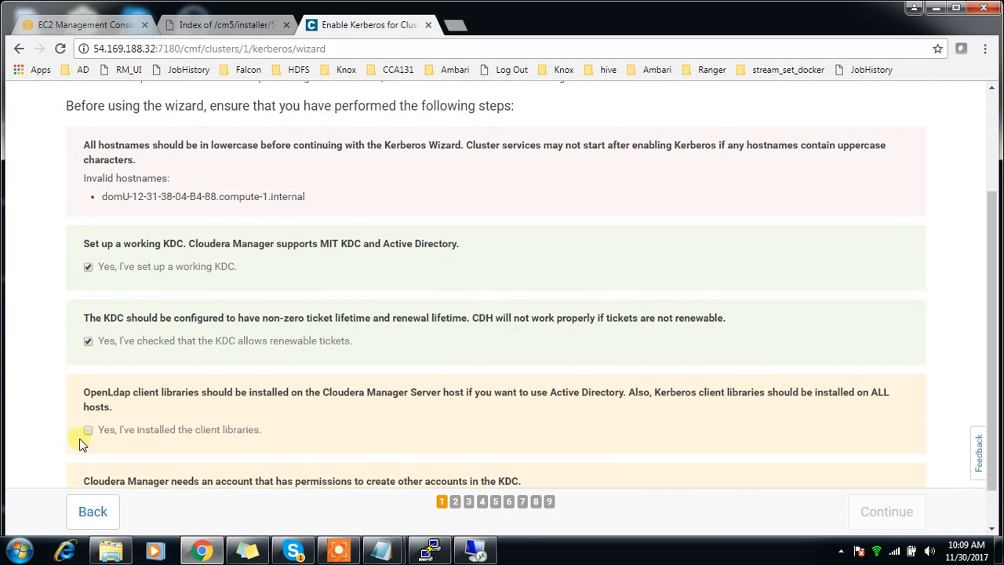
{"action": "scroll", "scroll_direction": "up", "scroll_amount": 3}
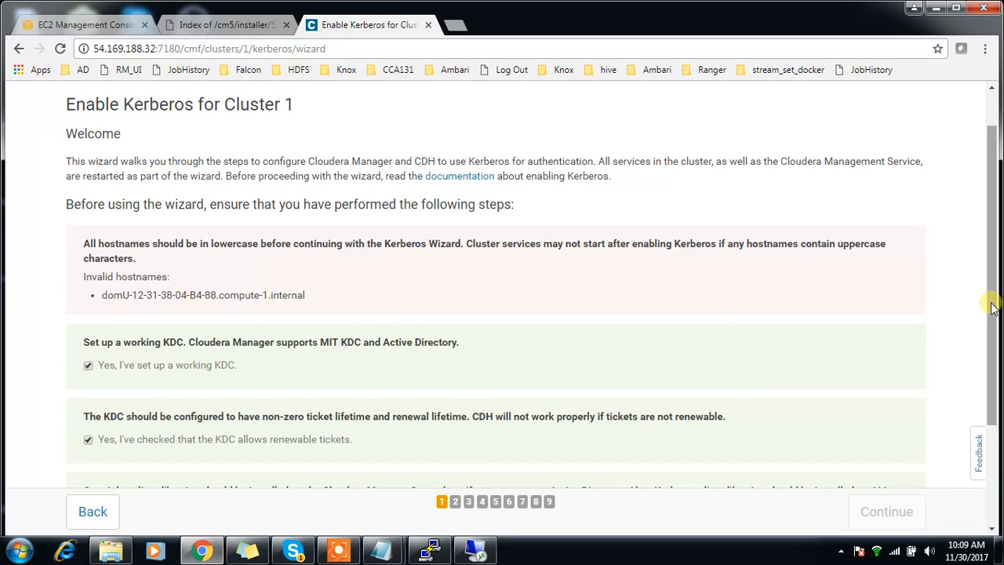
{"action": "scroll", "scroll_direction": "down", "scroll_amount": 3}
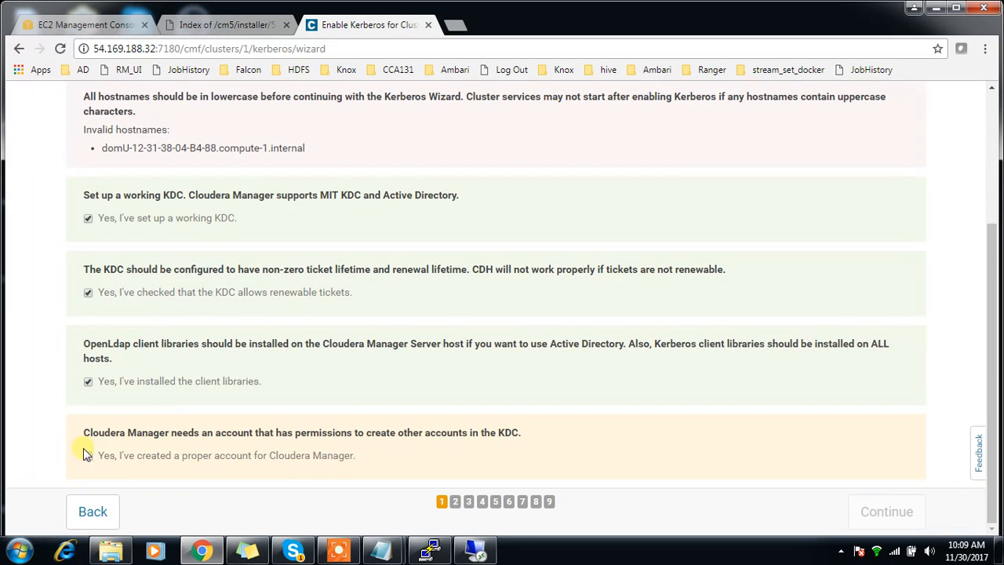
{"action": "left_click", "coordinate": [88, 455]}
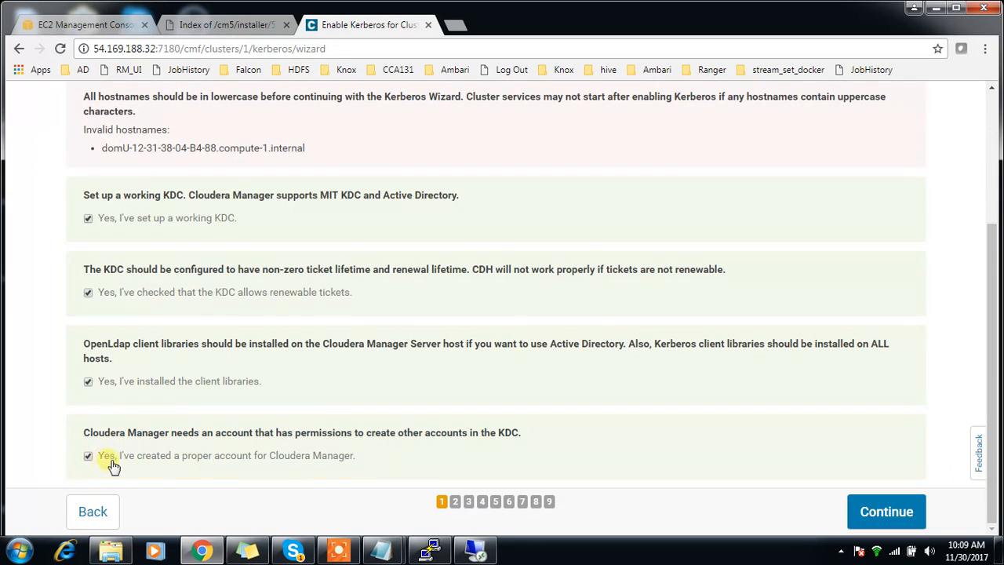
{"action": "mouse_move", "coordinate": [515, 520]}
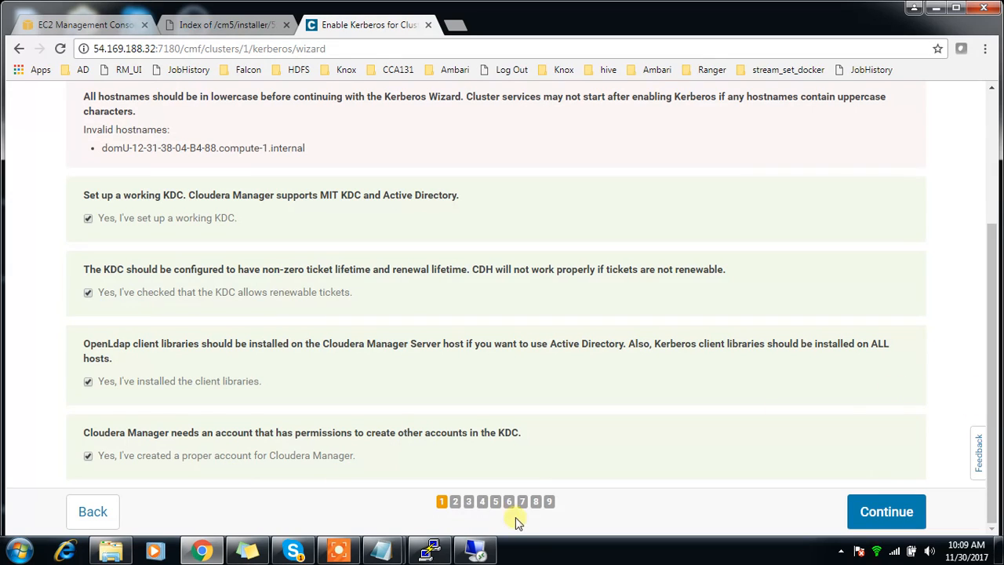
{"action": "mouse_move", "coordinate": [123, 397]}
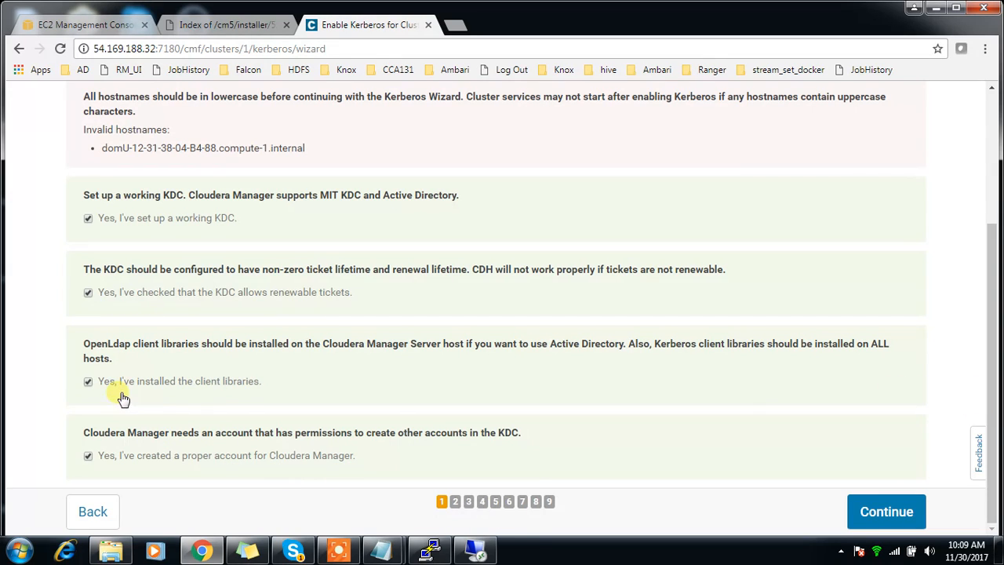
{"action": "mouse_move", "coordinate": [182, 397]}
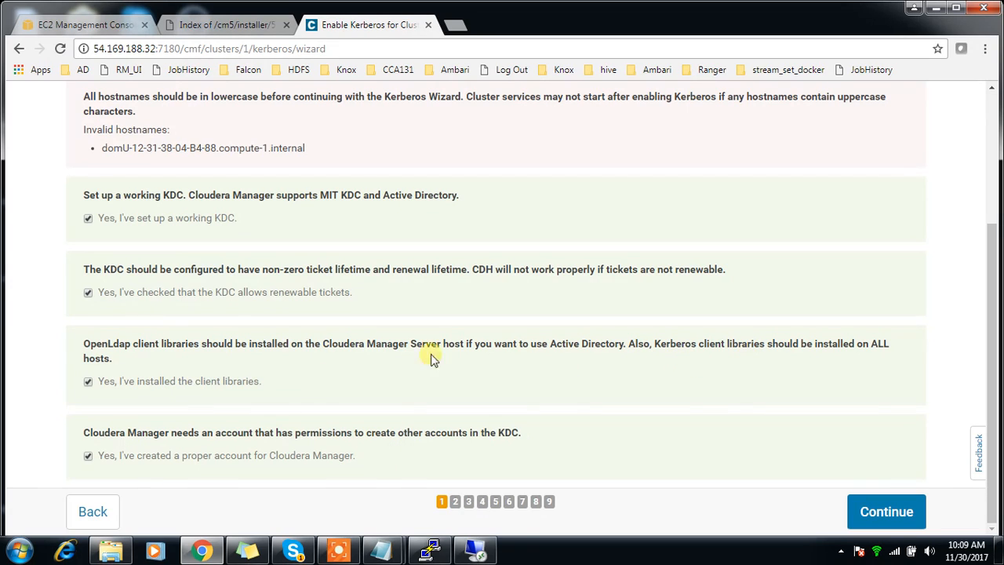
{"action": "mouse_move", "coordinate": [224, 364]}
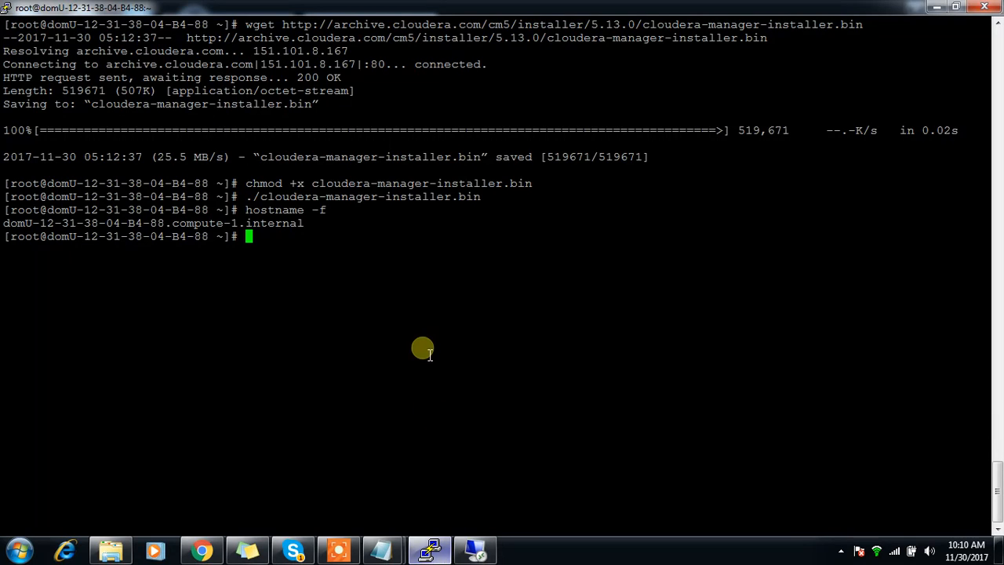
Step: Enter 'yum -y install openldap-client*' in the PuTTY session on the CDH host
{"action": "type", "text": "yum"}
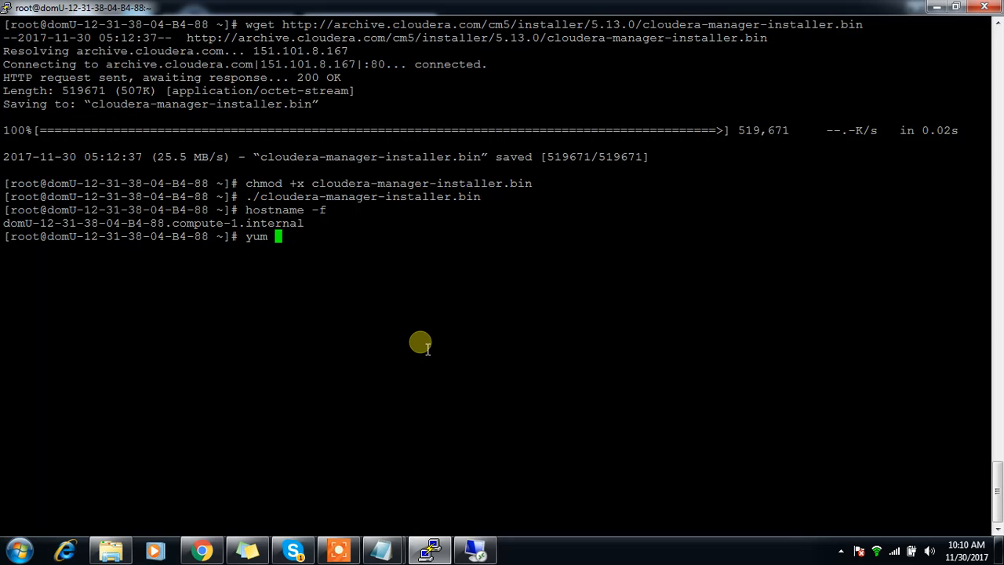
{"action": "type", "text": "-y"}
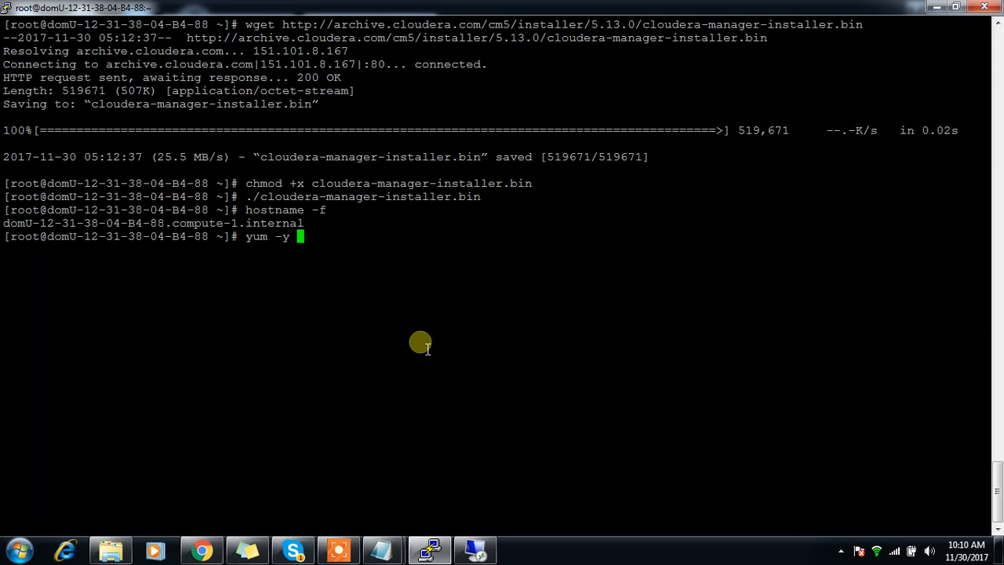
{"action": "type", "text": "install o"}
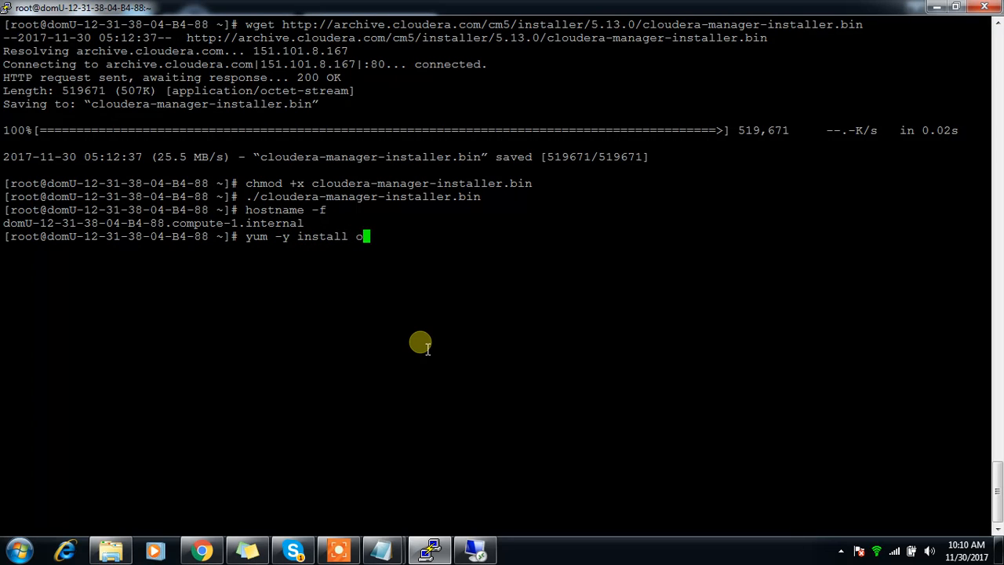
{"action": "type", "text": "penldap"}
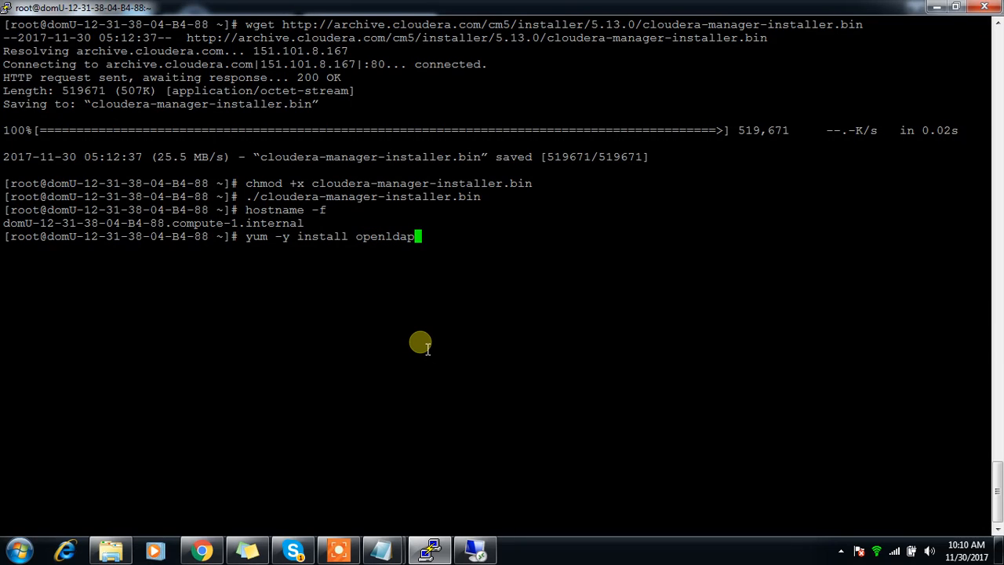
{"action": "type", "text": "client*"}
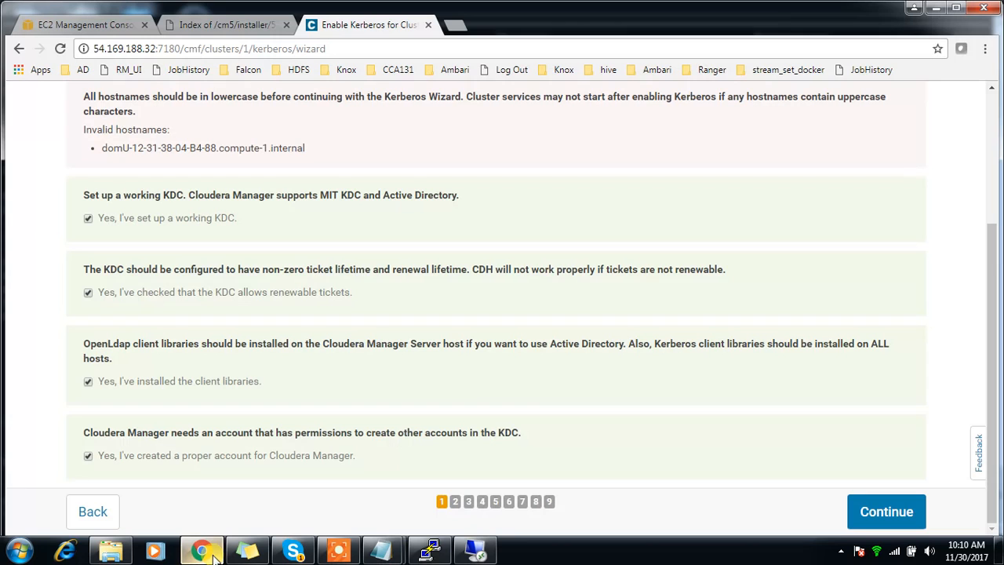
Step: Advance the Kerberos wizard to KDC Information and select Active Directory as the KDC type
{"action": "left_click", "coordinate": [887, 511]}
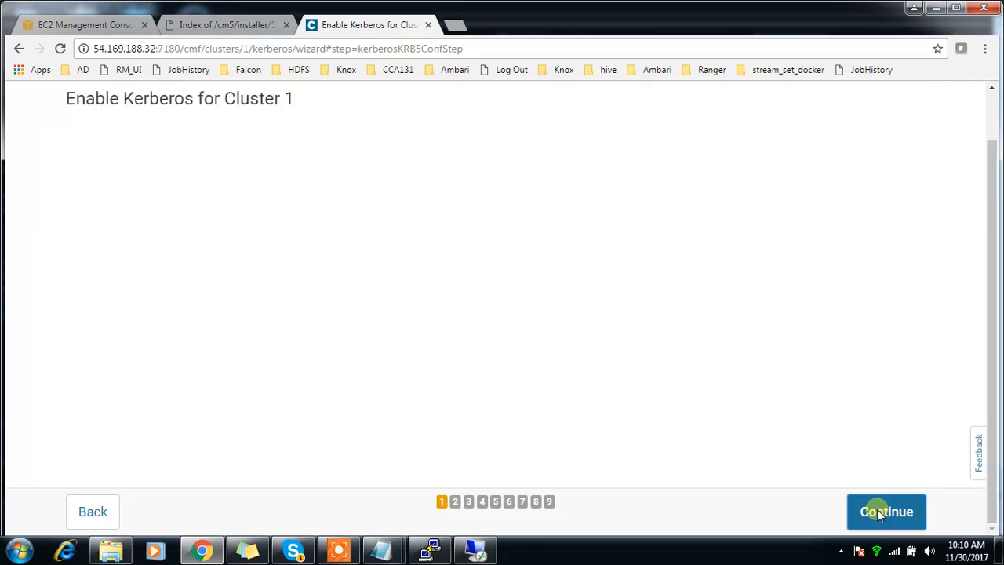
{"action": "left_click", "coordinate": [885, 512]}
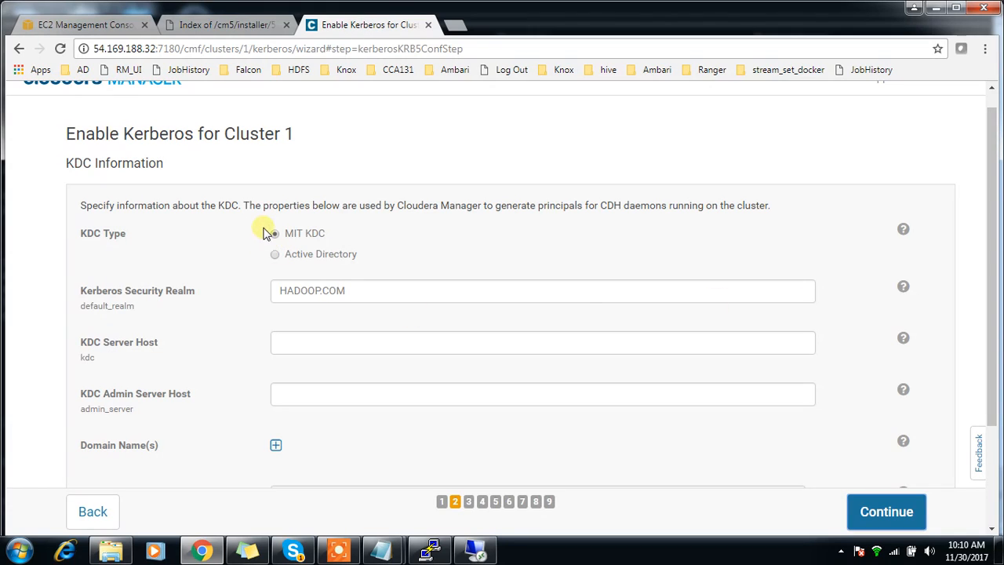
{"action": "left_click", "coordinate": [274, 233]}
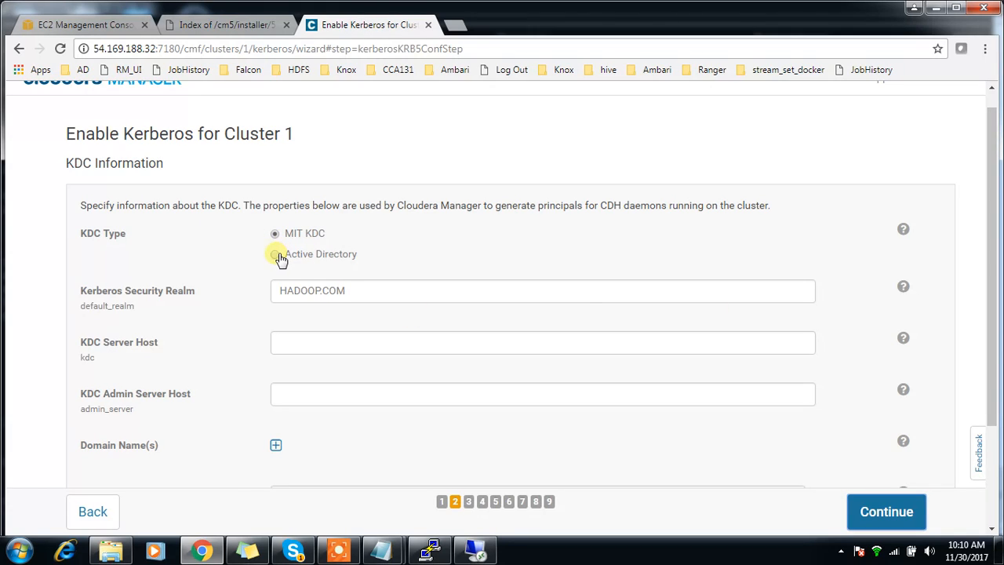
{"action": "left_click", "coordinate": [274, 254]}
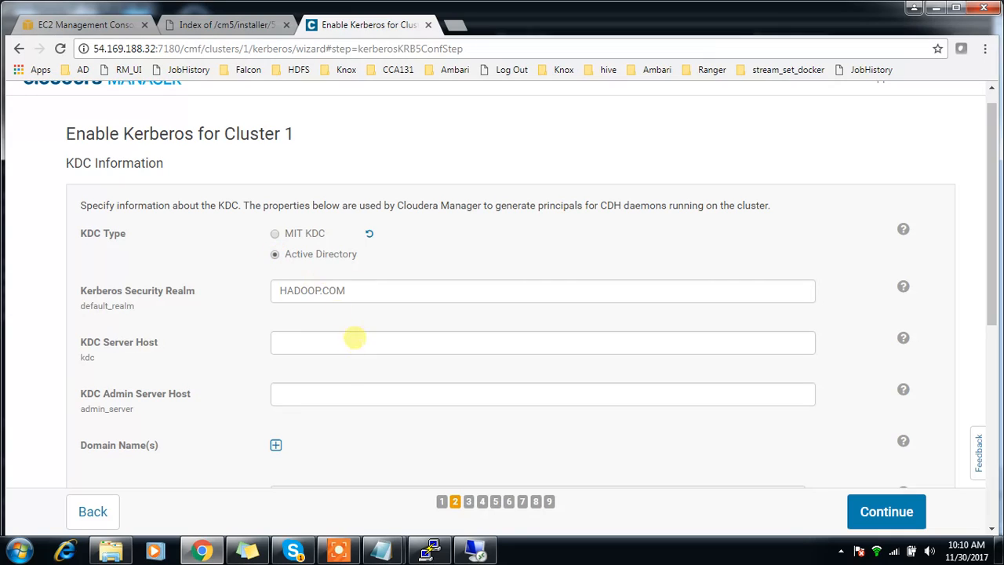
{"action": "left_click", "coordinate": [542, 343]}
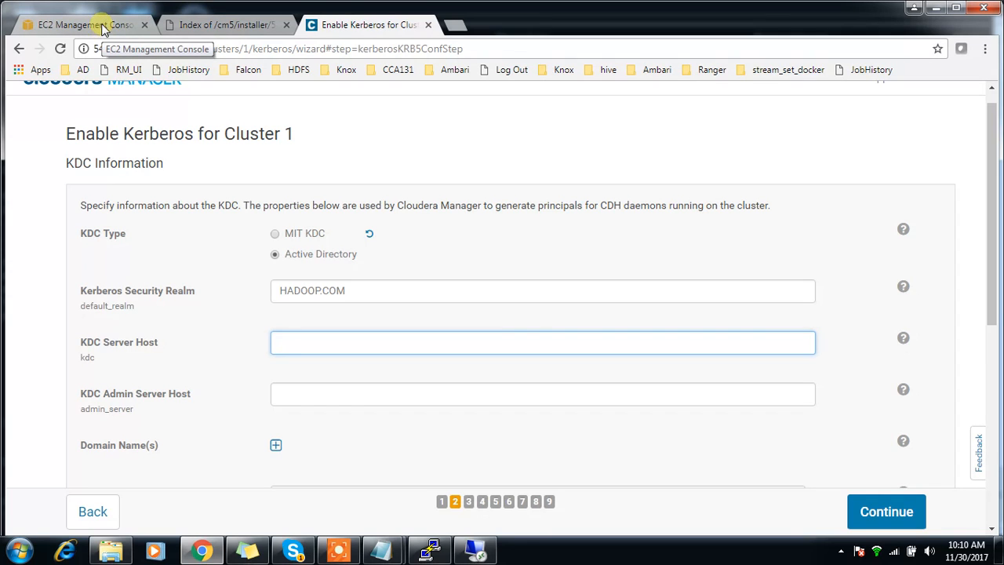
Step: Copy the AD instance's Private DNS name from its EC2 instance details
{"action": "left_click", "coordinate": [78, 25]}
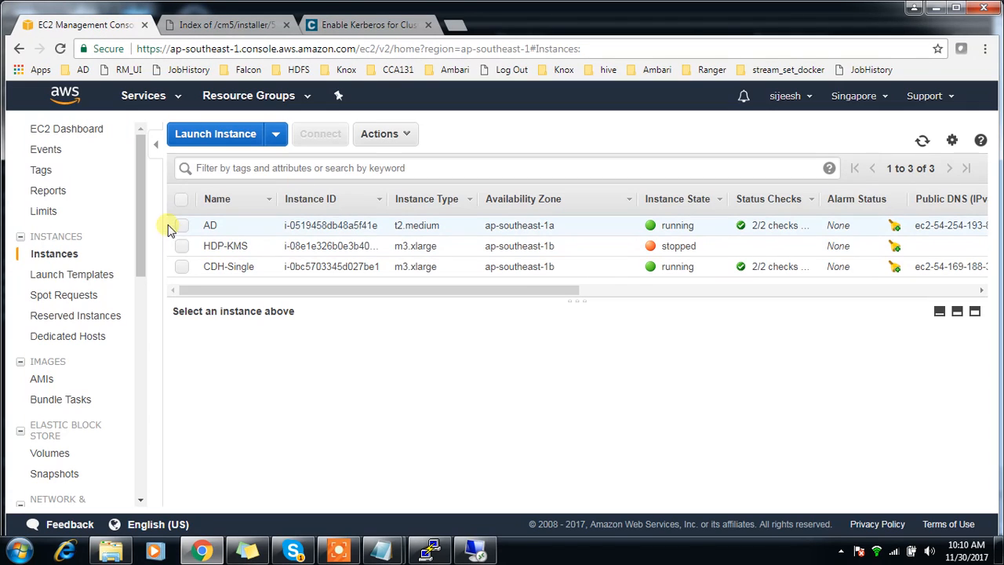
{"action": "left_click", "coordinate": [182, 225]}
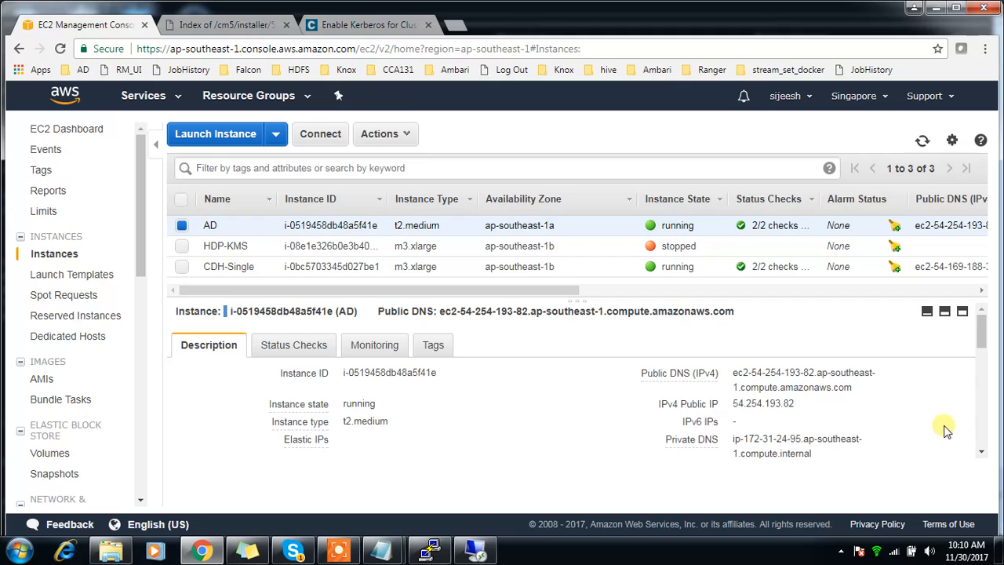
{"action": "scroll", "scroll_direction": "down", "scroll_amount": 3}
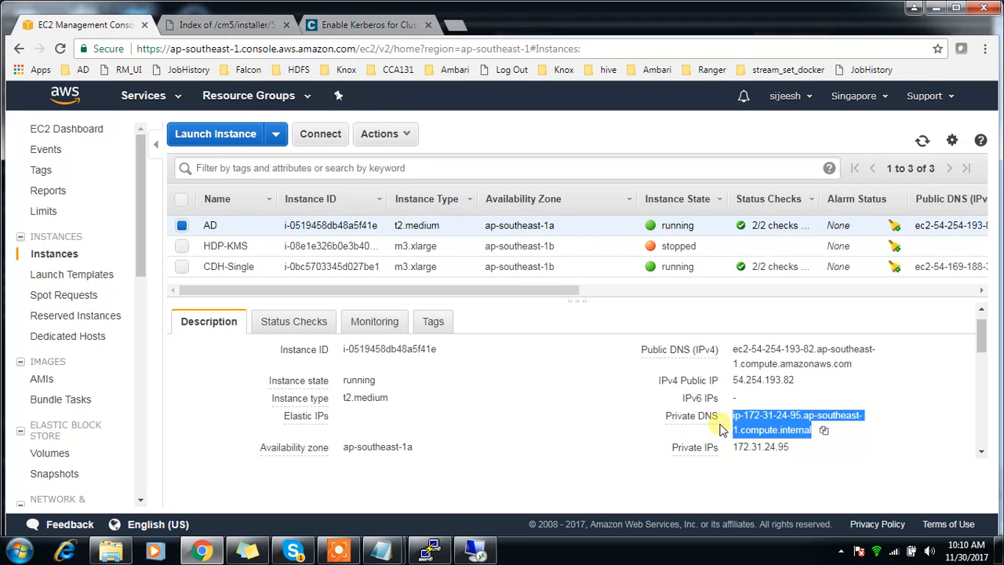
{"action": "left_click", "coordinate": [369, 24]}
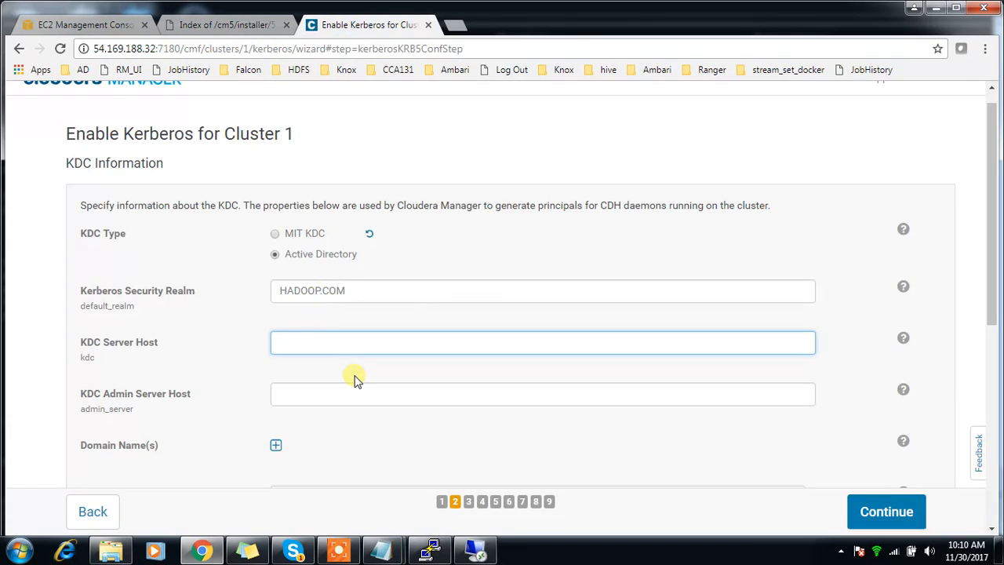
{"action": "type", "text": "ip-172-31-24-95.ap-southeast-1.compute.internal"}
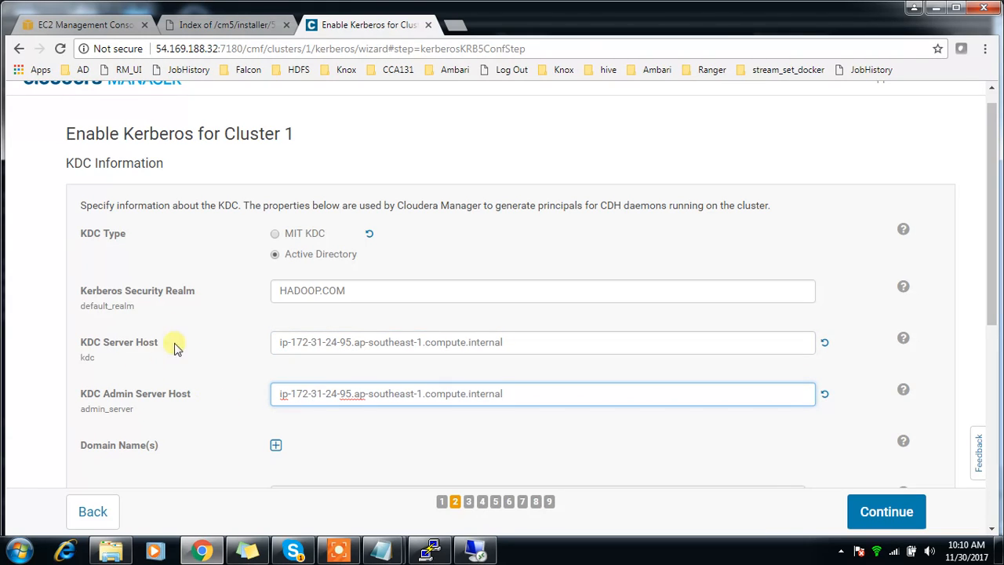
{"action": "scroll", "scroll_direction": "down", "scroll_amount": 3}
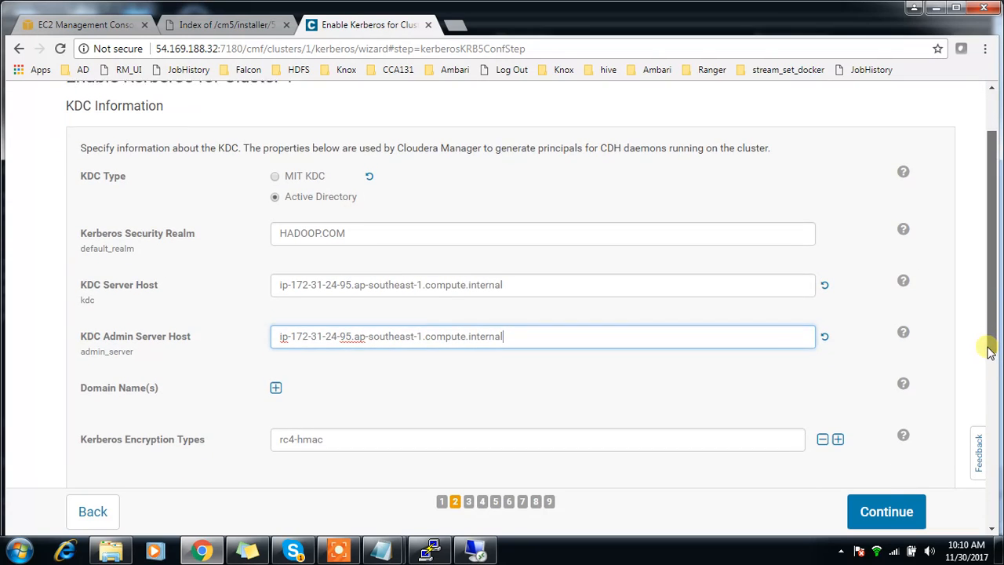
{"action": "scroll", "scroll_direction": "down", "scroll_amount": 3}
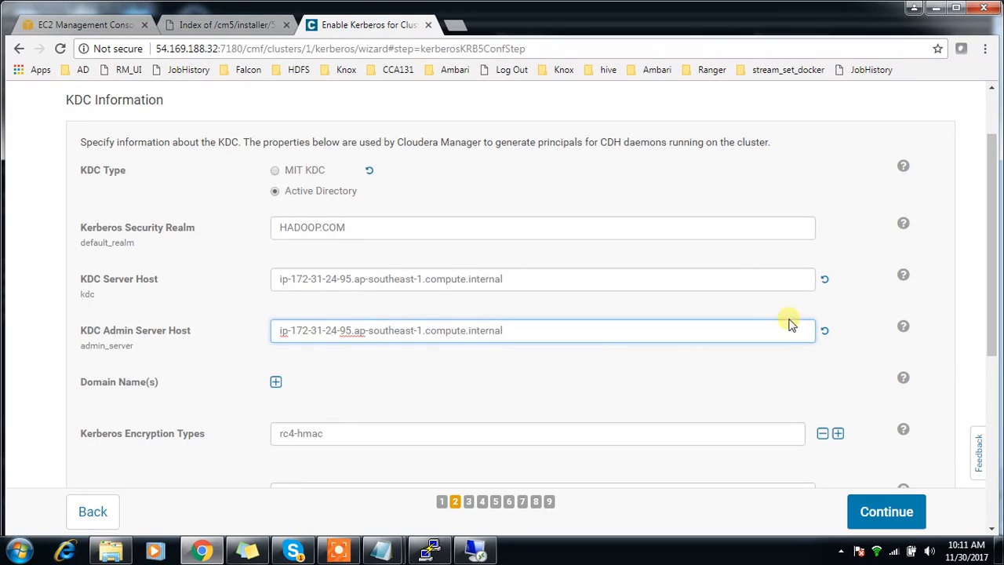
{"action": "scroll", "scroll_direction": "down", "scroll_amount": 3}
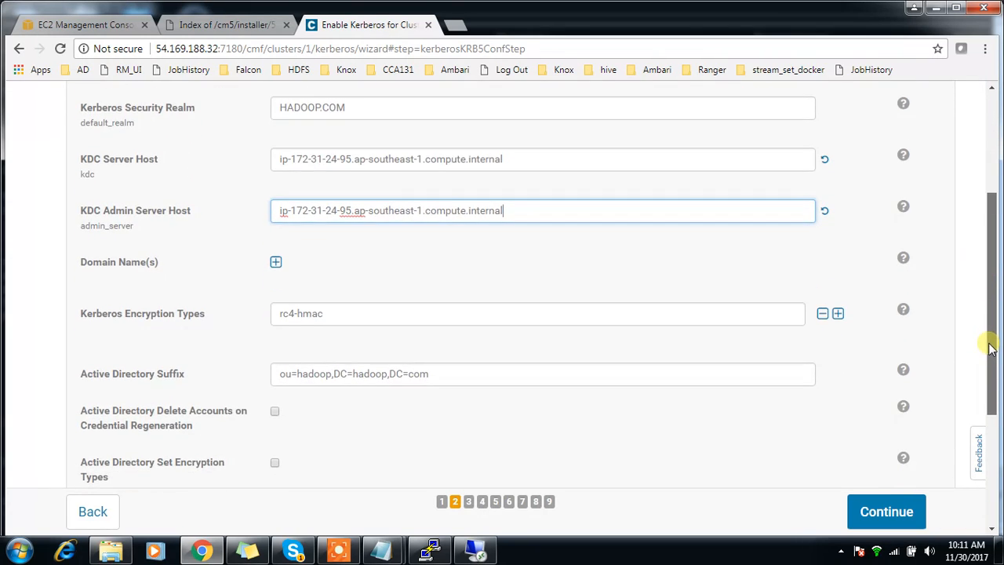
{"action": "scroll", "scroll_direction": "down", "scroll_amount": 3}
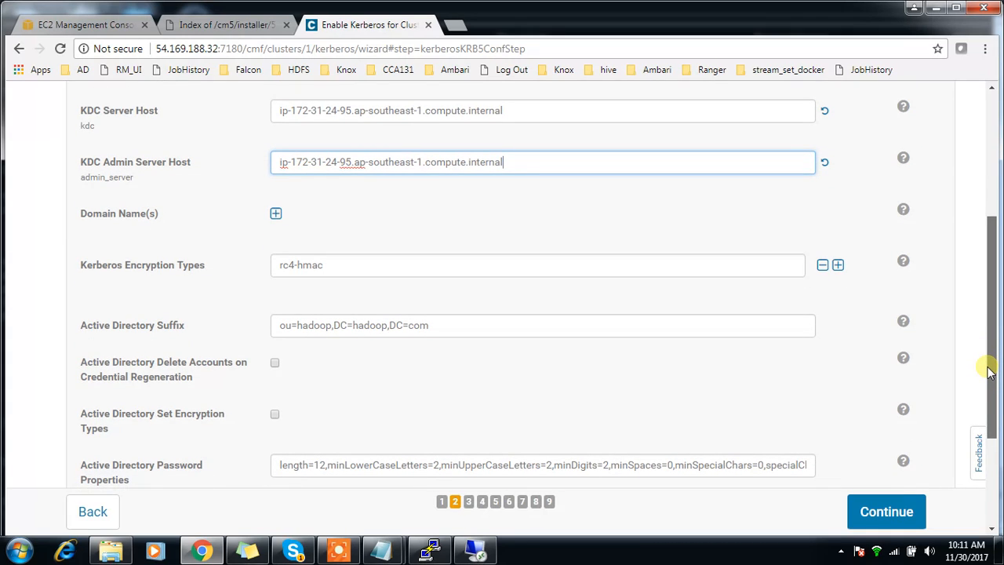
{"action": "scroll", "scroll_direction": "down", "scroll_amount": 3}
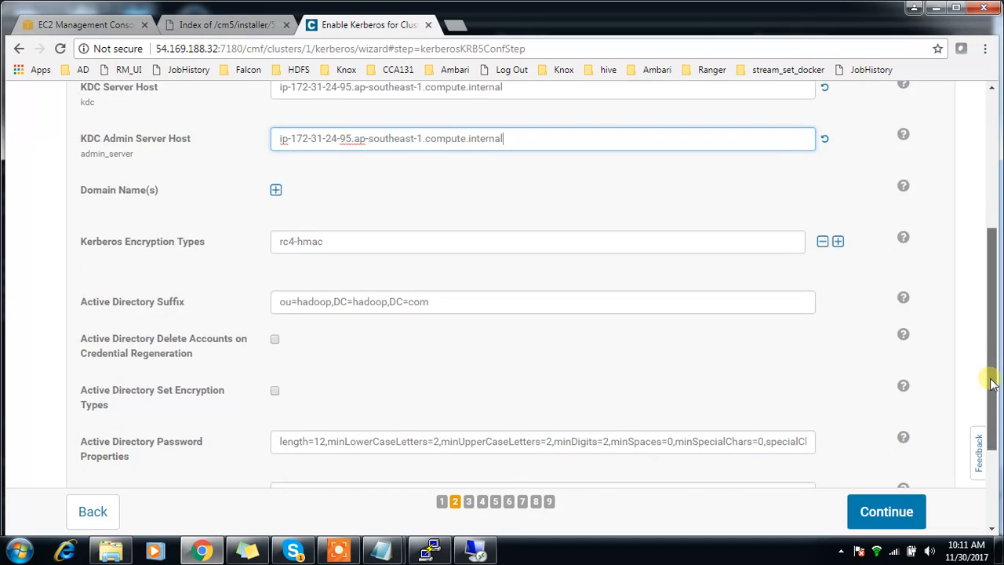
{"action": "scroll", "scroll_direction": "down", "scroll_amount": 3}
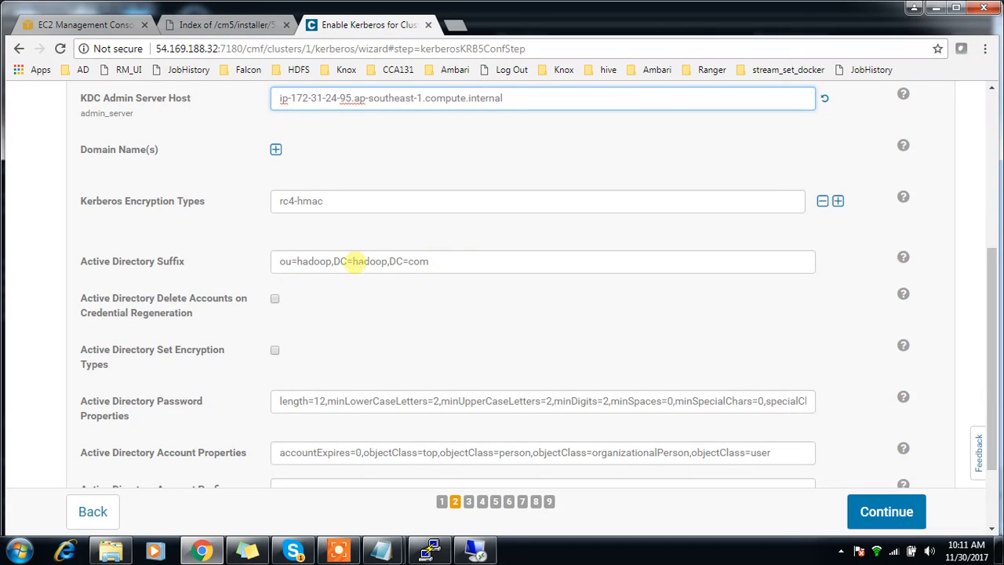
{"action": "double_click", "coordinate": [316, 261]}
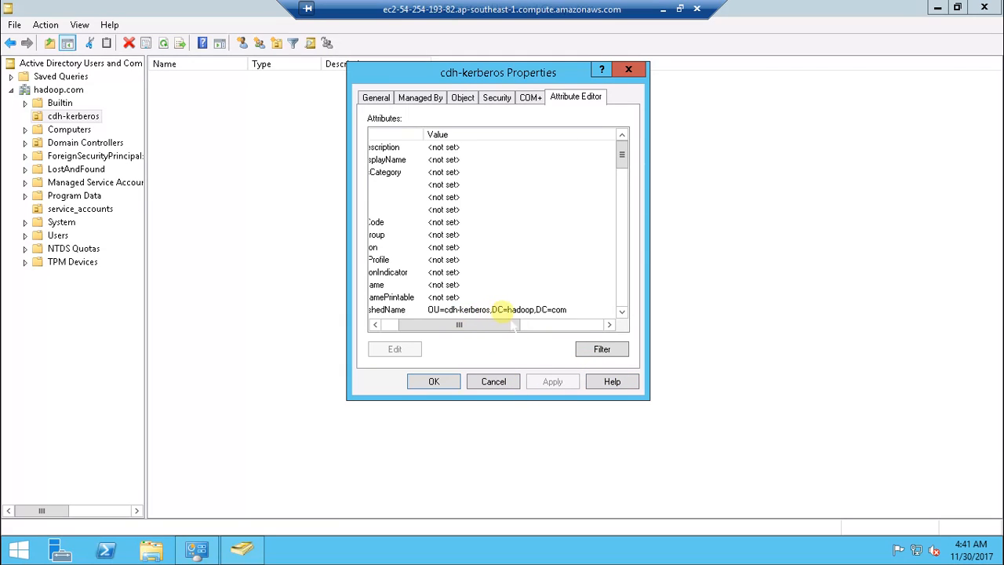
Step: Open the cdh-kerberos OU's attributes to check its distinguishedName value
{"action": "left_click", "coordinate": [498, 309]}
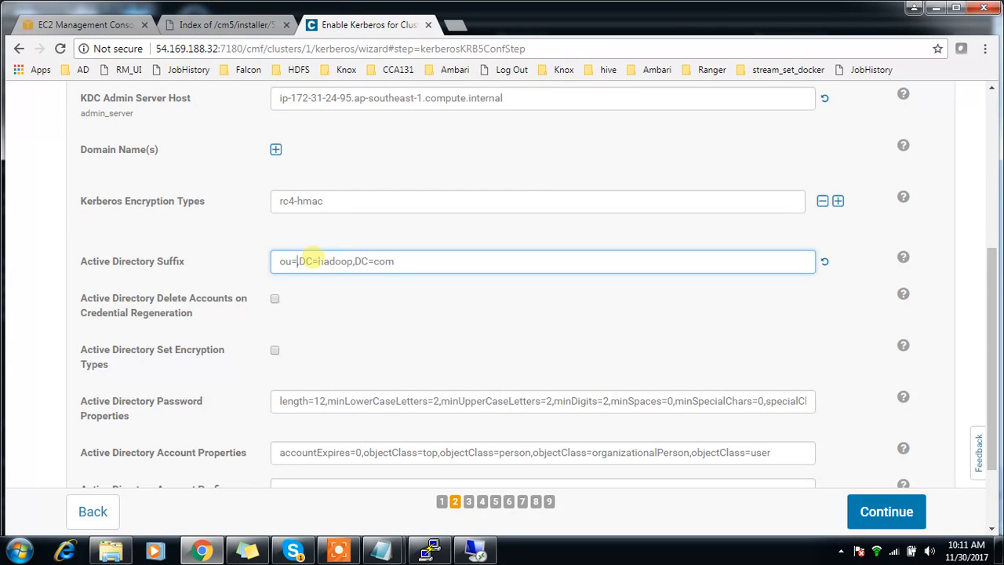
Step: Set the Active Directory Suffix to ou=cdh-kerberos,dc=hadoop,dc=com and continue
{"action": "type", "text": "cdh,"}
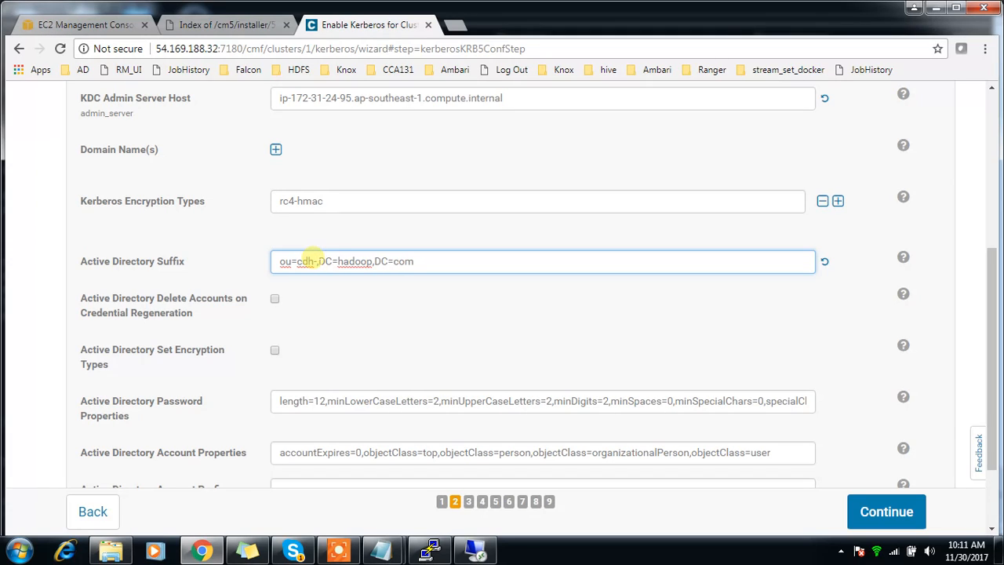
{"action": "type", "text": "kerberos,dc"}
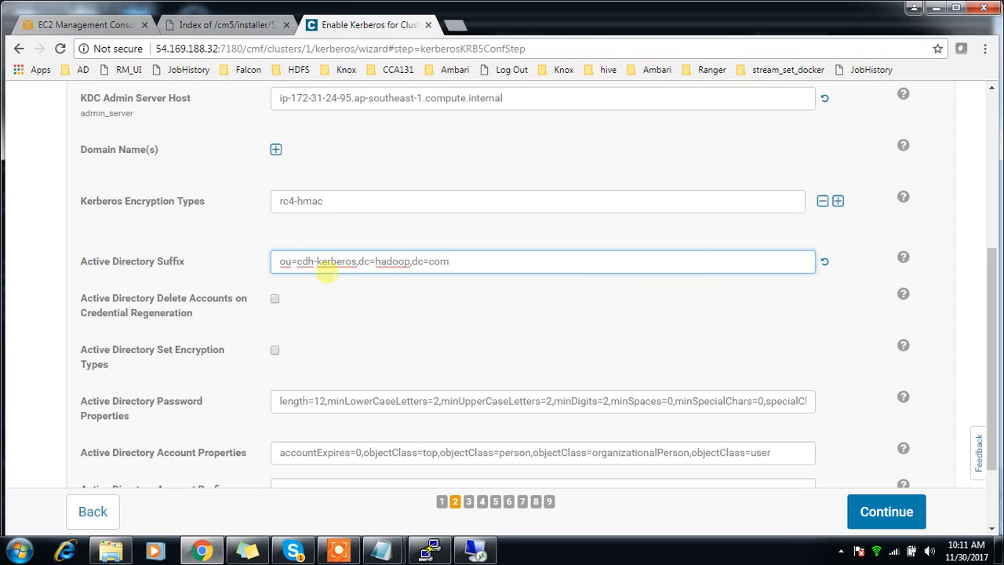
{"action": "scroll", "scroll_direction": "down", "scroll_amount": 3}
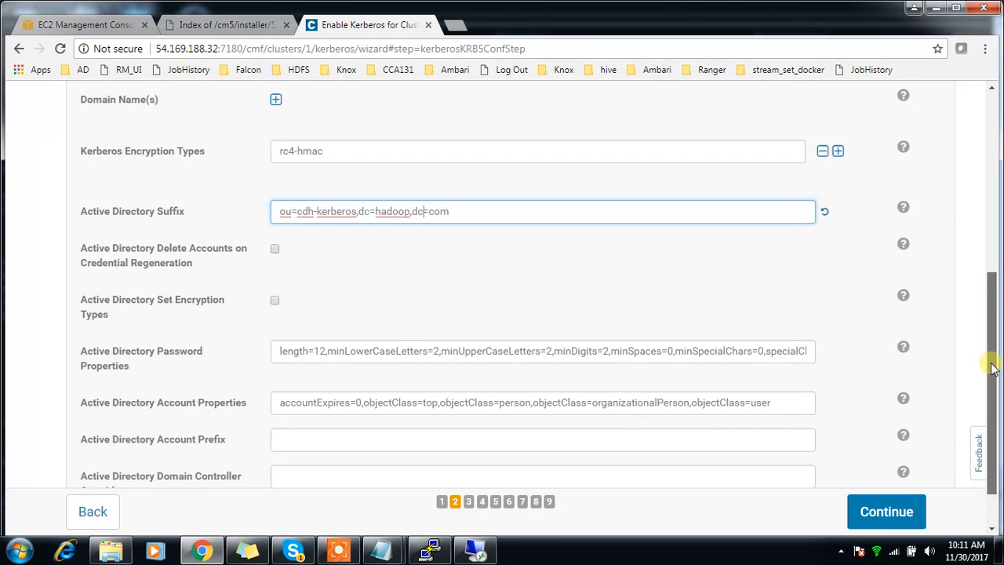
{"action": "scroll", "scroll_direction": "down", "scroll_amount": 3}
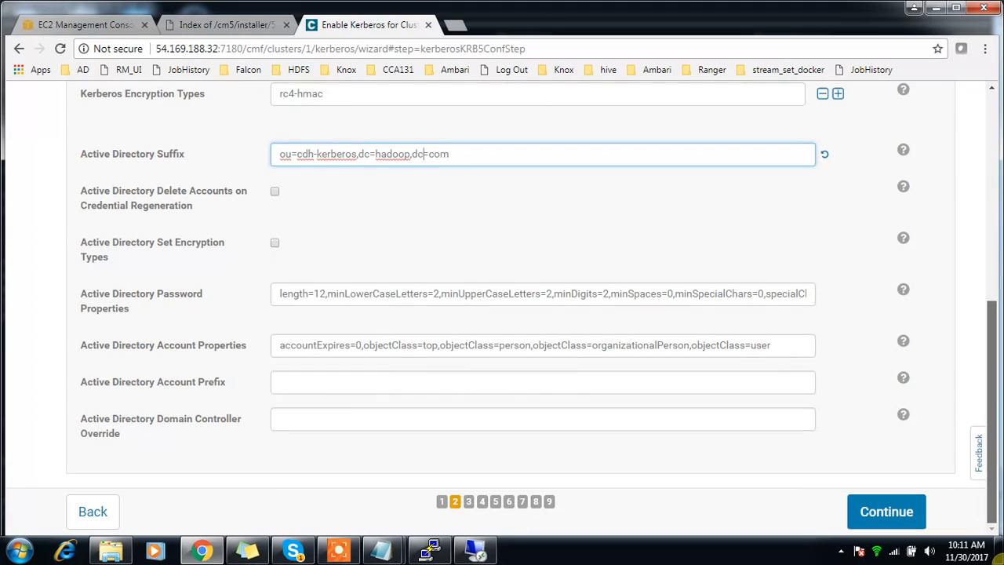
{"action": "left_click", "coordinate": [887, 512]}
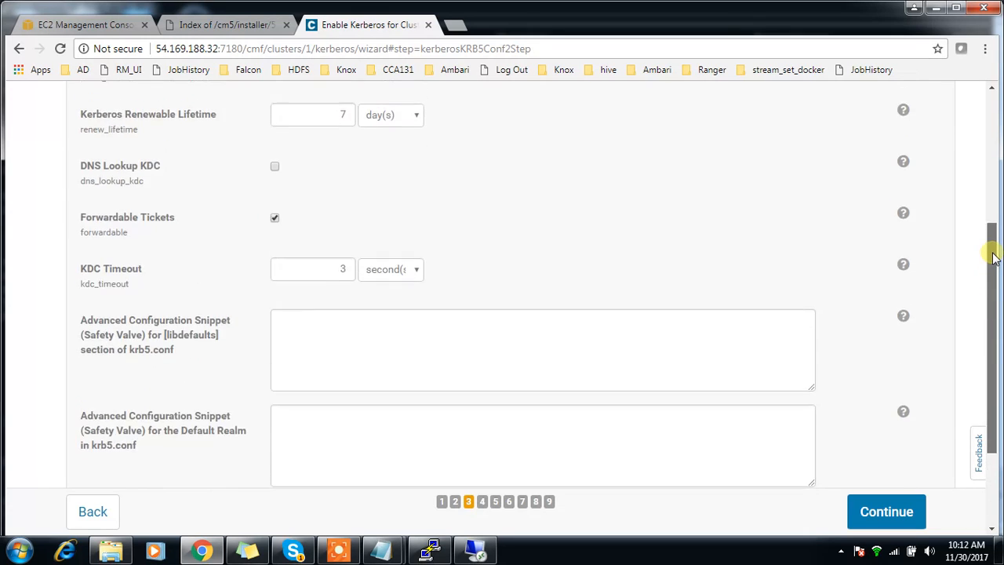
Step: Leave Manage krb5.conf enabled after toggling it twice, and proceed past KRB5 Configuration
{"action": "scroll", "scroll_direction": "up", "scroll_amount": 3}
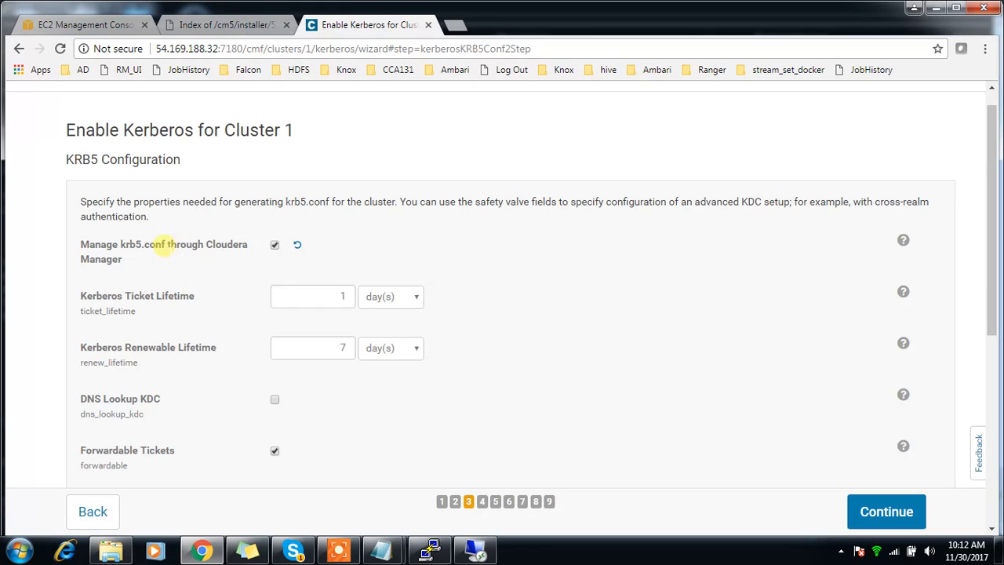
{"action": "mouse_move", "coordinate": [232, 255]}
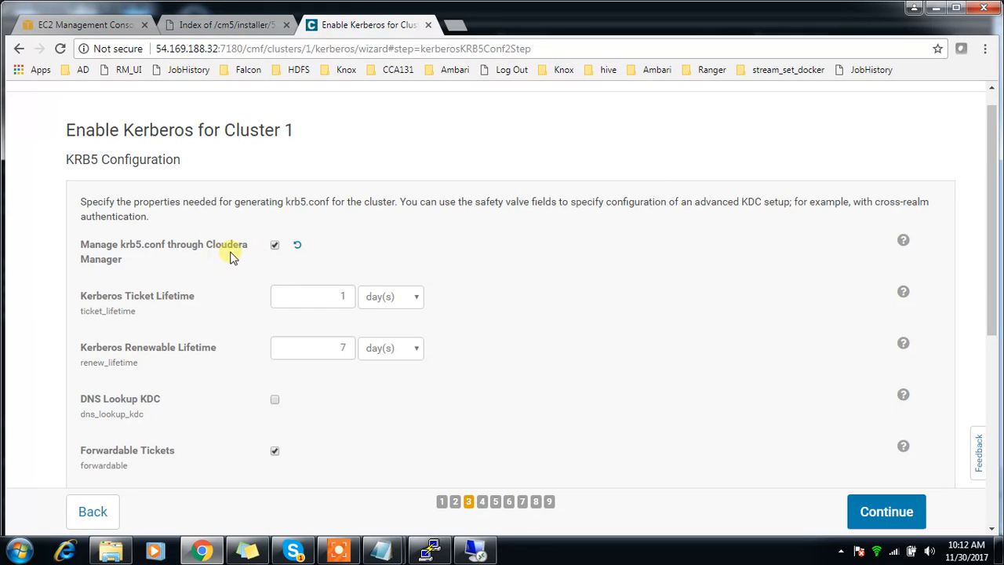
{"action": "left_click", "coordinate": [275, 244]}
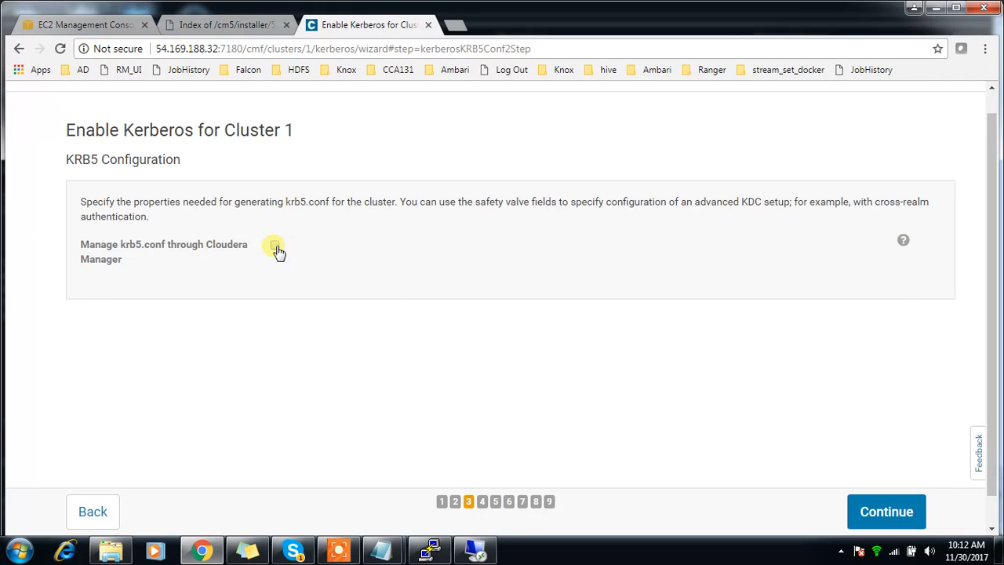
{"action": "left_click", "coordinate": [274, 244]}
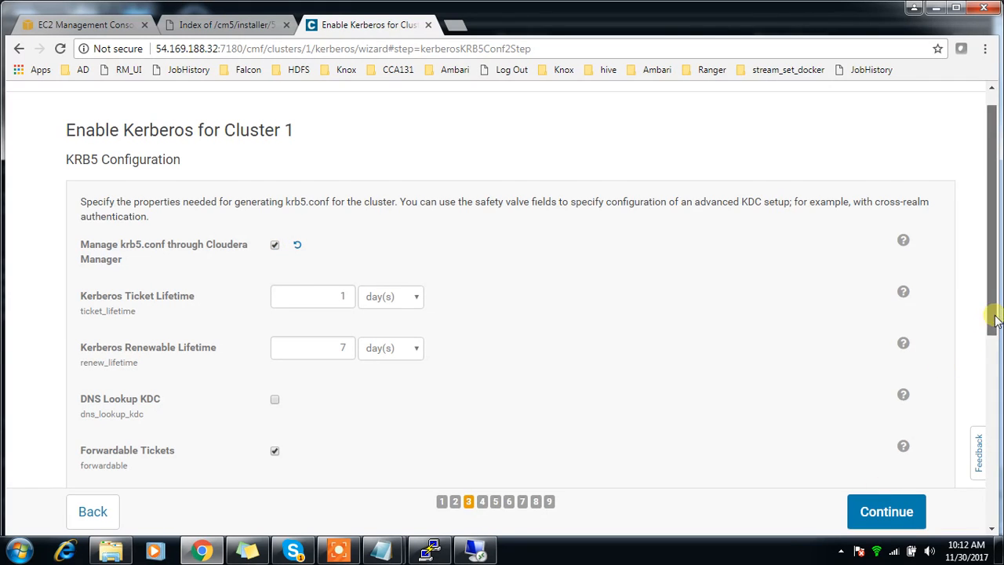
{"action": "scroll", "scroll_direction": "down", "scroll_amount": 3}
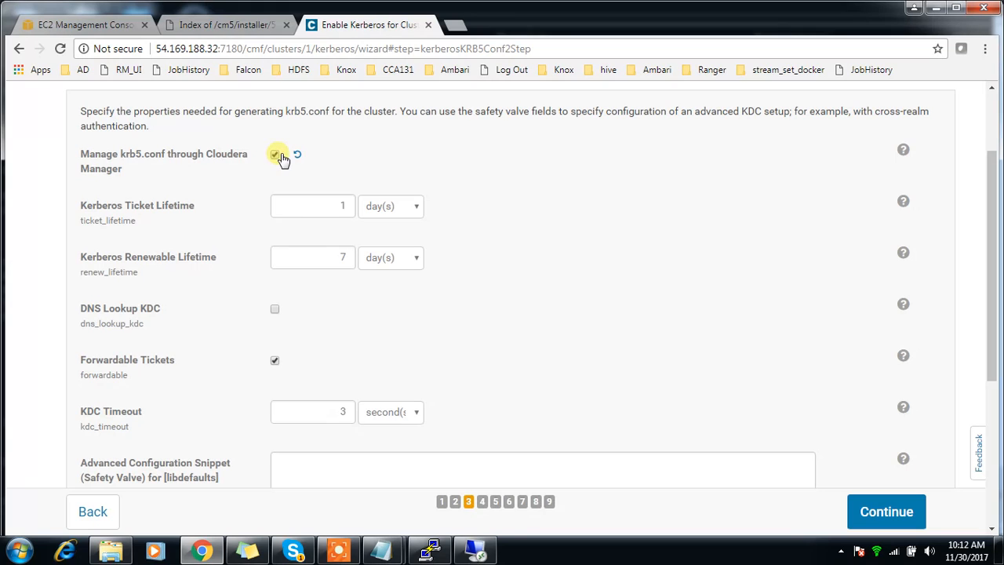
{"action": "left_click", "coordinate": [276, 153]}
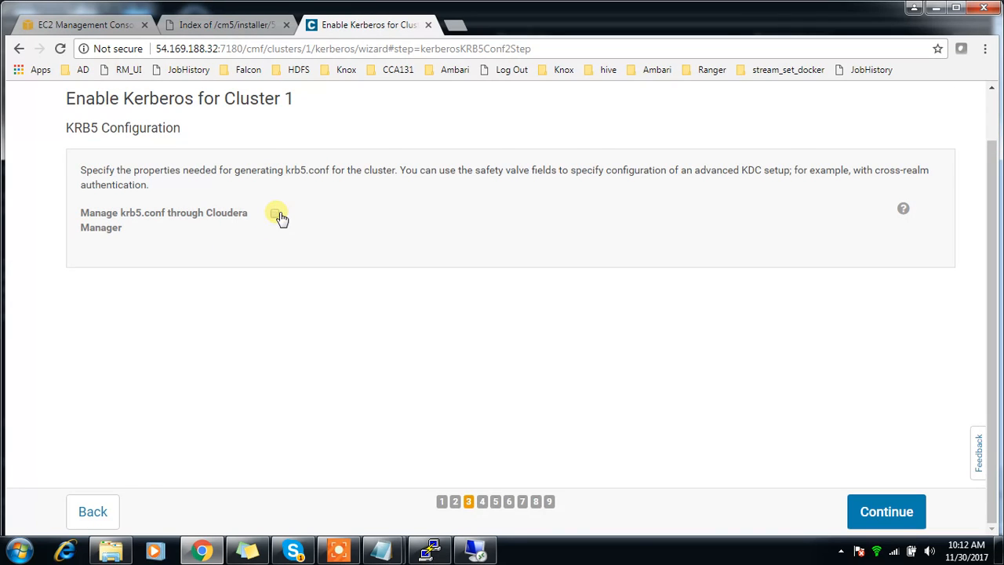
{"action": "left_click", "coordinate": [275, 212]}
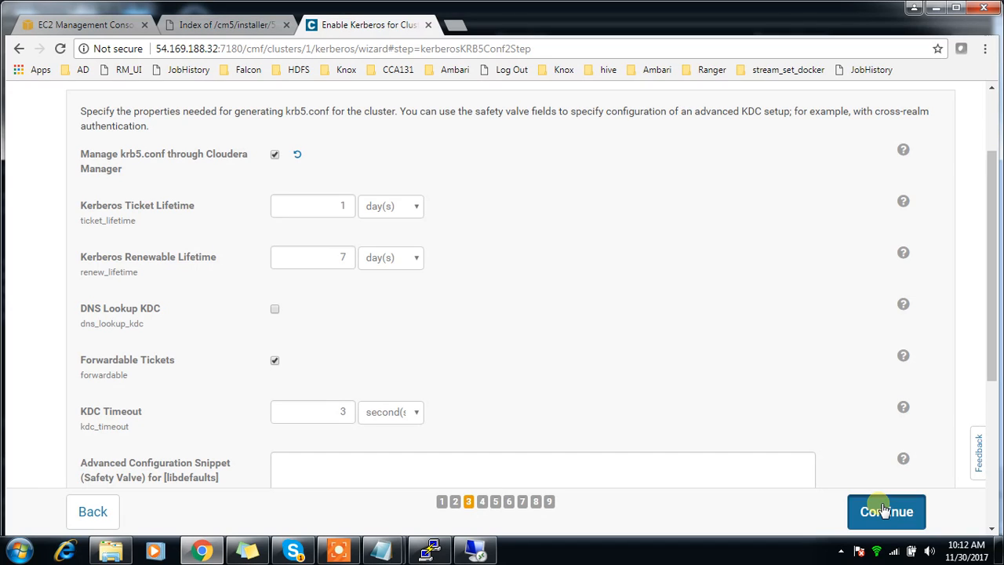
{"action": "left_click", "coordinate": [887, 512]}
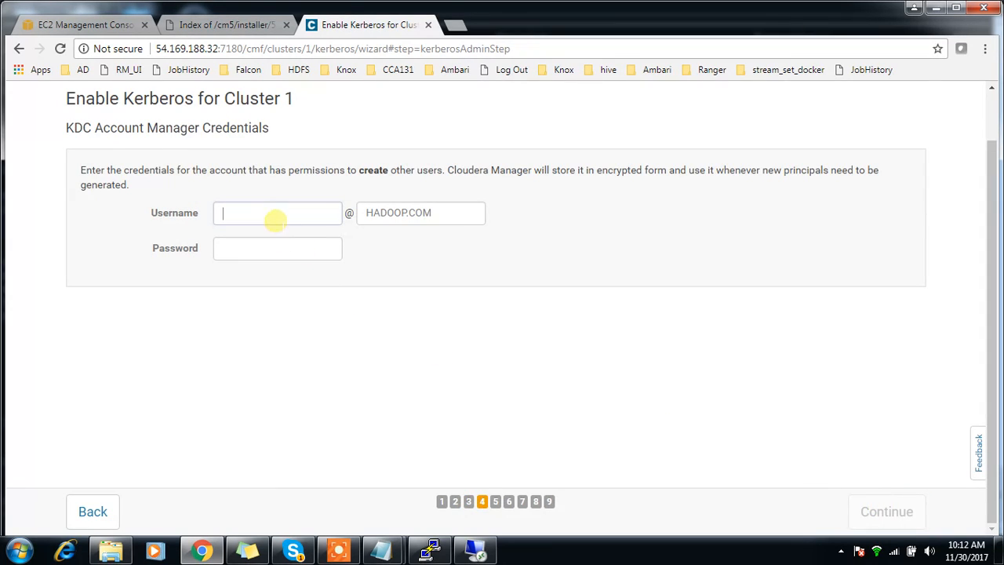
Step: Enter cdhadmin as the KDC account username and open cdhadmin's AD properties
{"action": "type", "text": "cdh"}
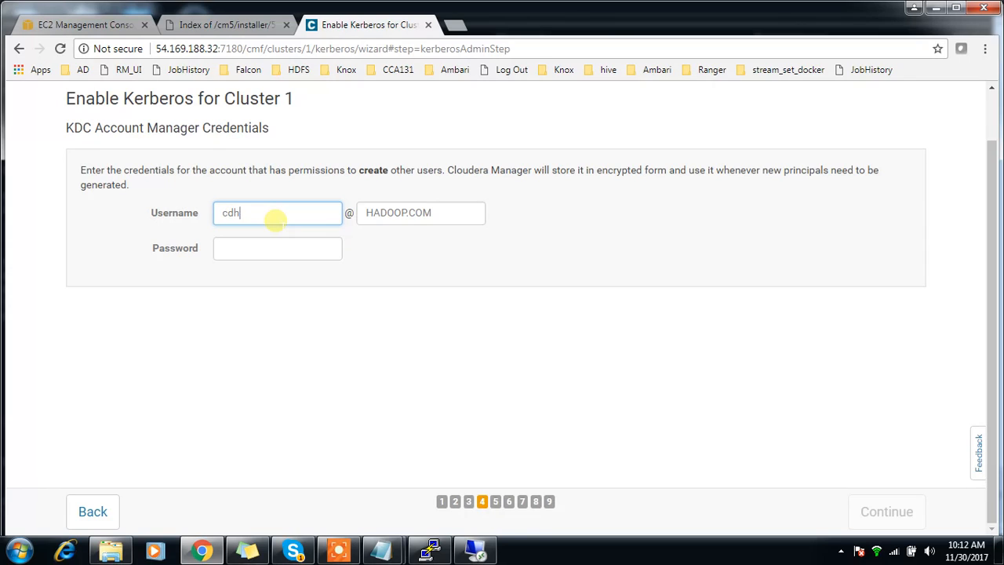
{"action": "type", "text": "admin"}
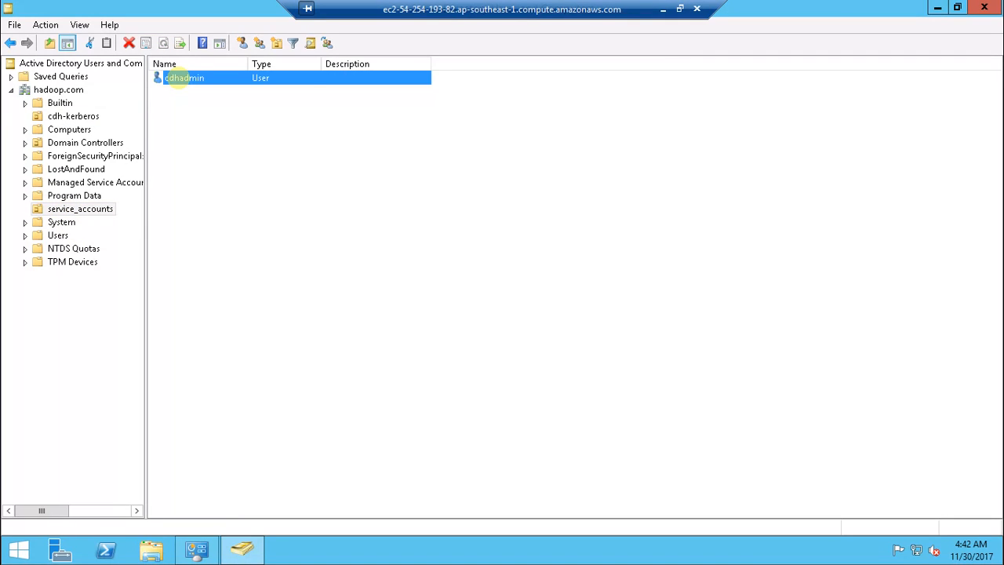
{"action": "double_click", "coordinate": [184, 78]}
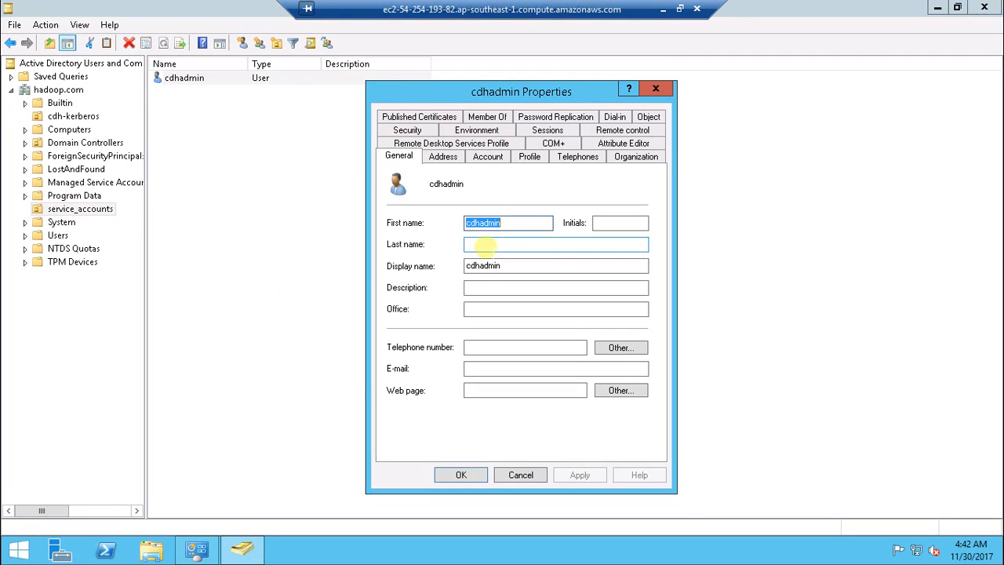
{"action": "mouse_move", "coordinate": [663, 9]}
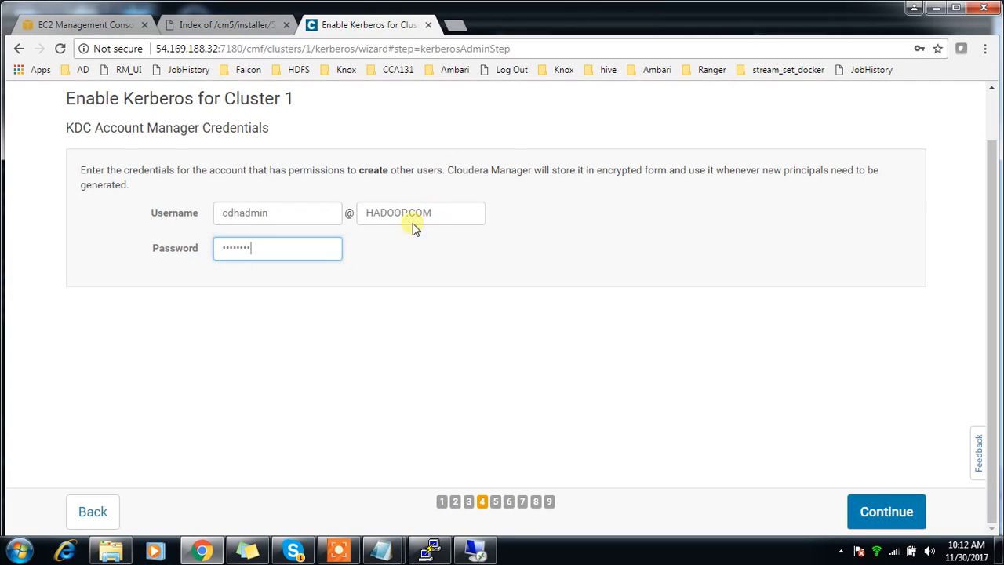
Step: Start the cdhadmin credentials import and highlight the missing ktutil command in the error
{"action": "left_click", "coordinate": [887, 512]}
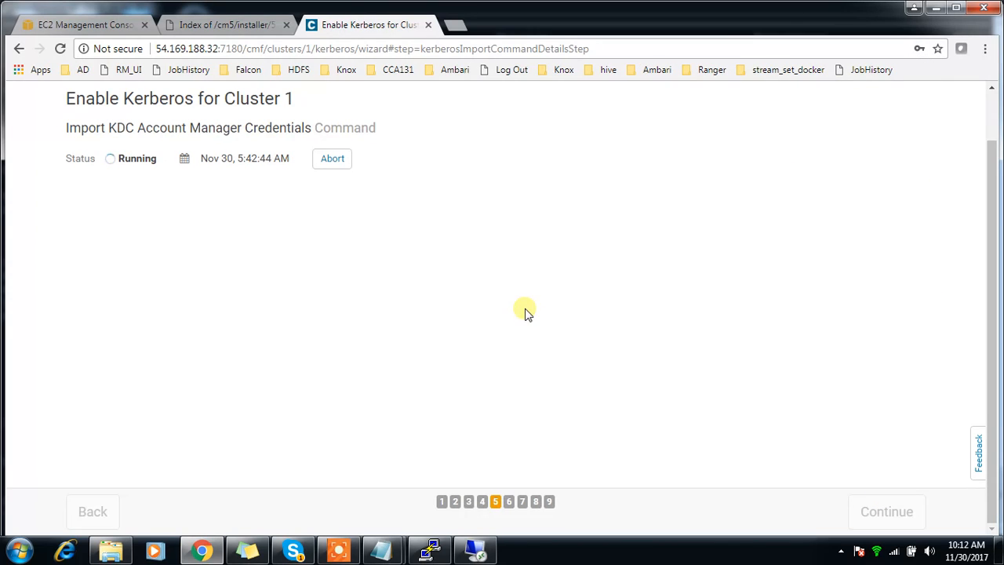
{"action": "mouse_move", "coordinate": [494, 400]}
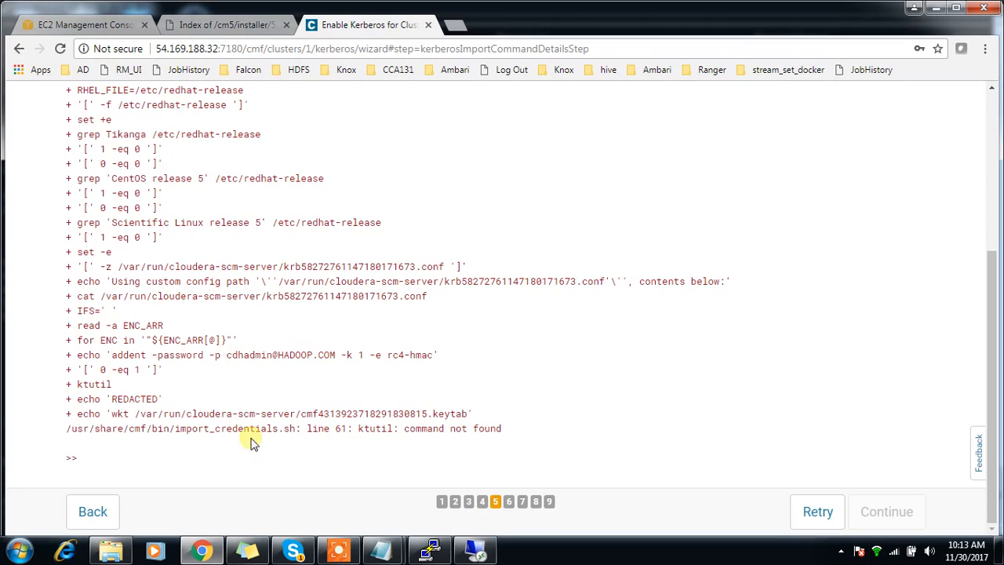
{"action": "double_click", "coordinate": [371, 428]}
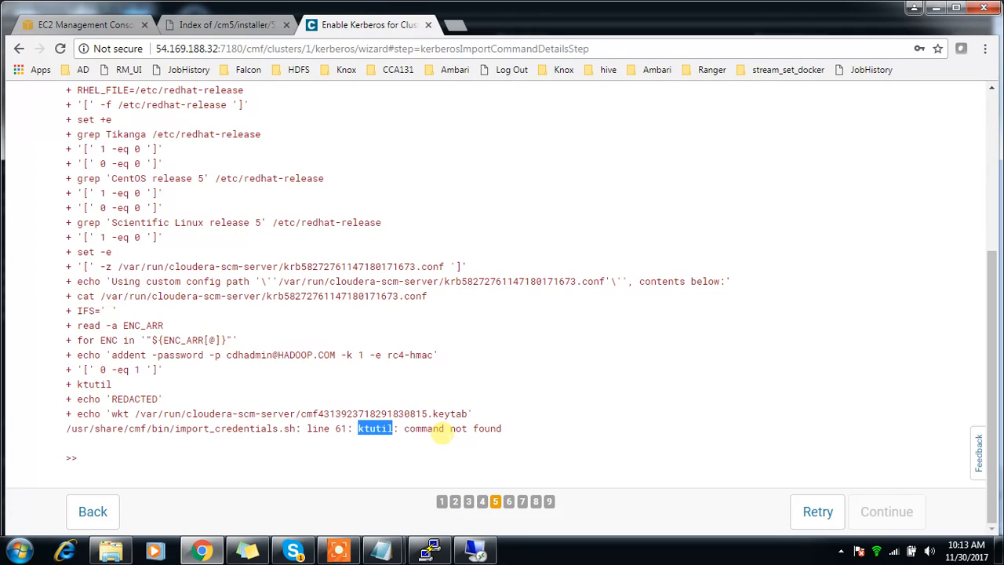
{"action": "left_click", "coordinate": [429, 550]}
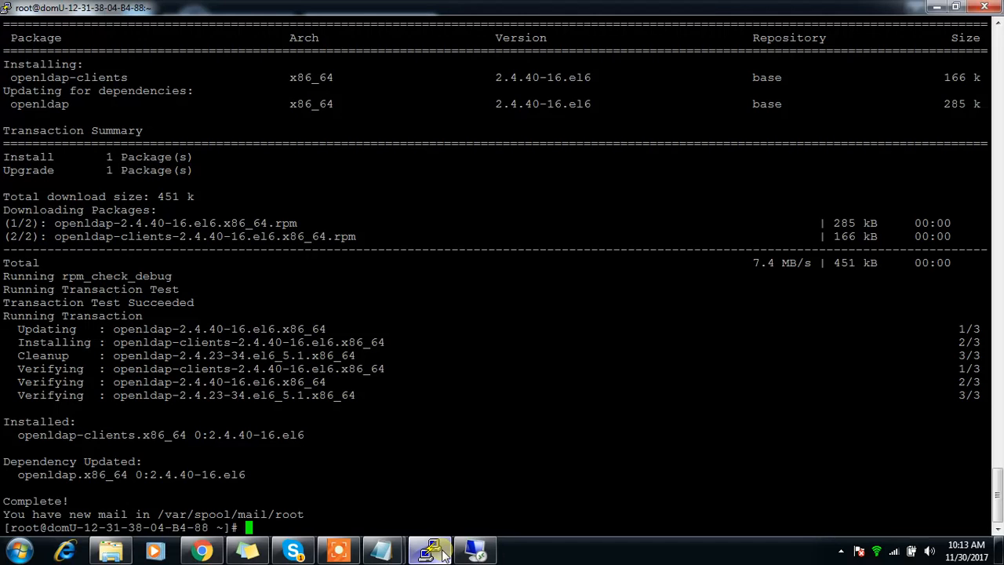
Step: Cancel the oversized install, then run yum install krb5* and confirm with y
{"action": "type", "text": "yum -y install krb"}
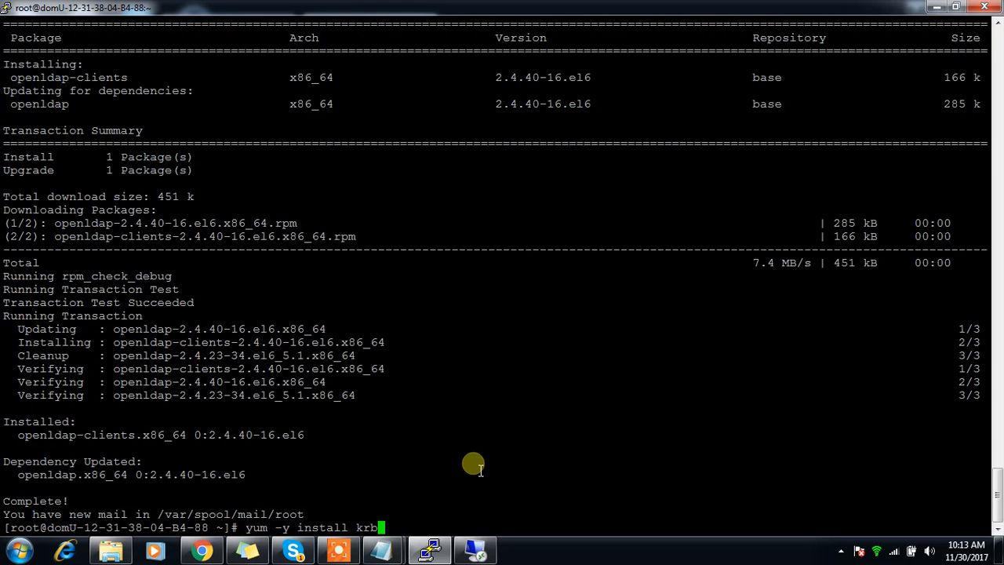
{"action": "type", "text": "*"}
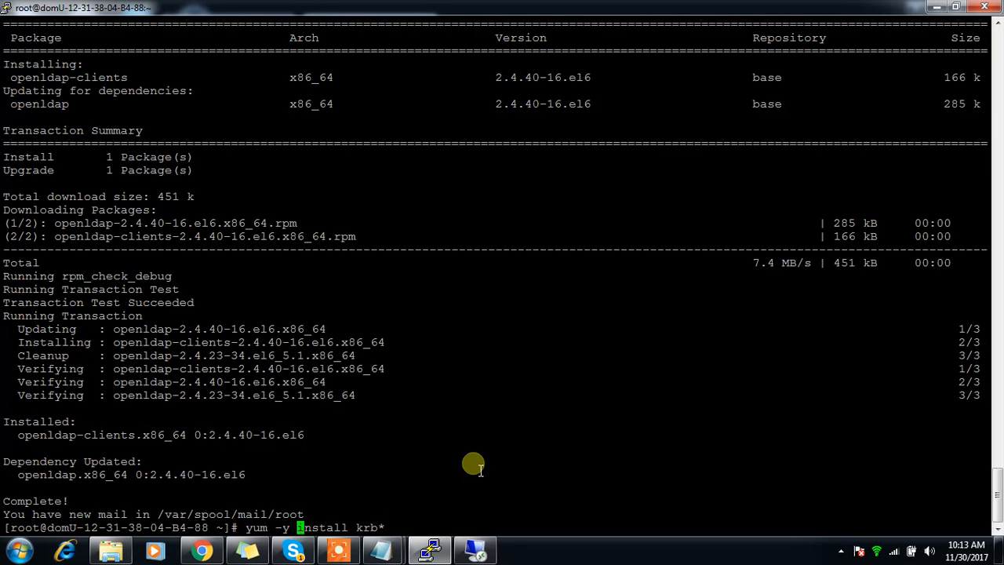
{"action": "key", "text": "Return"}
{"action": "type", "text": "yum  install krb5-"}
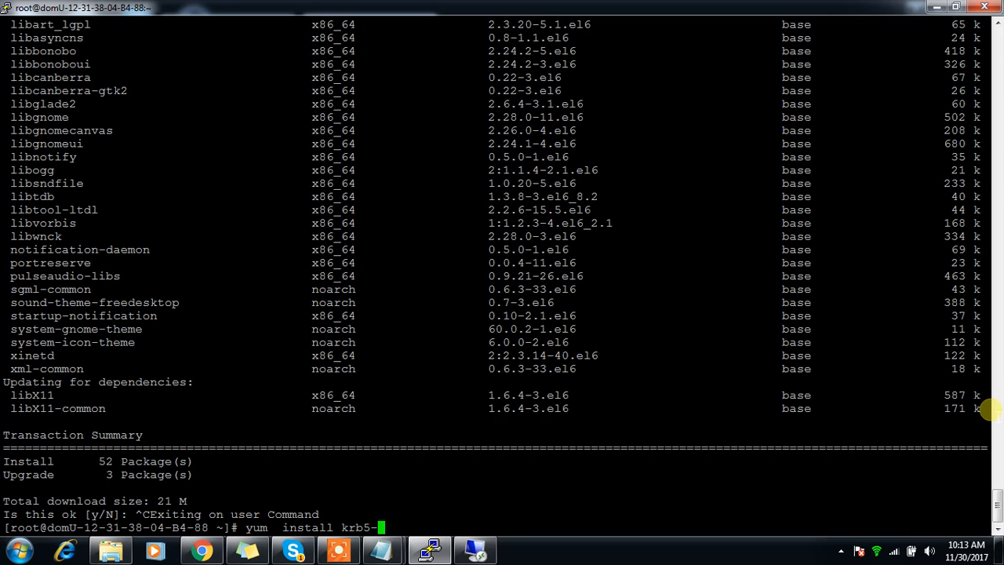
{"action": "type", "text": "clients"}
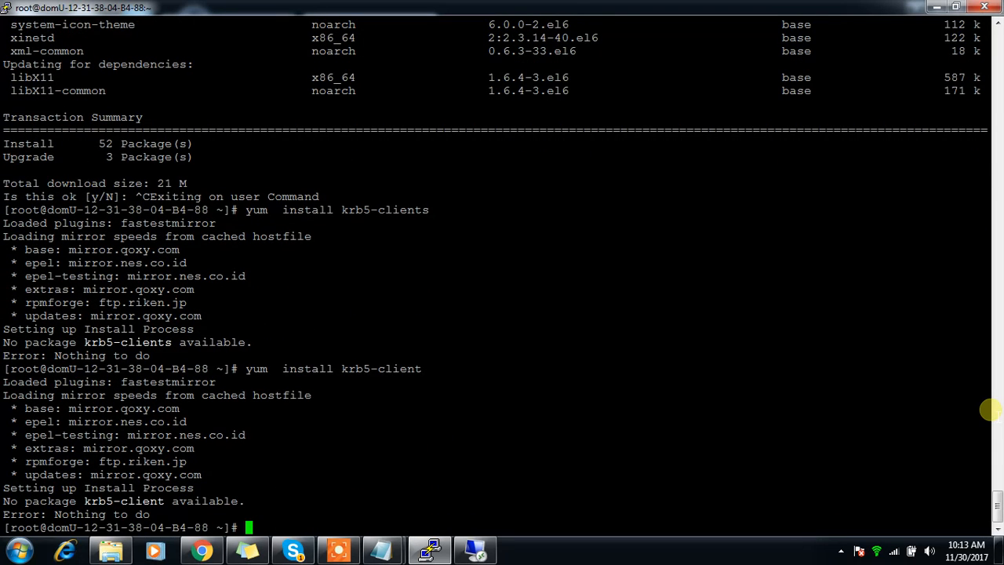
{"action": "type", "text": "yum  install krb5-c"}
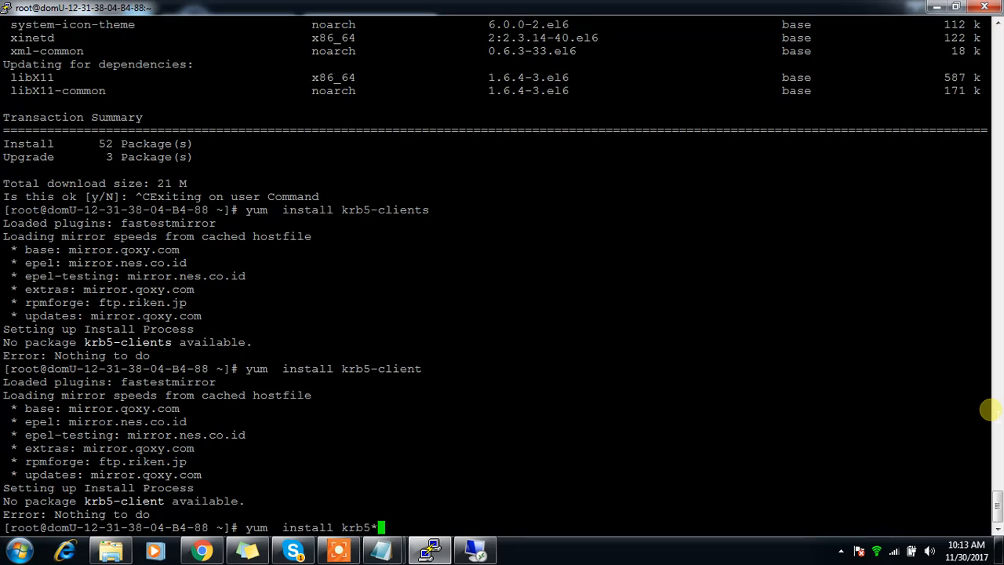
{"action": "key", "text": "Return"}
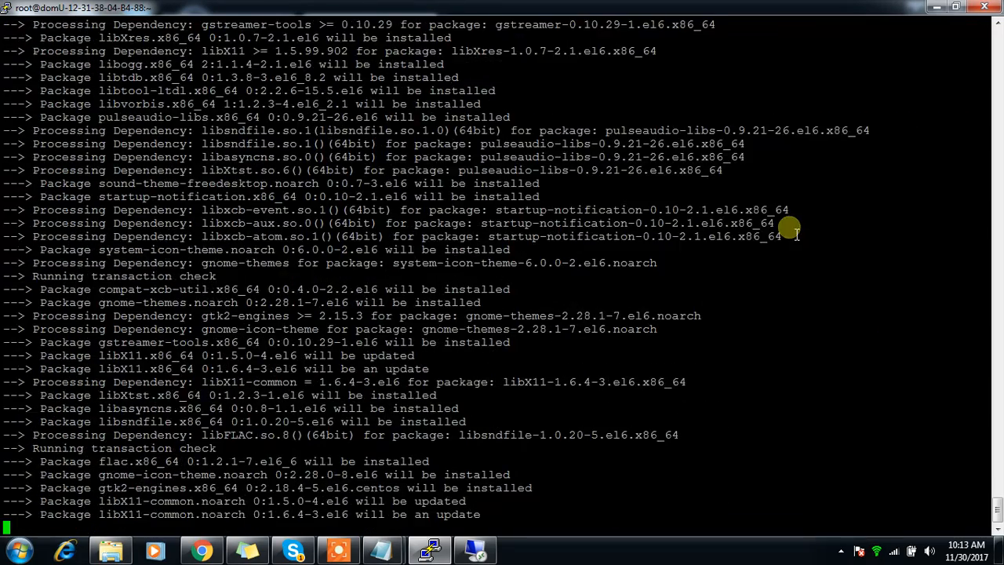
{"action": "type", "text": "y"}
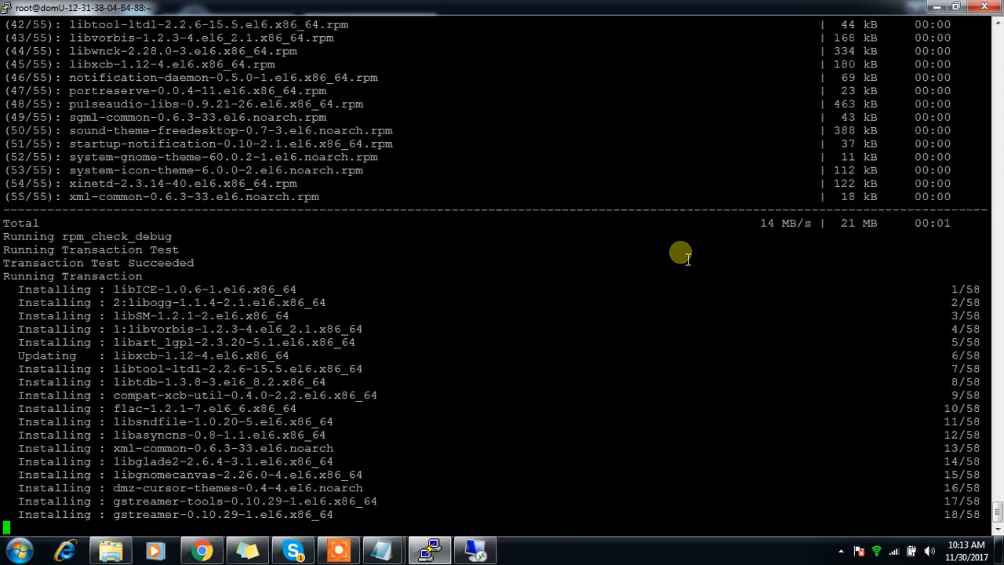
{"action": "scroll", "scroll_direction": "down", "scroll_amount": 3}
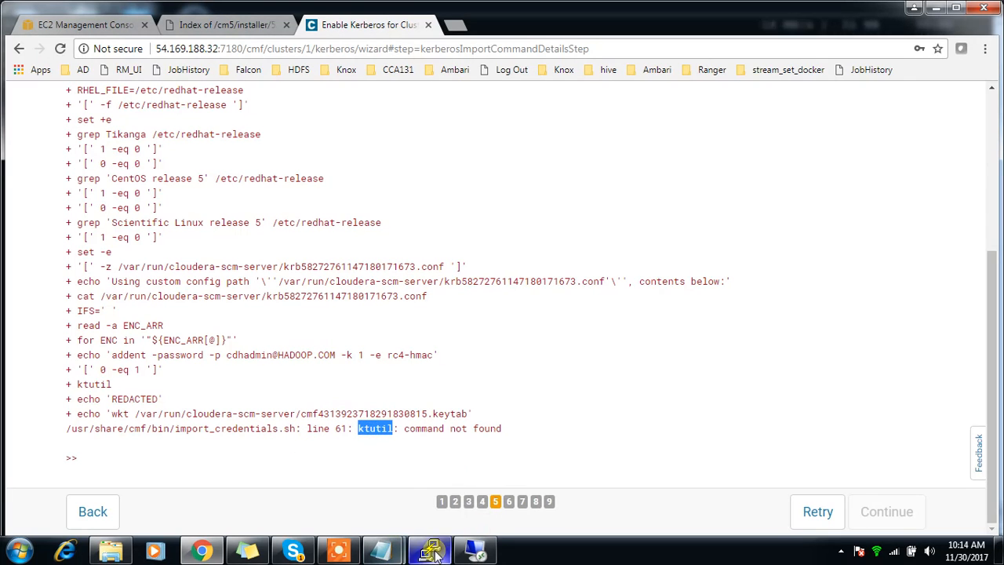
Step: Check ktutil in PuTTY, then return to the Kerberos wizard to retry the import
{"action": "left_click", "coordinate": [429, 549]}
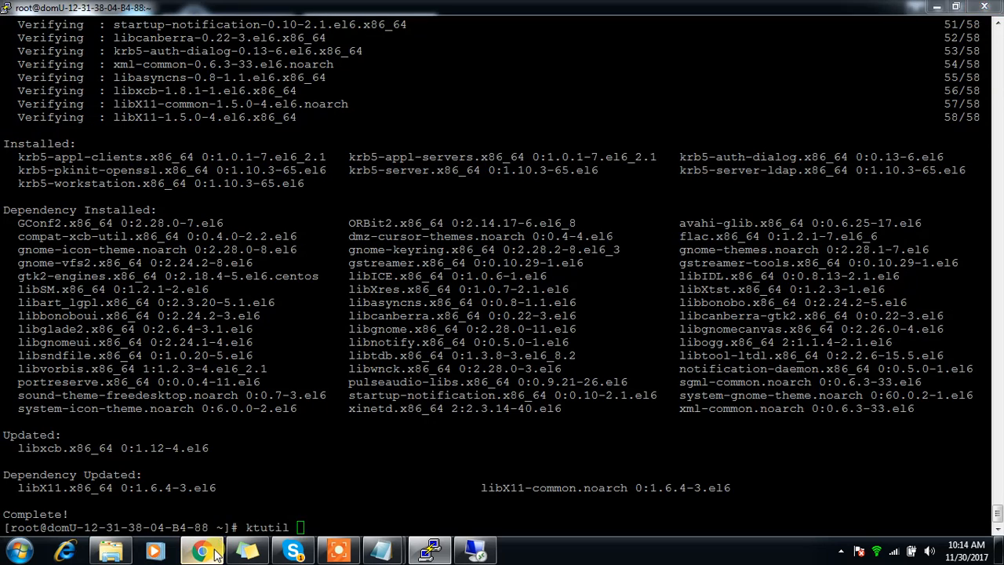
{"action": "left_click", "coordinate": [203, 549]}
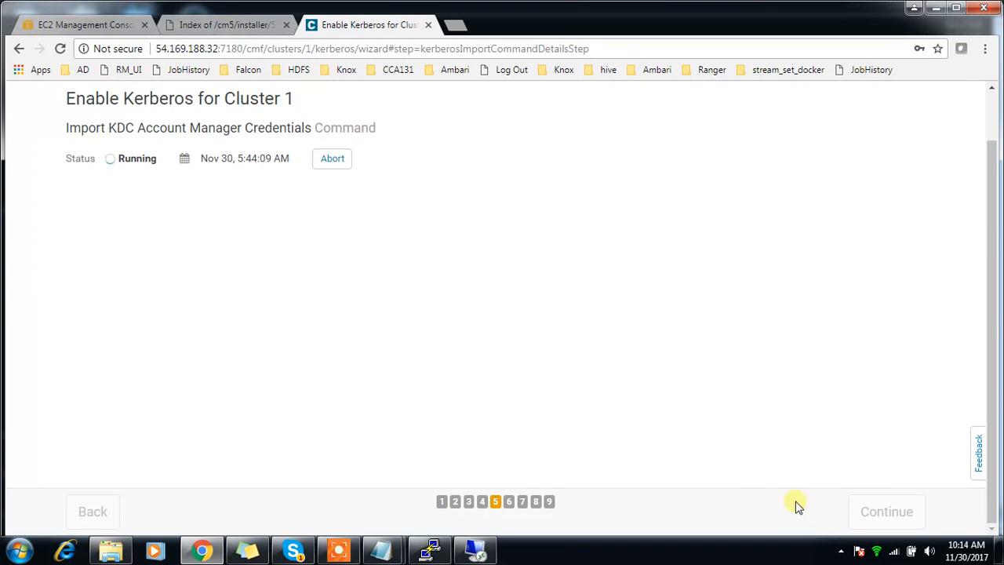
{"action": "mouse_move", "coordinate": [772, 385]}
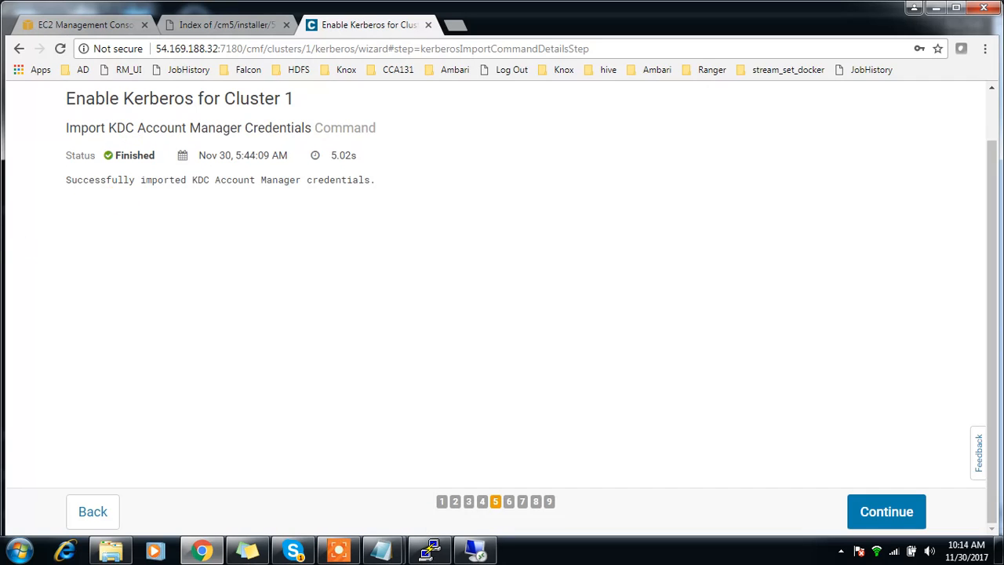
{"action": "mouse_move", "coordinate": [886, 512]}
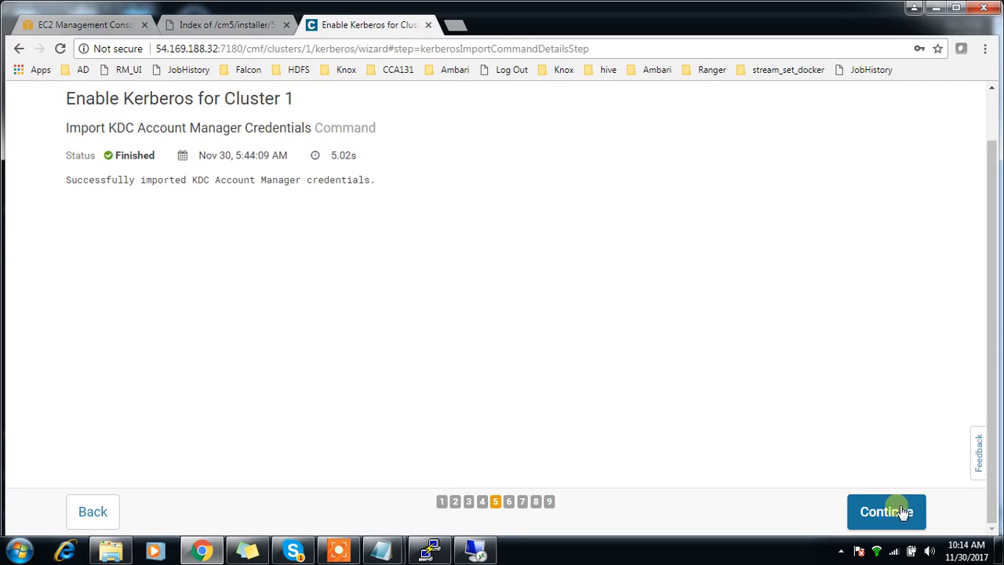
Step: Continue past the finished import and keep the default HDFS, YARN and ZooKeeper principals
{"action": "left_click", "coordinate": [886, 512]}
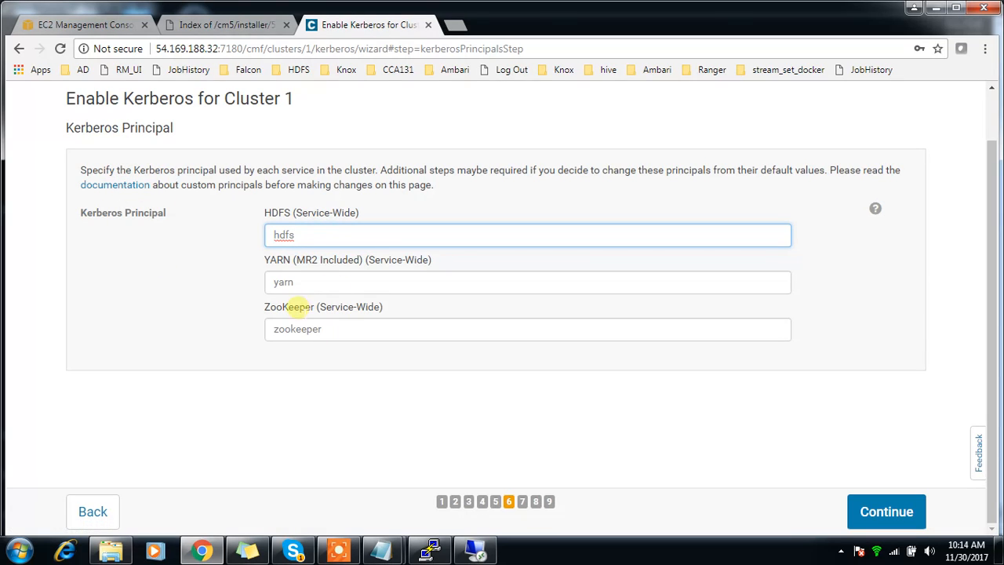
{"action": "left_click", "coordinate": [527, 234]}
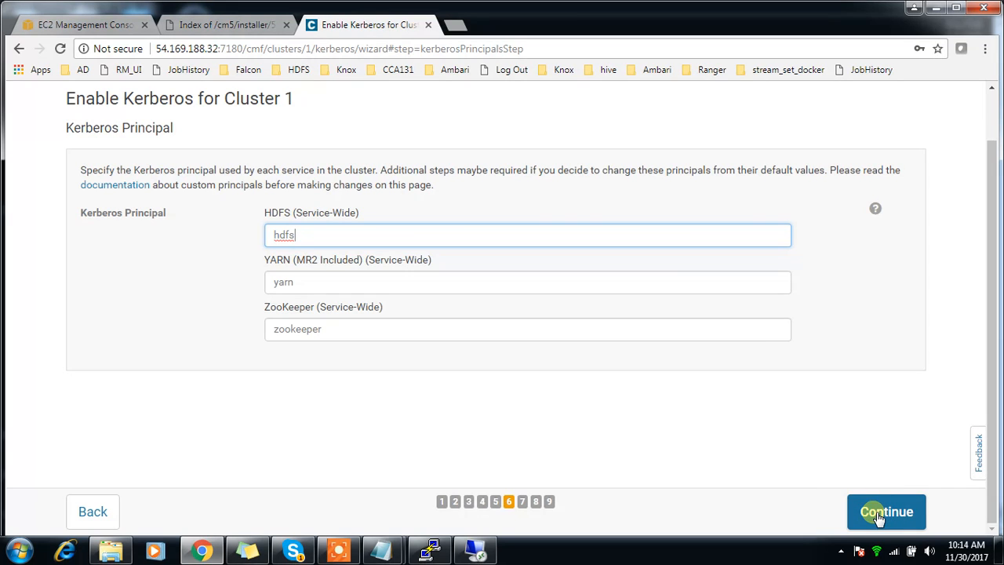
{"action": "left_click", "coordinate": [886, 511]}
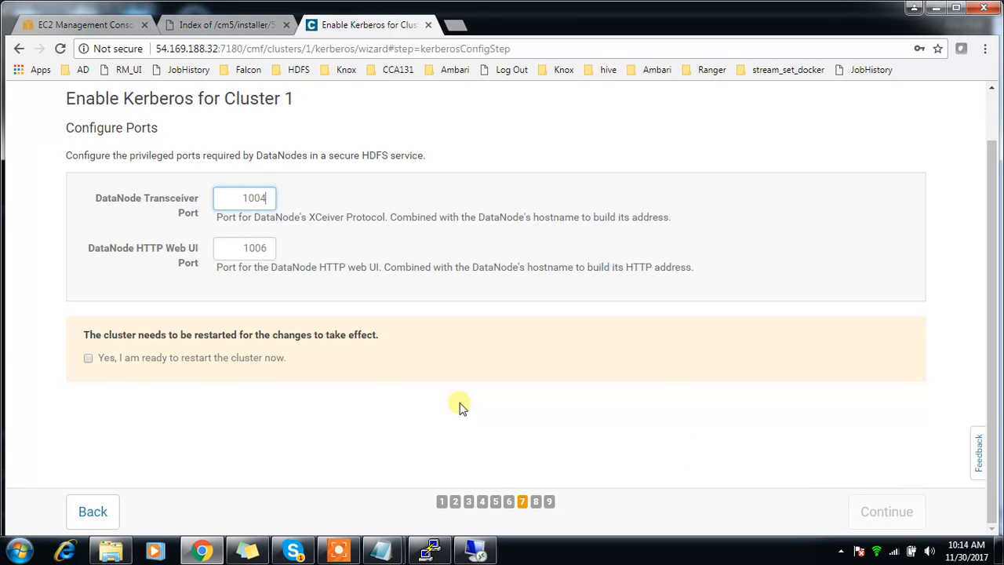
Step: Confirm the cluster restart, keep DataNode ports 1004/1006, and launch Enable Kerberos
{"action": "left_click", "coordinate": [88, 358]}
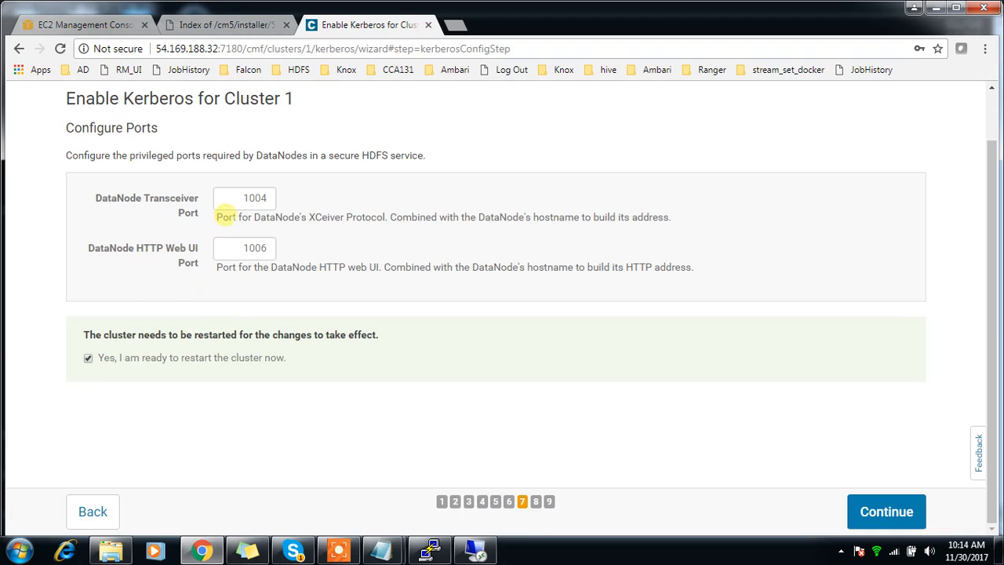
{"action": "left_click", "coordinate": [887, 511]}
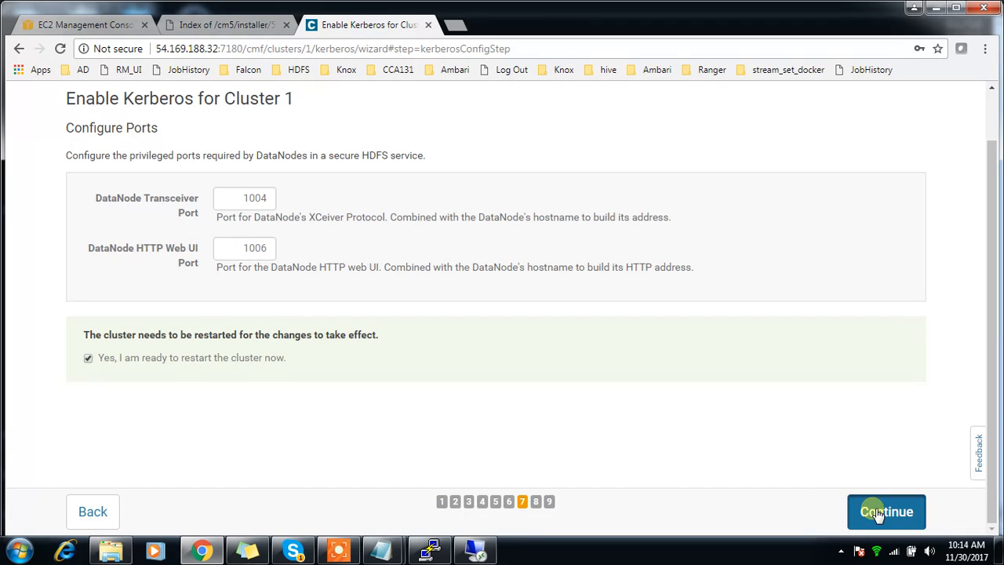
{"action": "left_click", "coordinate": [886, 512]}
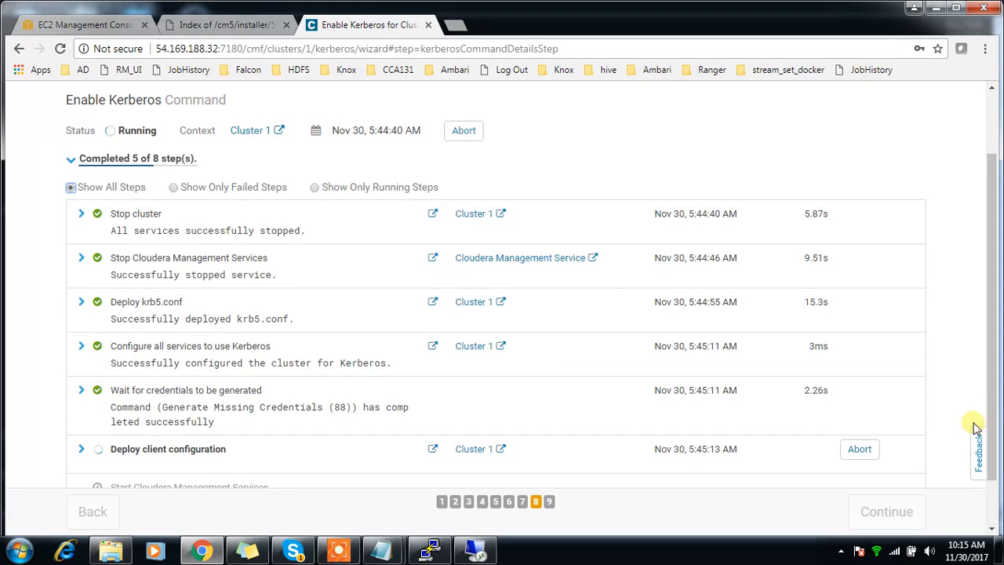
{"action": "scroll", "scroll_direction": "down", "scroll_amount": 3}
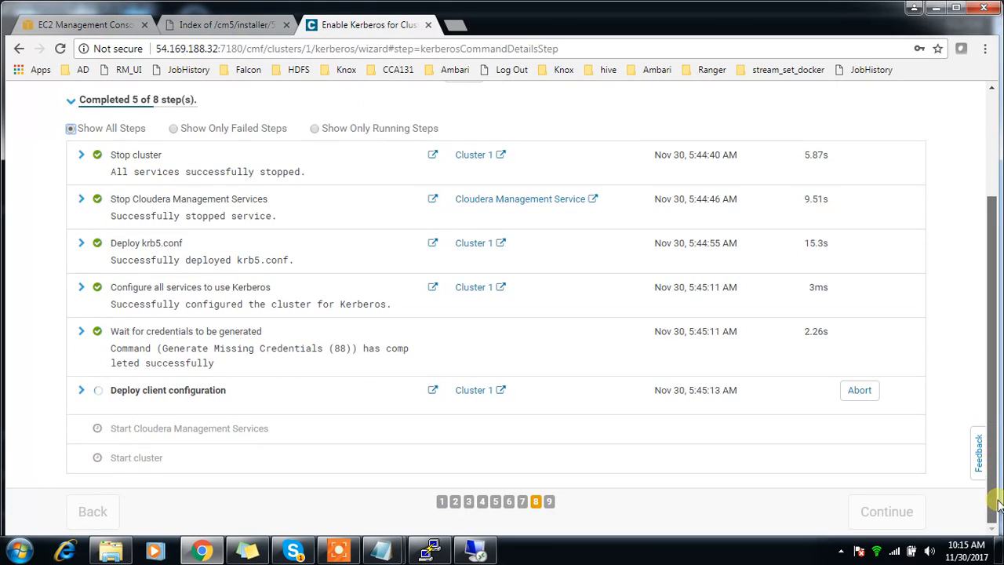
{"action": "mouse_move", "coordinate": [152, 437]}
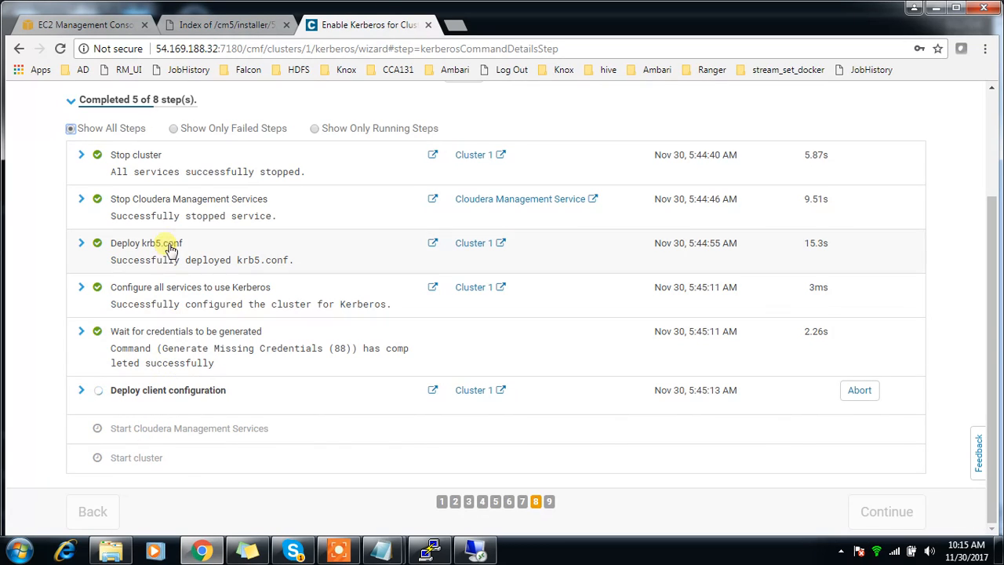
{"action": "mouse_move", "coordinate": [881, 355]}
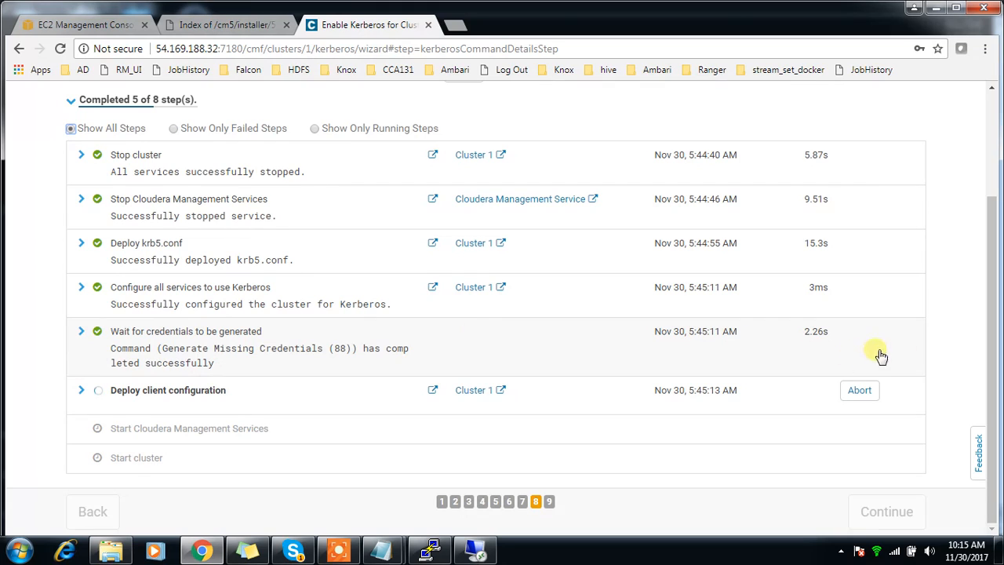
{"action": "mouse_move", "coordinate": [957, 372]}
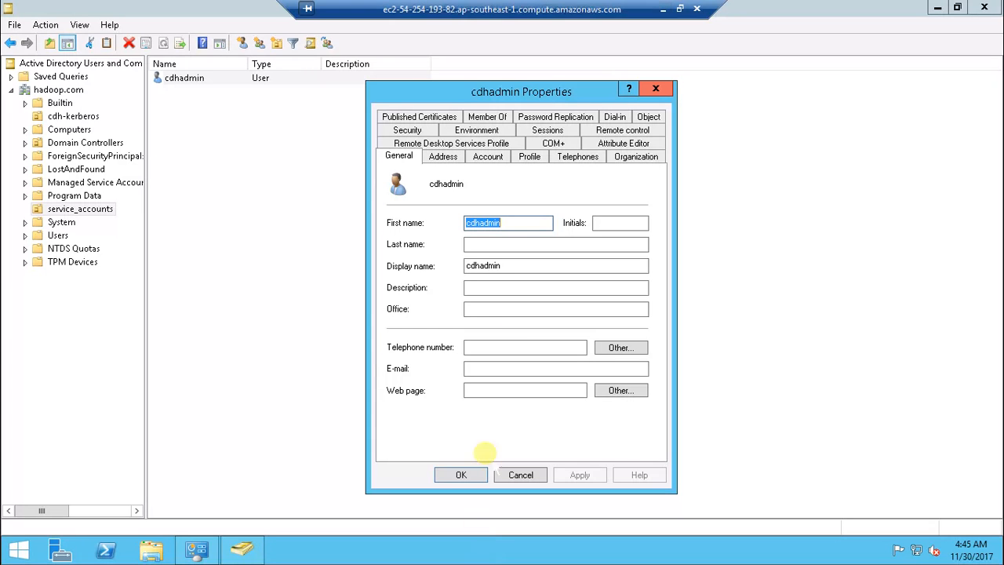
Step: Close the cdhadmin properties and refresh the cdh-kerberos OU to reveal the newly created accounts
{"action": "left_click", "coordinate": [520, 474]}
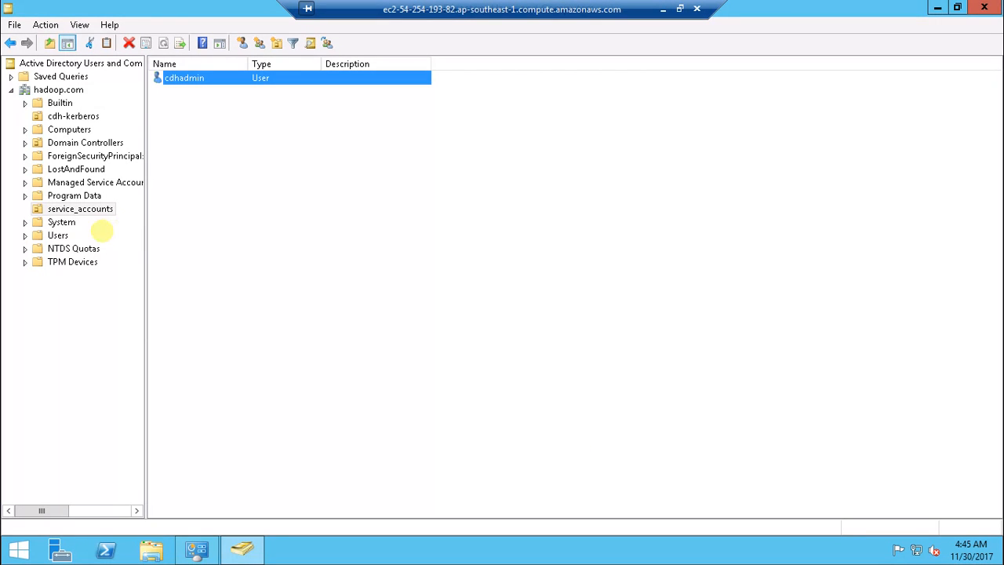
{"action": "left_click", "coordinate": [73, 116]}
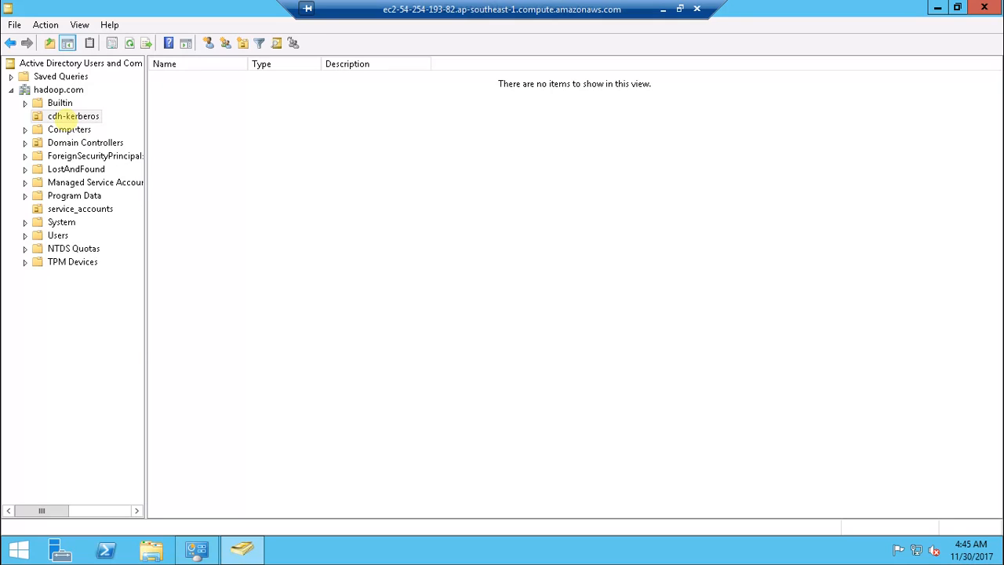
{"action": "right_click", "coordinate": [415, 244]}
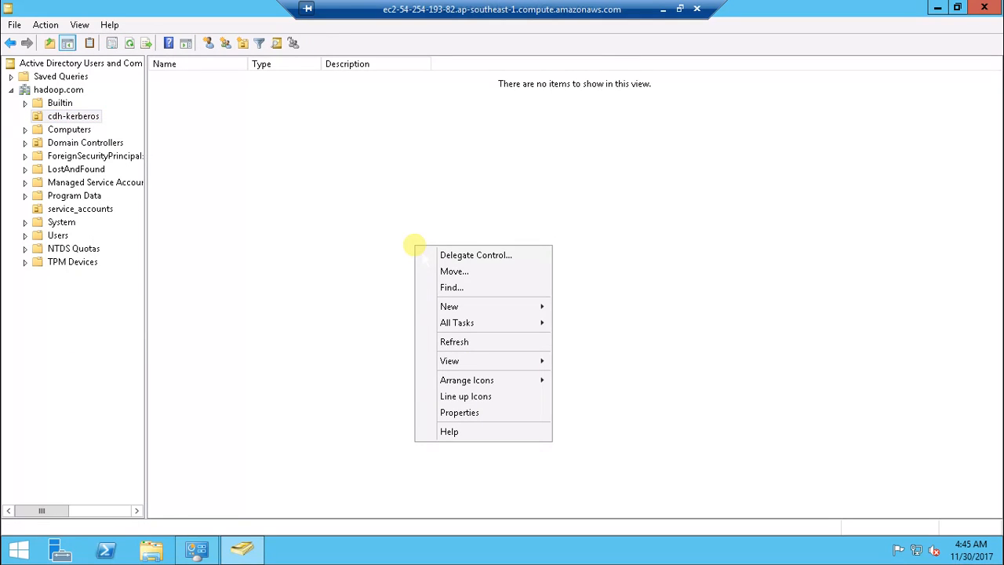
{"action": "left_click", "coordinate": [454, 342]}
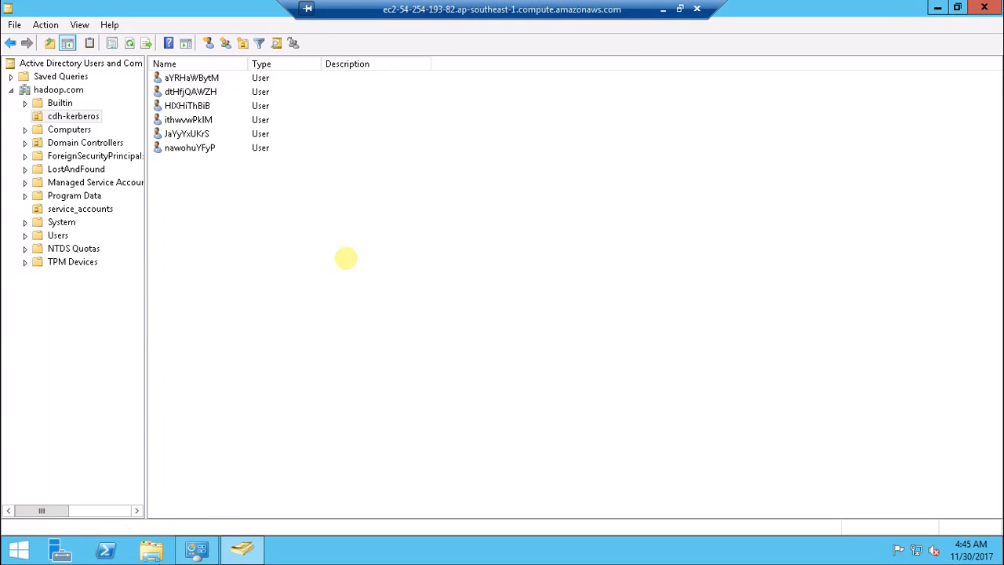
{"action": "right_click", "coordinate": [346, 258]}
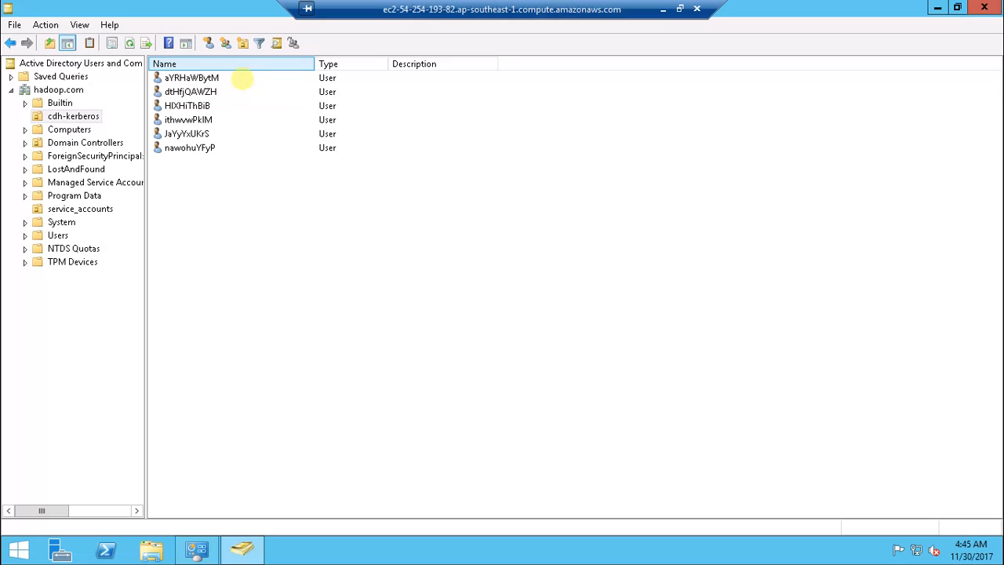
Step: Inspect the Account tab logon names of the first generated account and user dtHfjQAWZH
{"action": "double_click", "coordinate": [192, 76]}
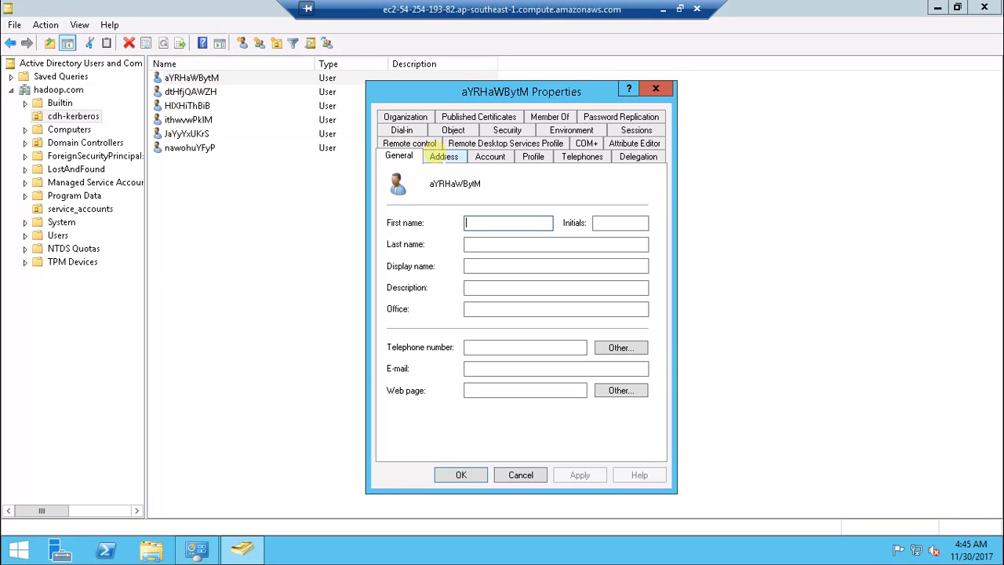
{"action": "left_click", "coordinate": [490, 155]}
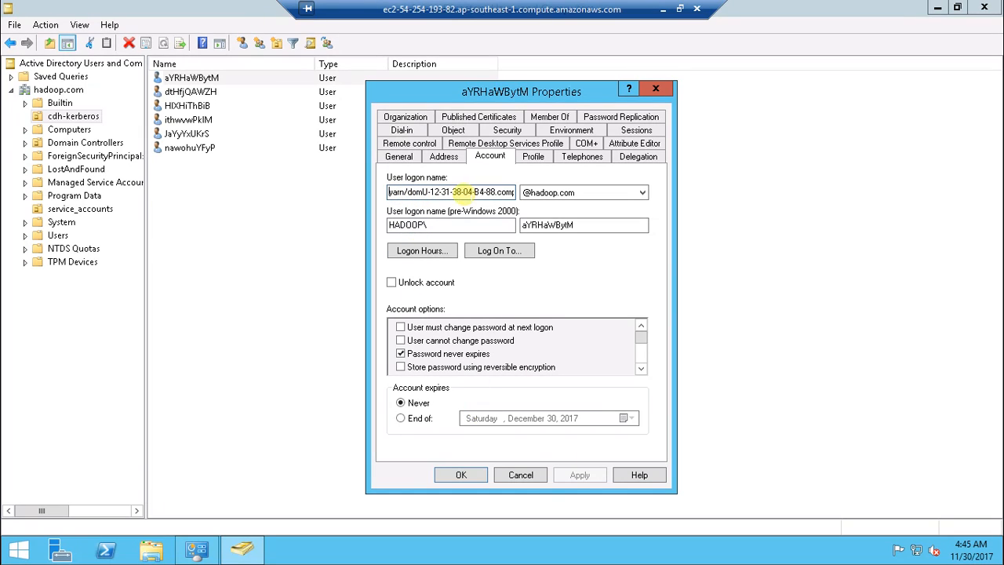
{"action": "left_click", "coordinate": [461, 475]}
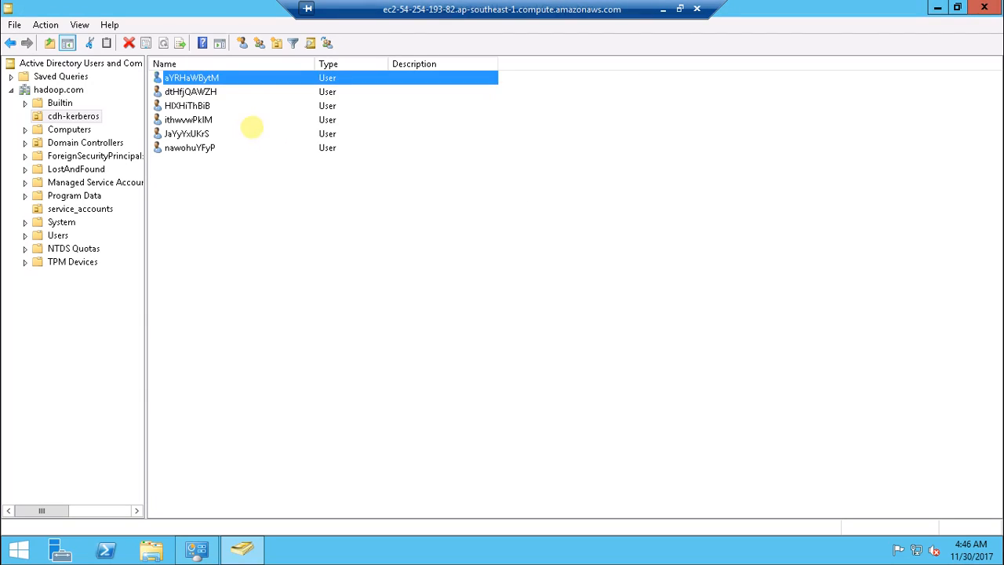
{"action": "double_click", "coordinate": [191, 92]}
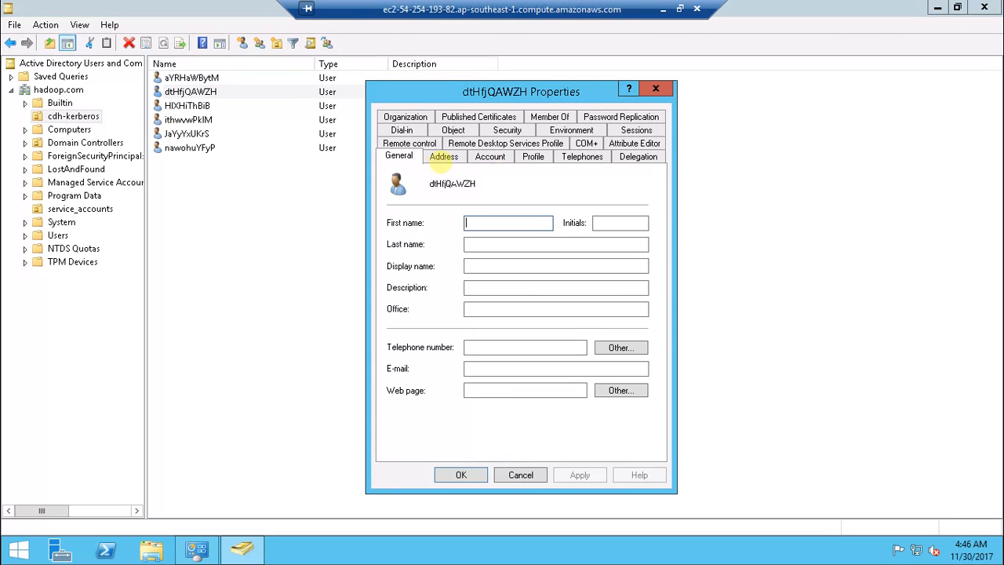
{"action": "left_click", "coordinate": [490, 155]}
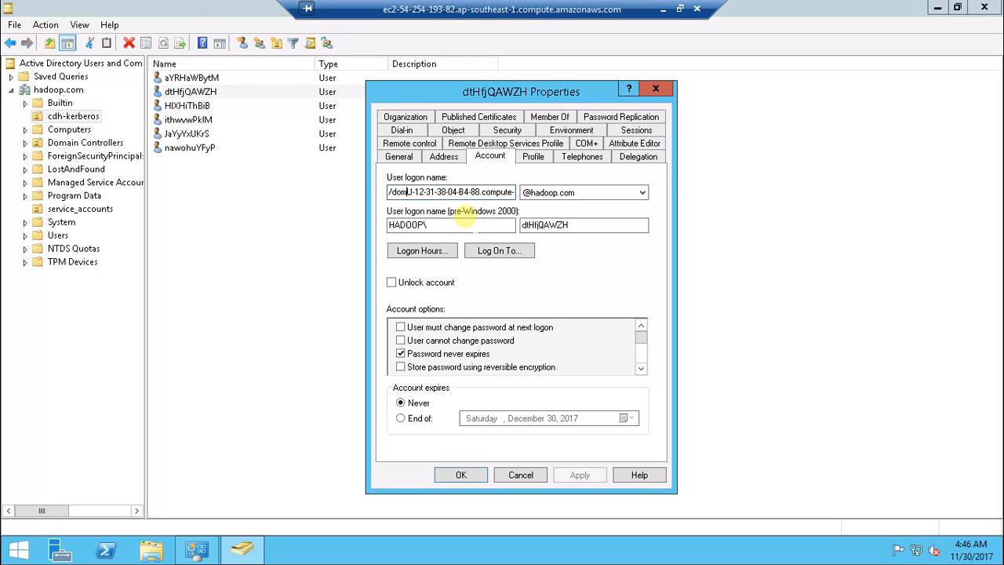
{"action": "left_click", "coordinate": [460, 475]}
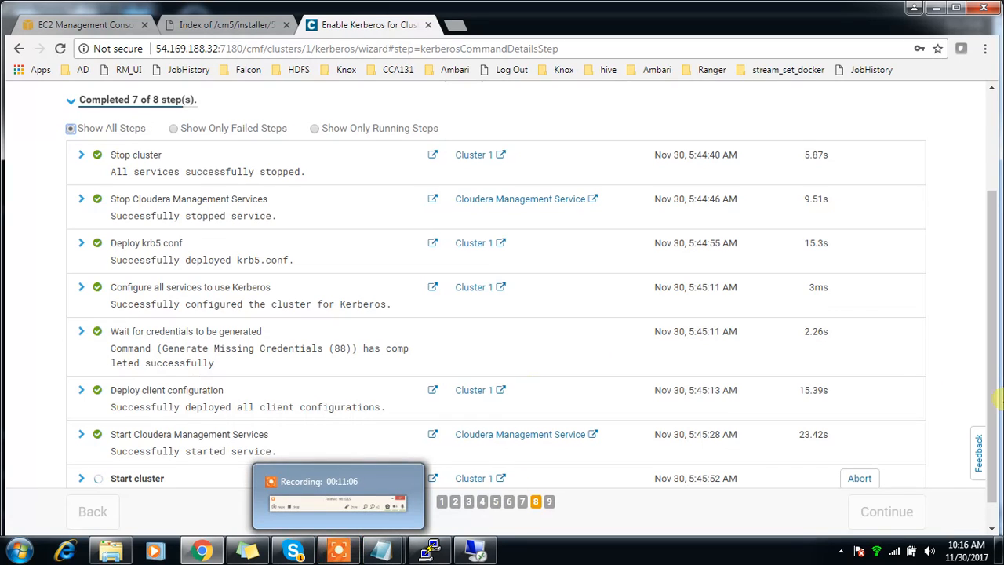
Step: Wait for the Start cluster step to complete, then advance to the wizard's final page
{"action": "scroll", "scroll_direction": "down", "scroll_amount": 3}
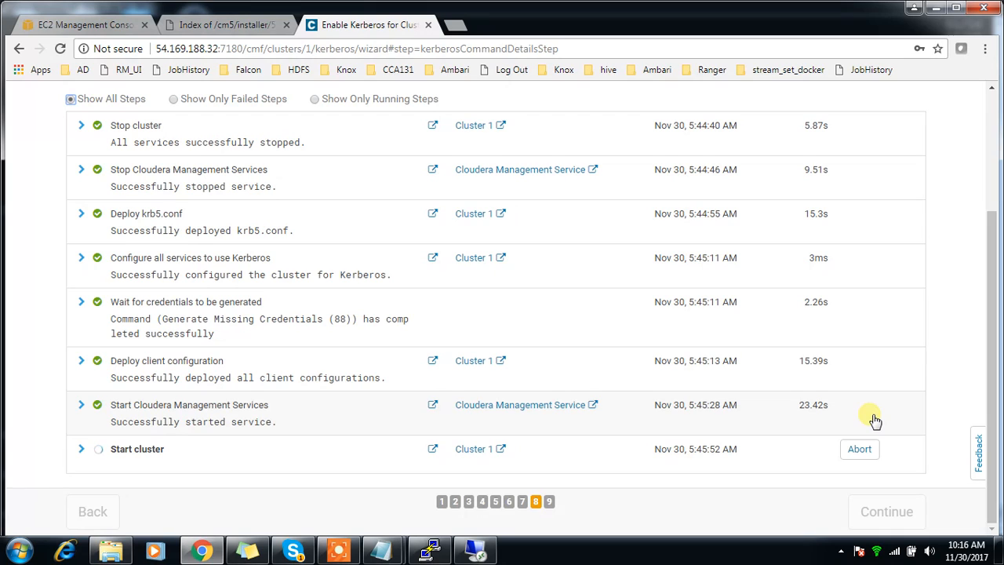
{"action": "mouse_move", "coordinate": [141, 455]}
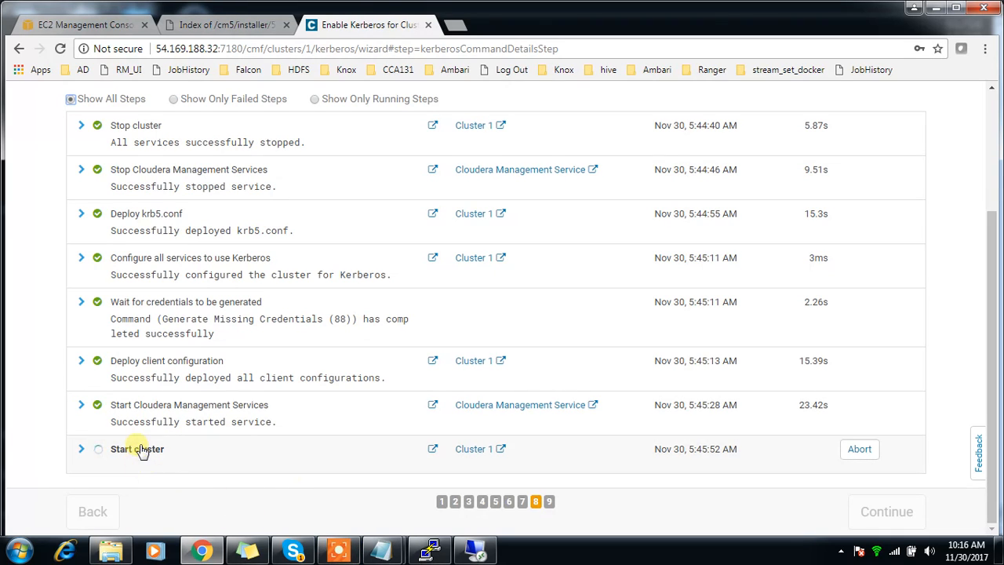
{"action": "mouse_move", "coordinate": [81, 406]}
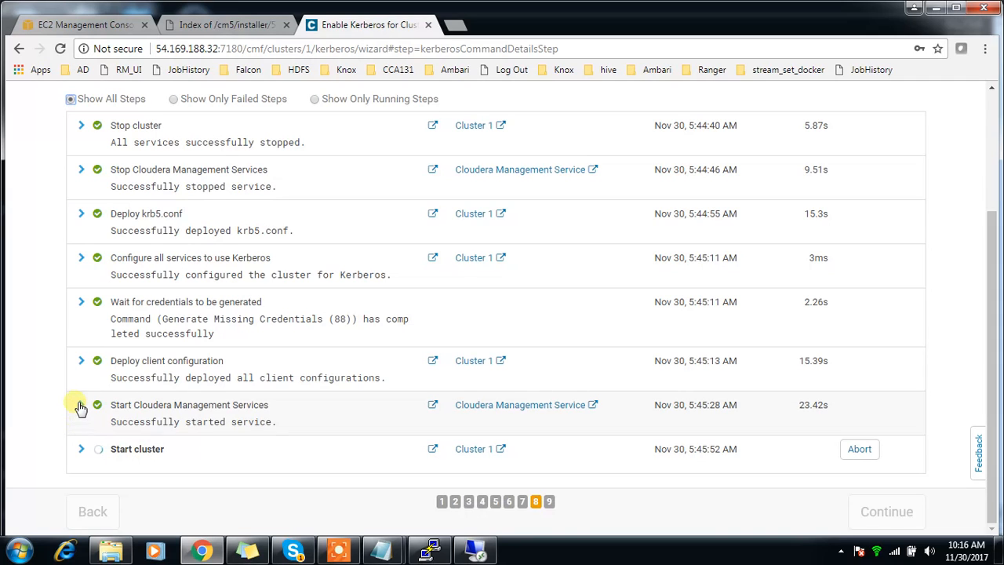
{"action": "mouse_move", "coordinate": [125, 379]}
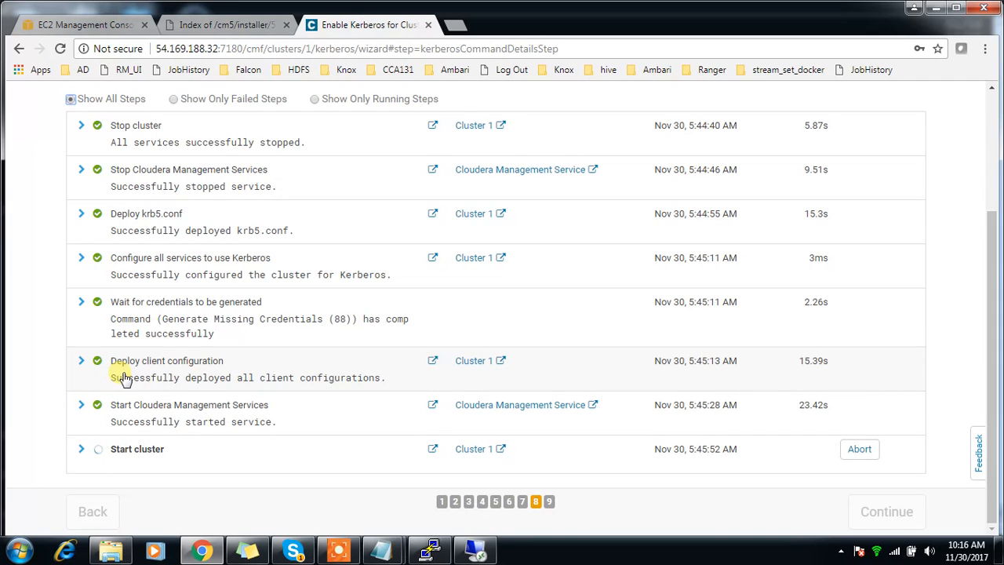
{"action": "mouse_move", "coordinate": [289, 477]}
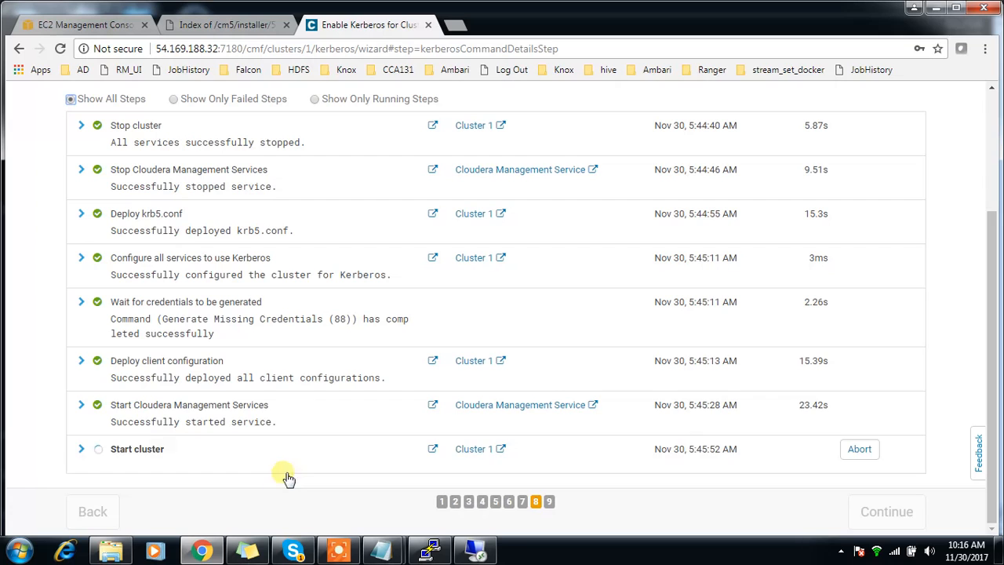
{"action": "mouse_move", "coordinate": [212, 357]}
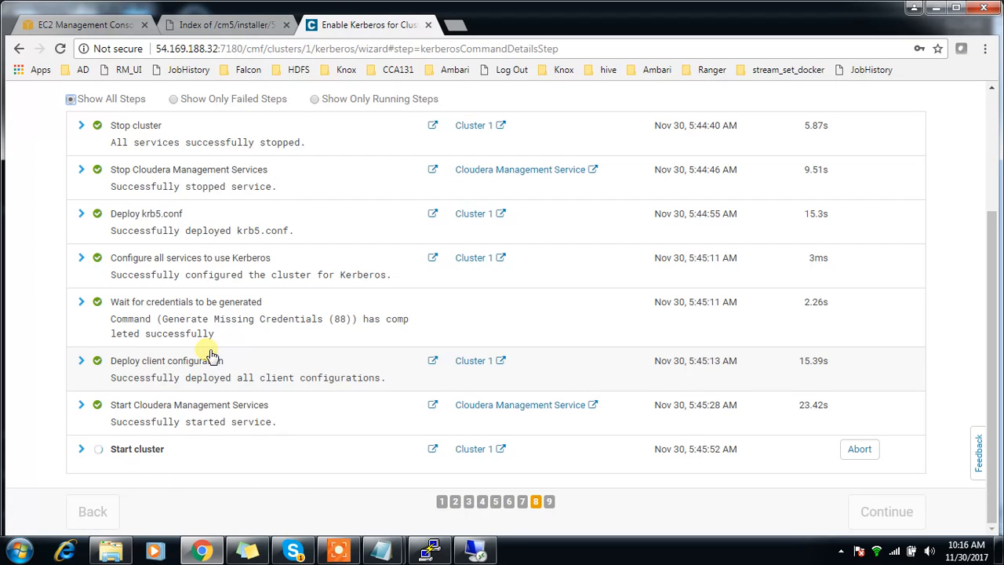
{"action": "mouse_move", "coordinate": [232, 358]}
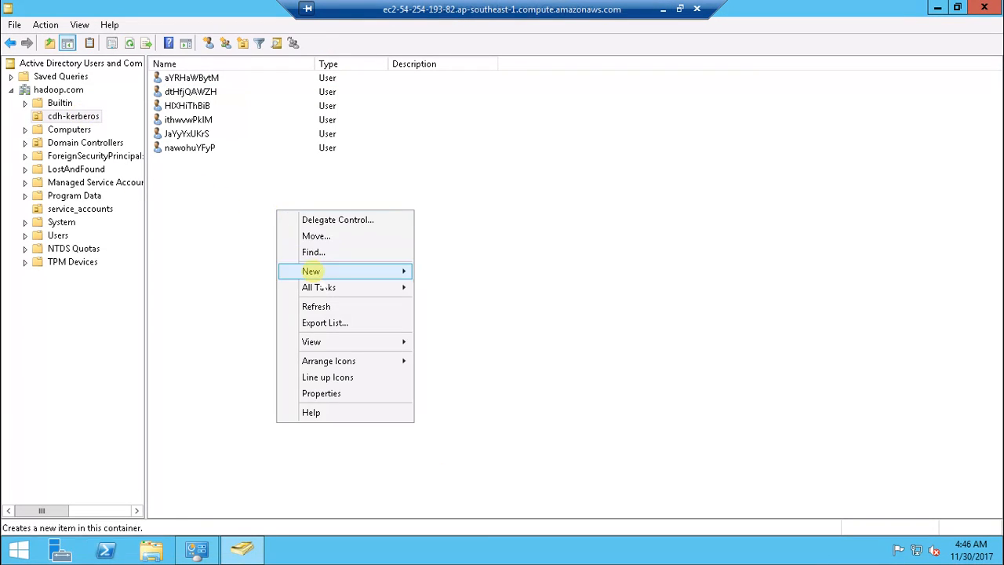
{"action": "mouse_move", "coordinate": [322, 70]}
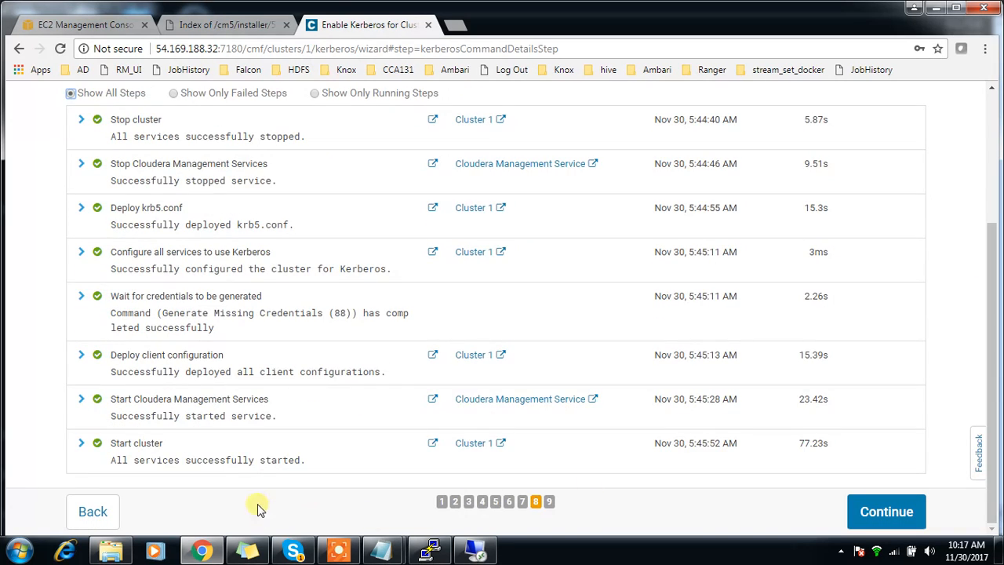
{"action": "left_click", "coordinate": [886, 511]}
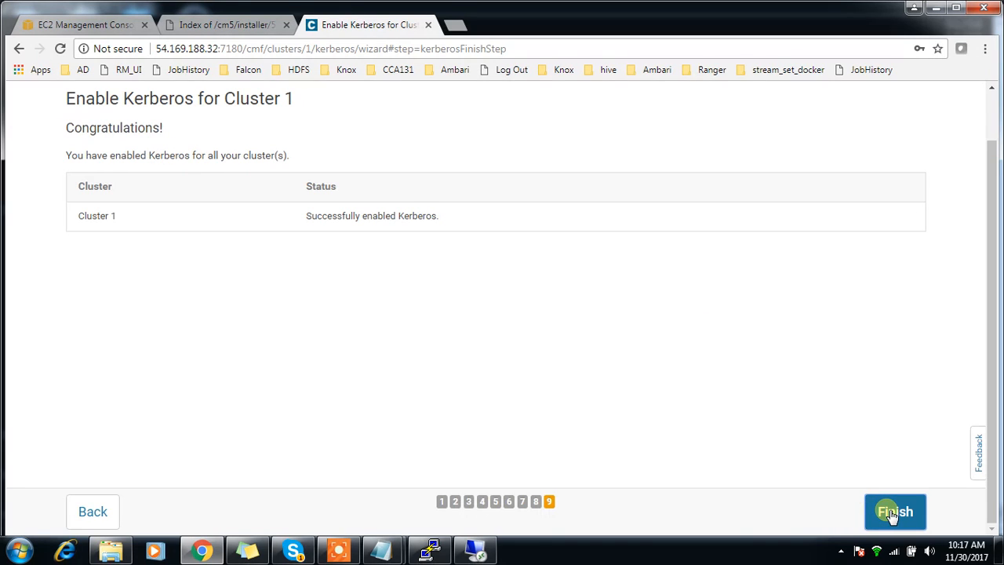
Step: Finish the wizard, review the six service principals under Kerberos Credentials, then return home
{"action": "left_click", "coordinate": [896, 512]}
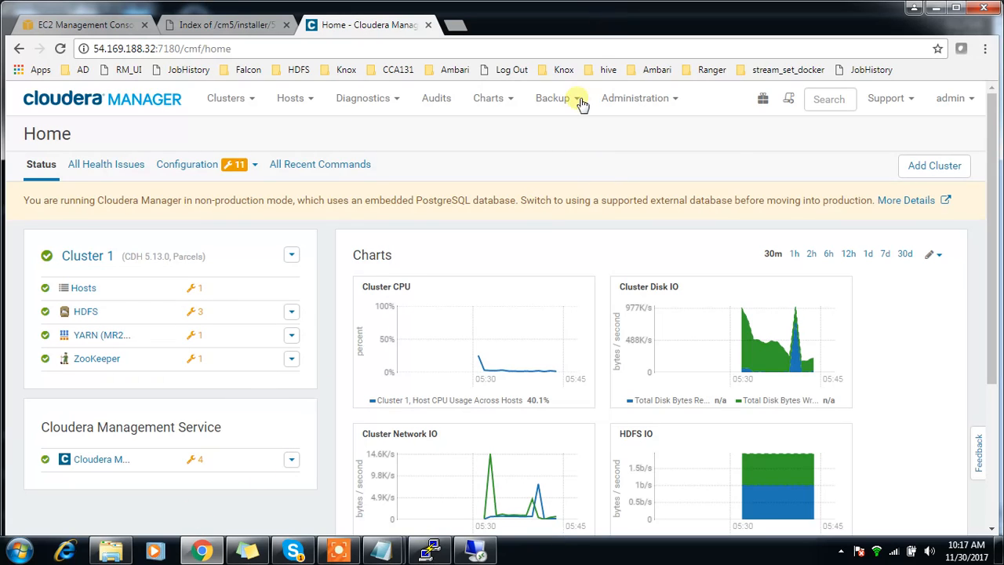
{"action": "mouse_move", "coordinate": [636, 99]}
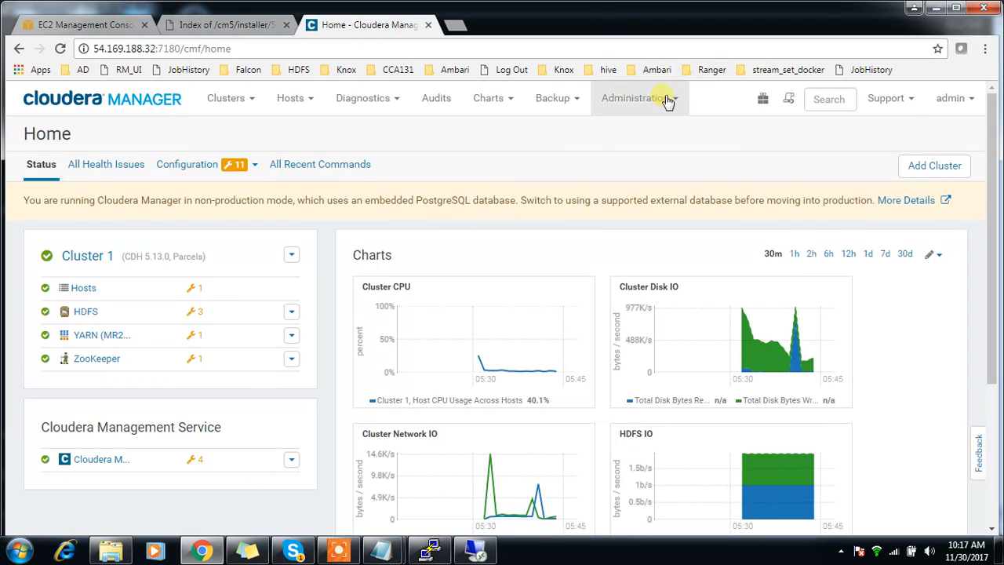
{"action": "left_click", "coordinate": [634, 97]}
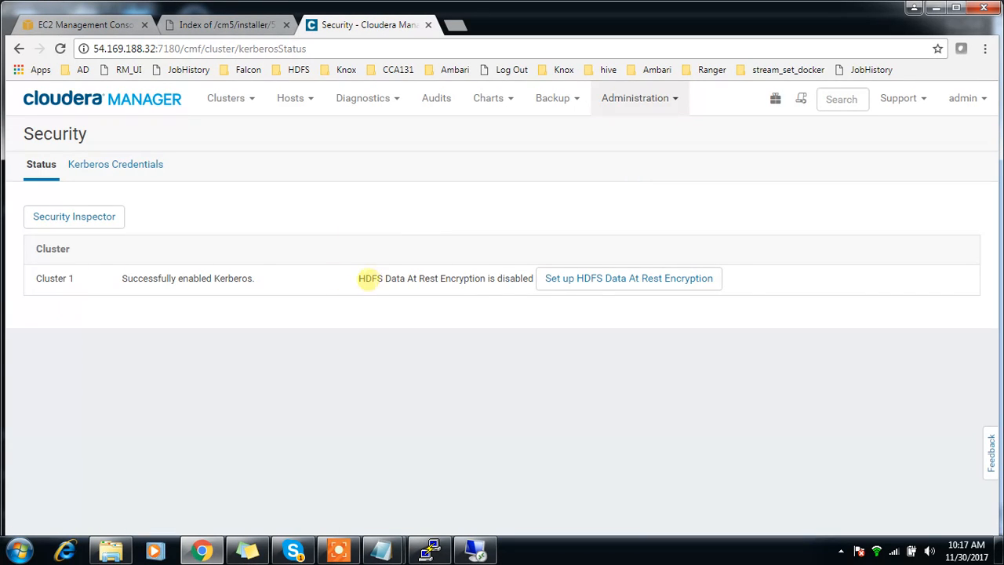
{"action": "left_click", "coordinate": [115, 164]}
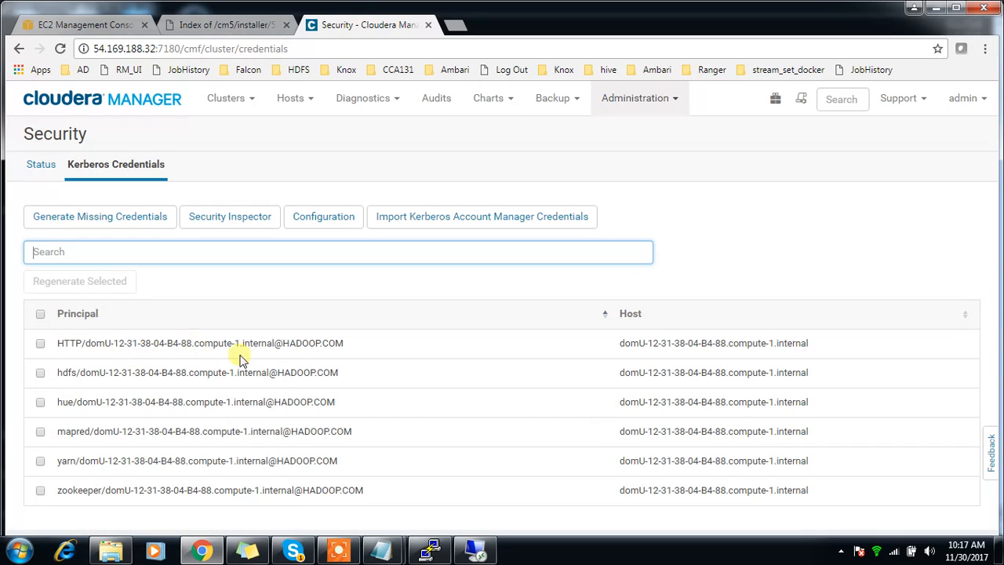
{"action": "mouse_move", "coordinate": [571, 284]}
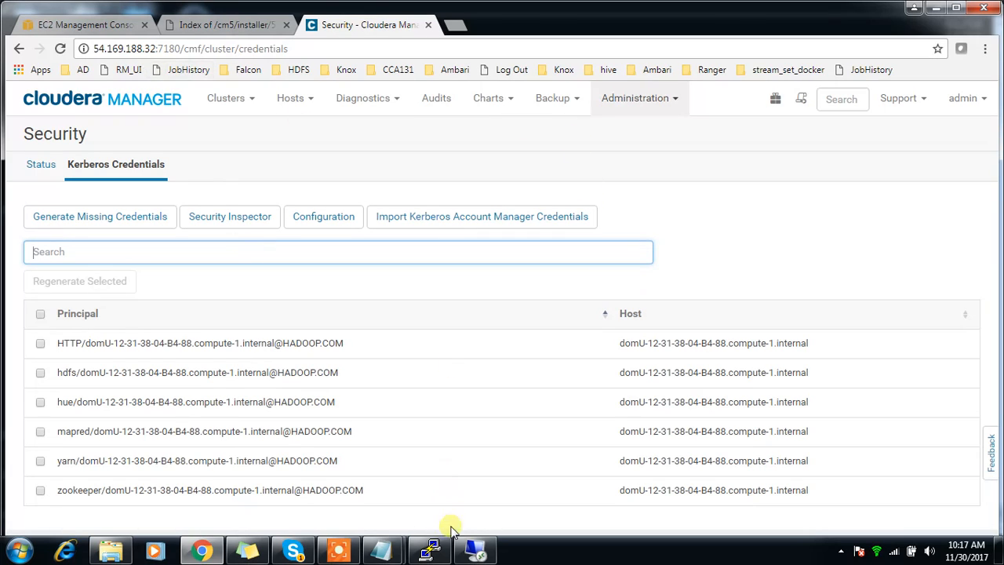
{"action": "left_click", "coordinate": [428, 549]}
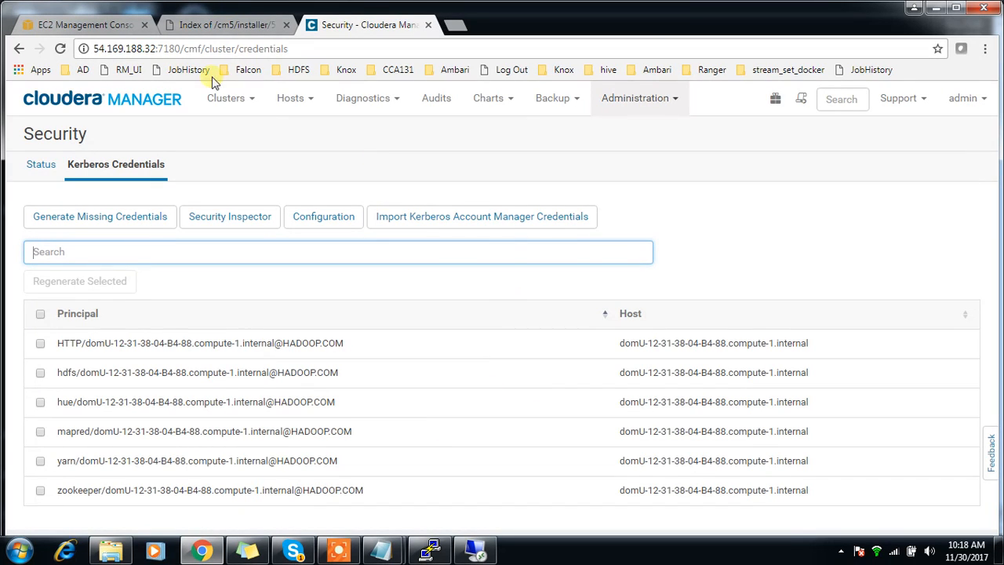
{"action": "left_click", "coordinate": [102, 98]}
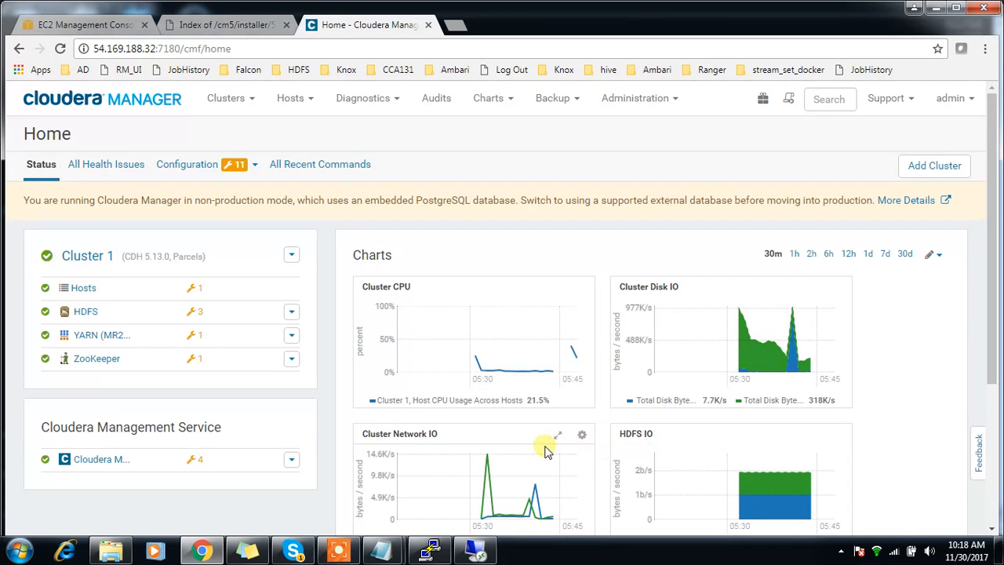
{"action": "mouse_move", "coordinate": [548, 379]}
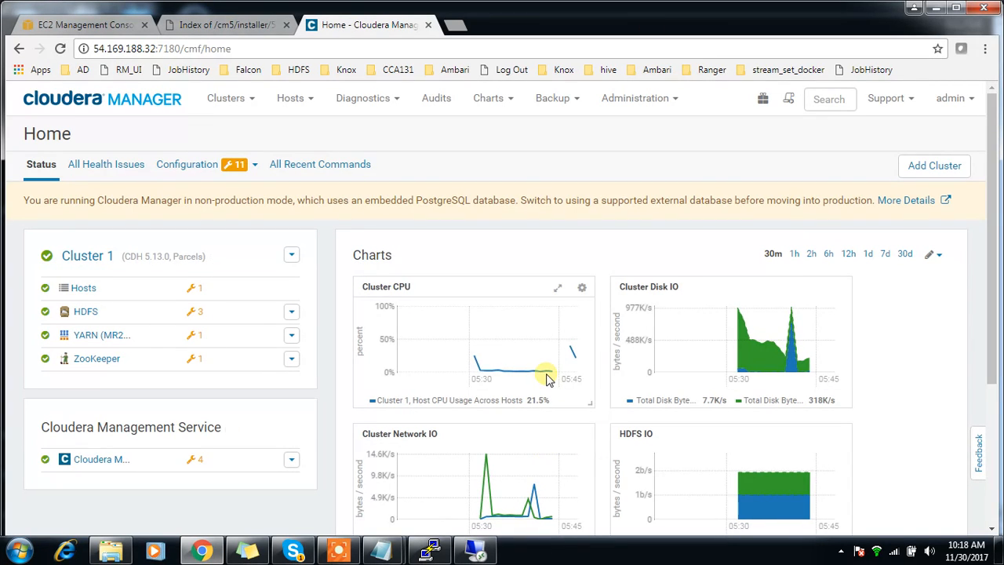
{"action": "mouse_move", "coordinate": [638, 200]}
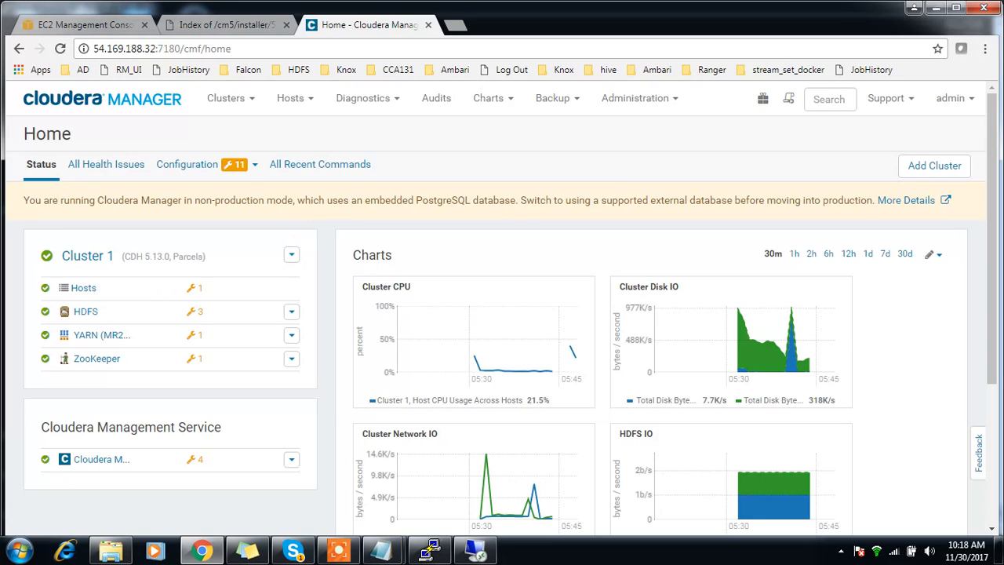
{"action": "mouse_move", "coordinate": [664, 122]}
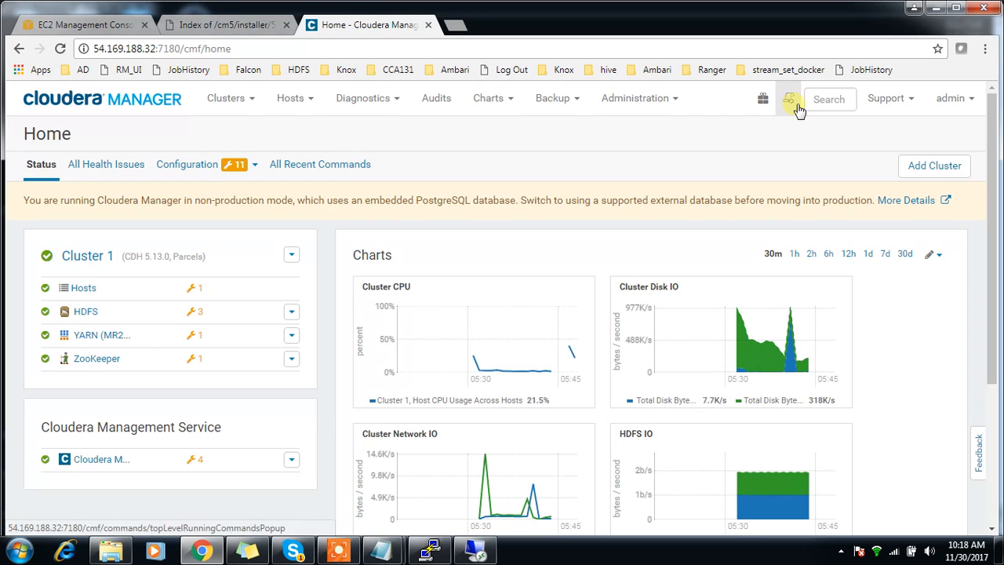
{"action": "mouse_move", "coordinate": [789, 100]}
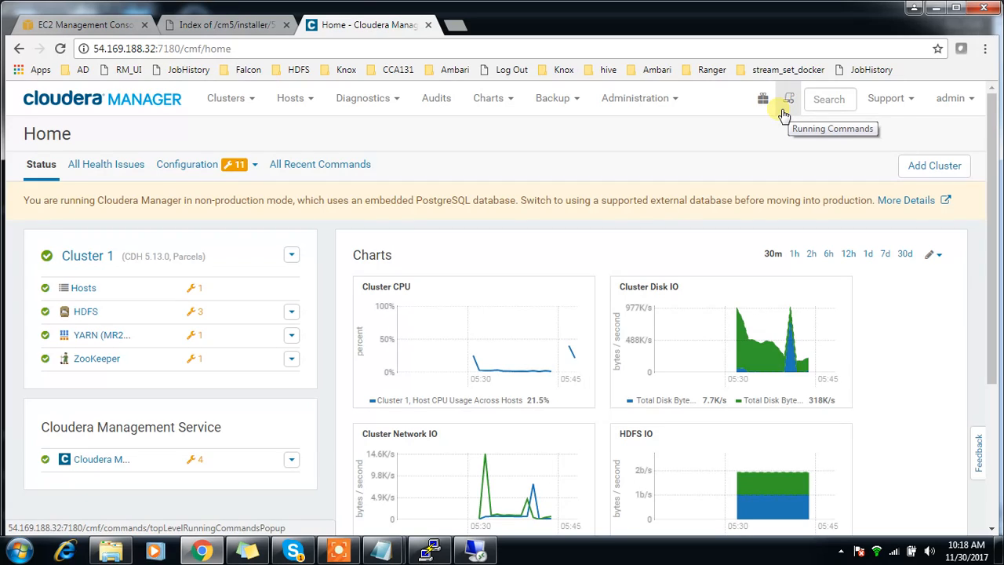
{"action": "mouse_move", "coordinate": [427, 508]}
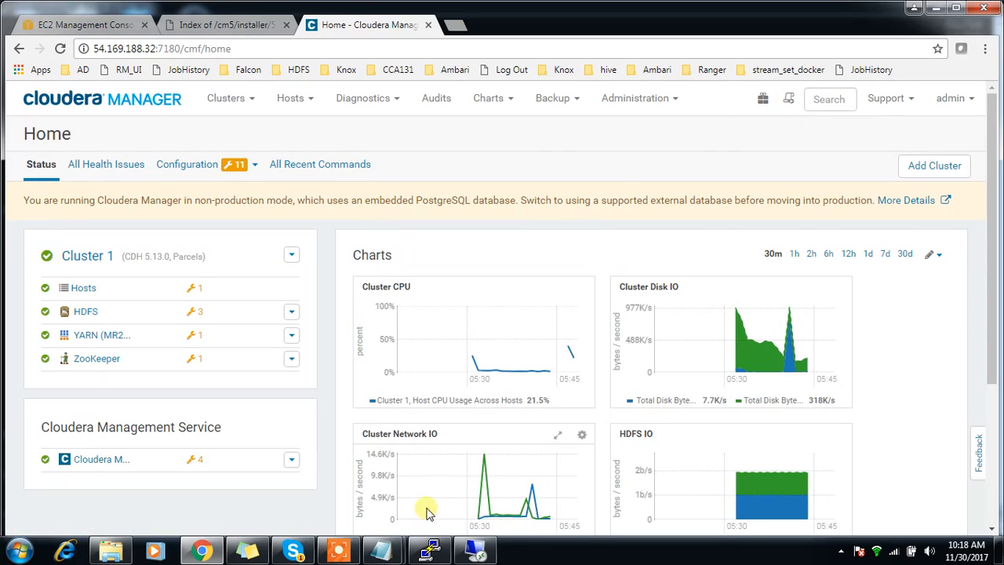
{"action": "mouse_move", "coordinate": [400, 404]}
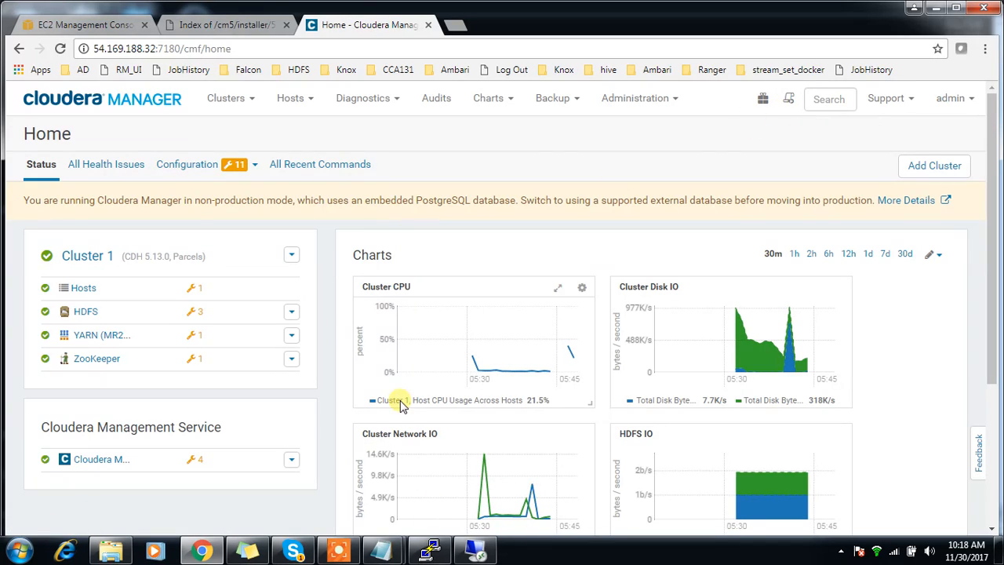
{"action": "mouse_move", "coordinate": [401, 400]}
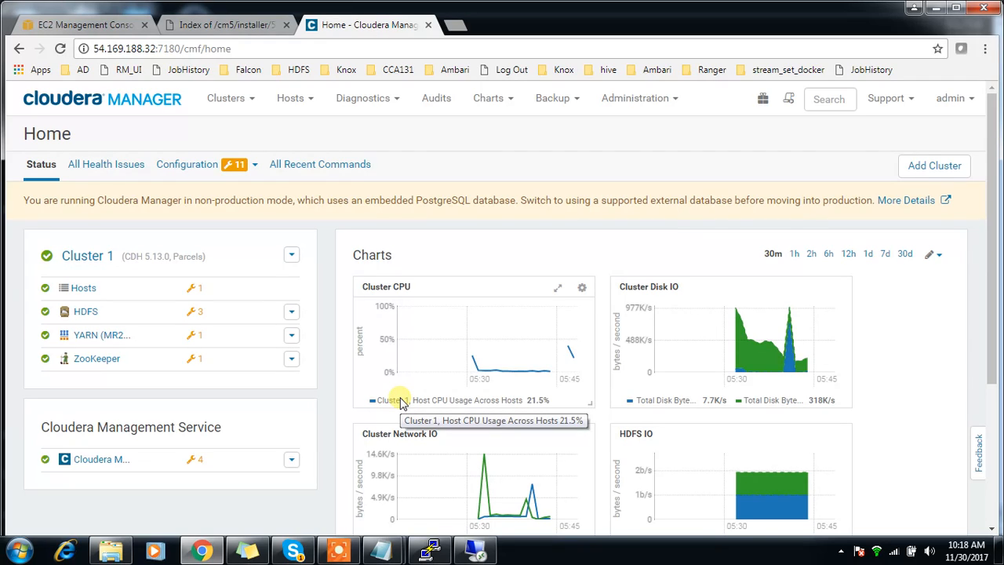
{"action": "mouse_move", "coordinate": [197, 311]}
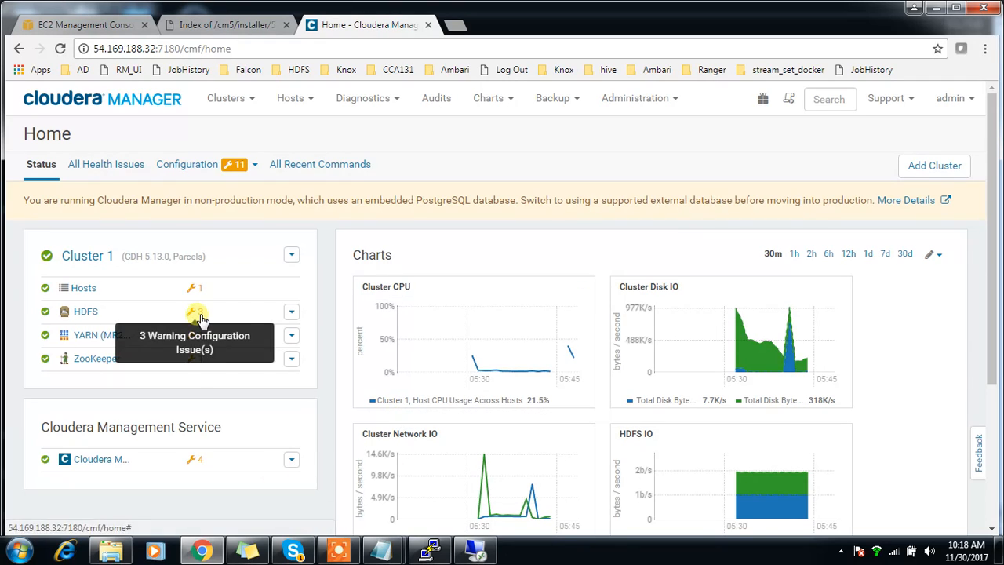
{"action": "mouse_move", "coordinate": [408, 522]}
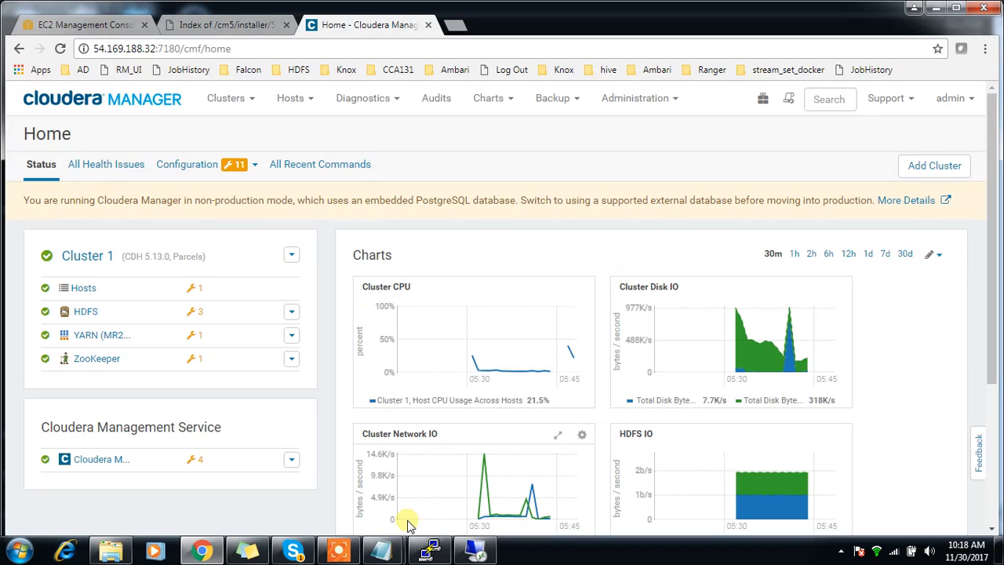